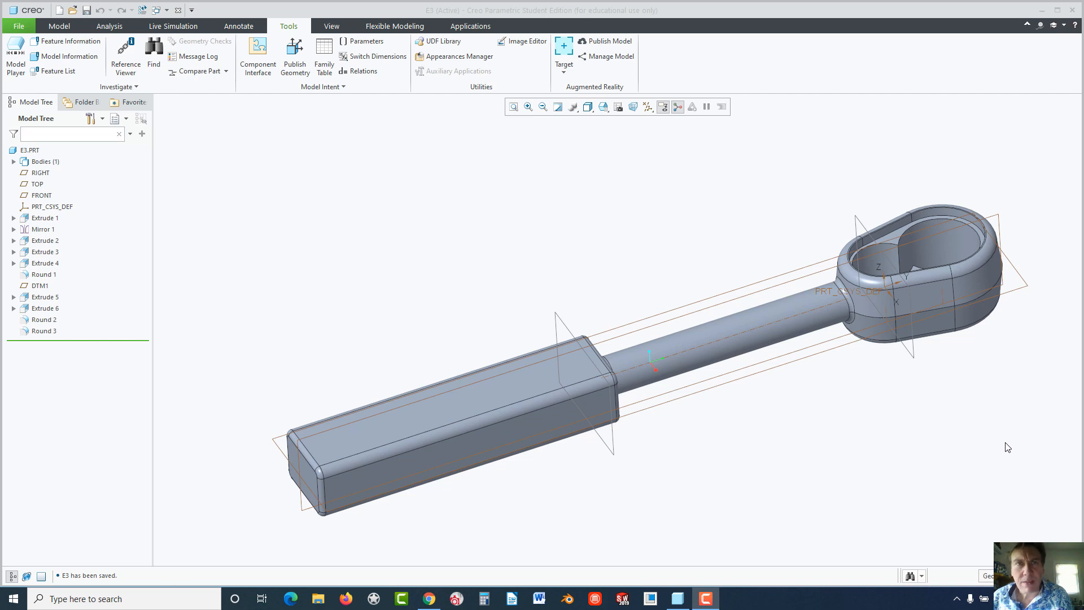
pyautogui.moveTo(613, 290)
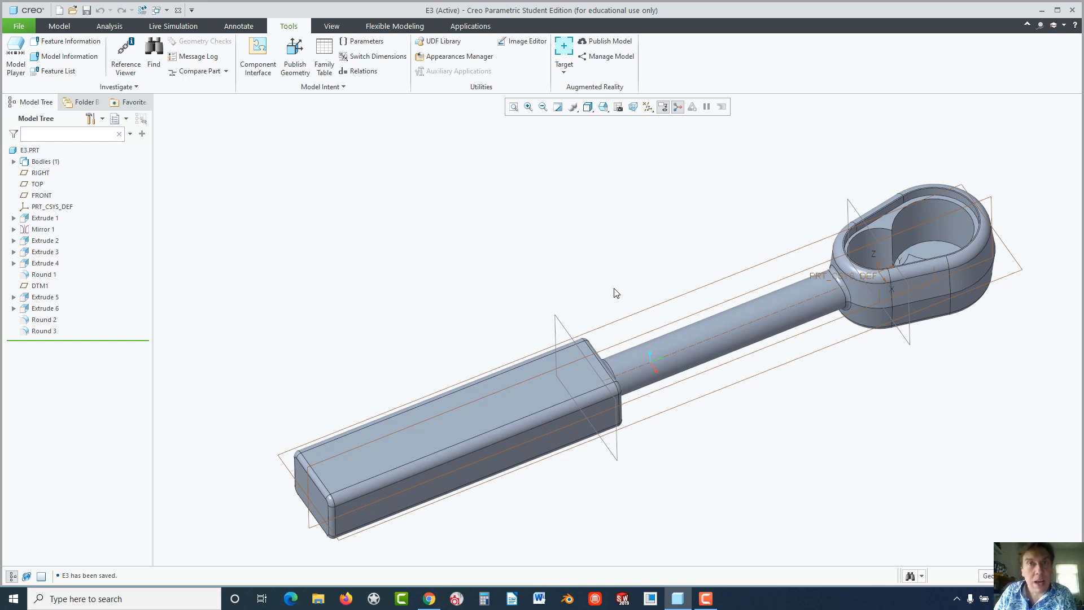
pyautogui.moveTo(494, 379)
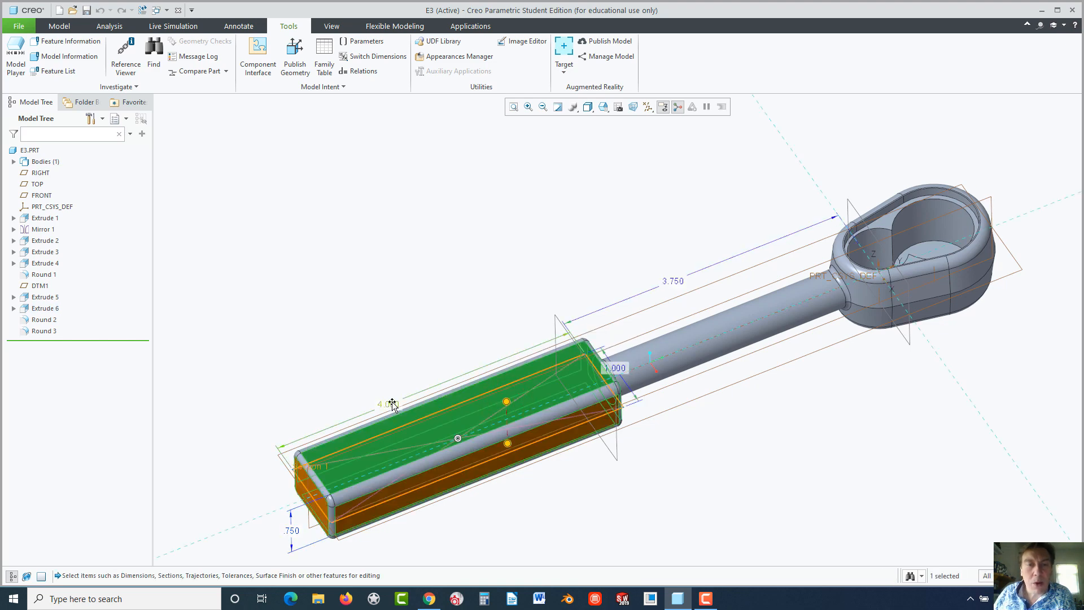
# Trial the handle length at 2.000, restore 4.000, then select the shaft to show its .500 diameter
pyautogui.doubleClick(387, 403)
pyautogui.write('2.000')
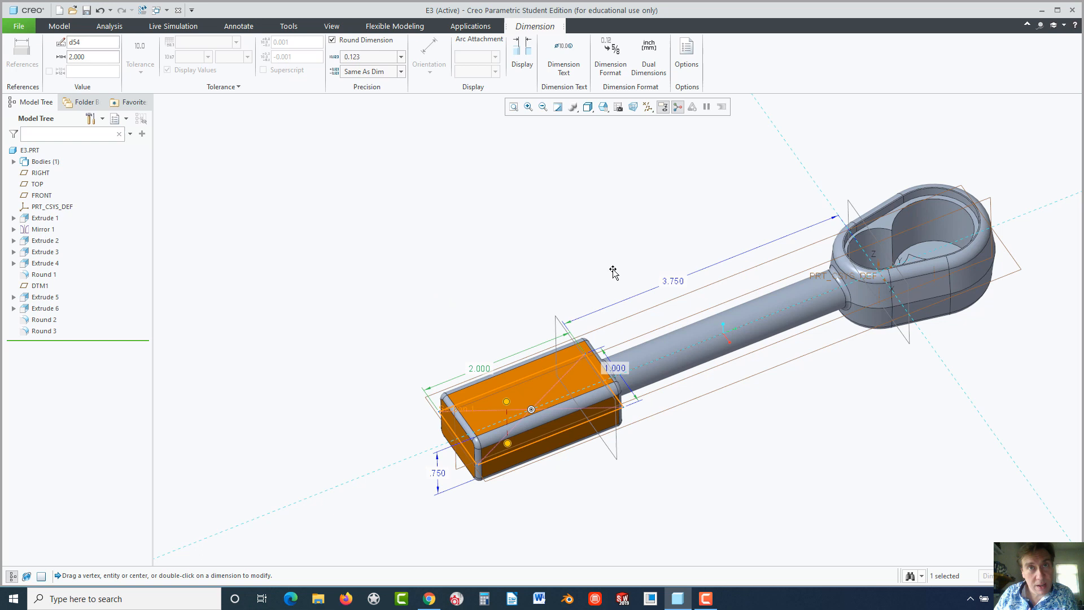
pyautogui.moveTo(567, 261)
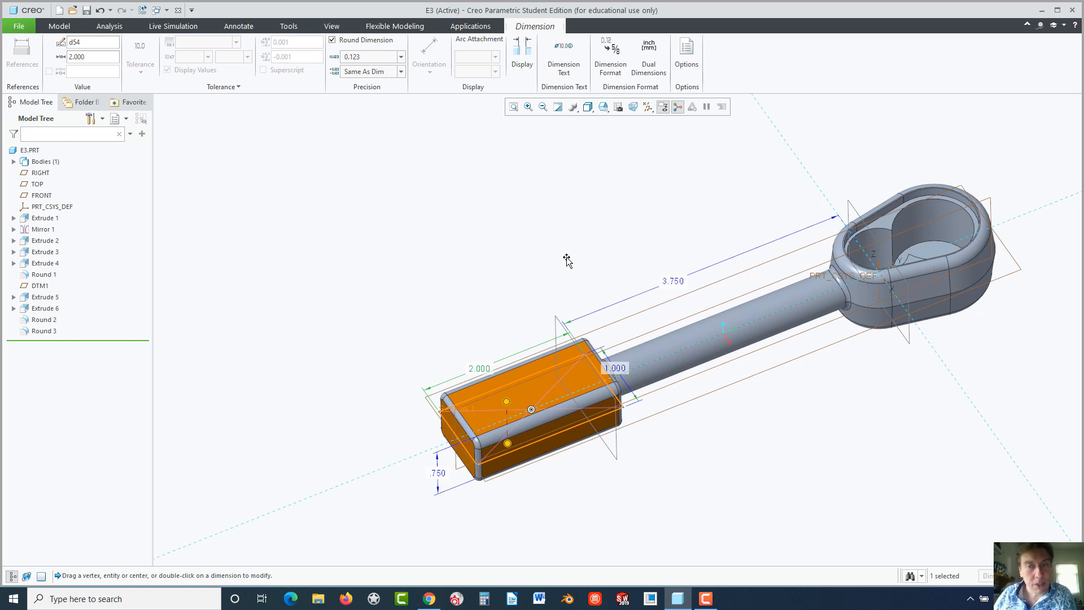
pyautogui.moveTo(567, 262)
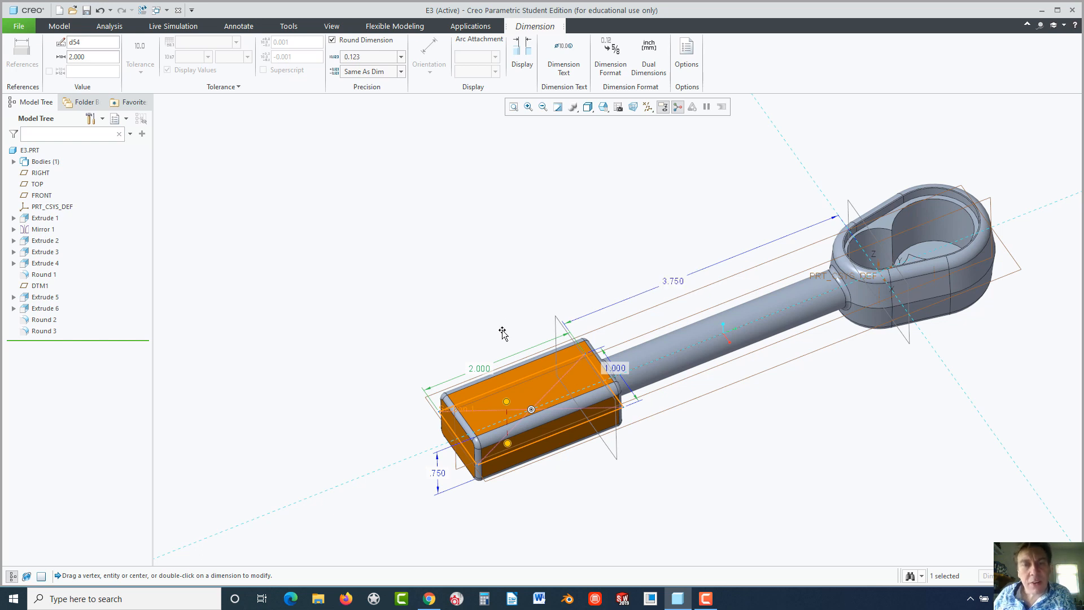
pyautogui.doubleClick(478, 368)
pyautogui.write('4.000')
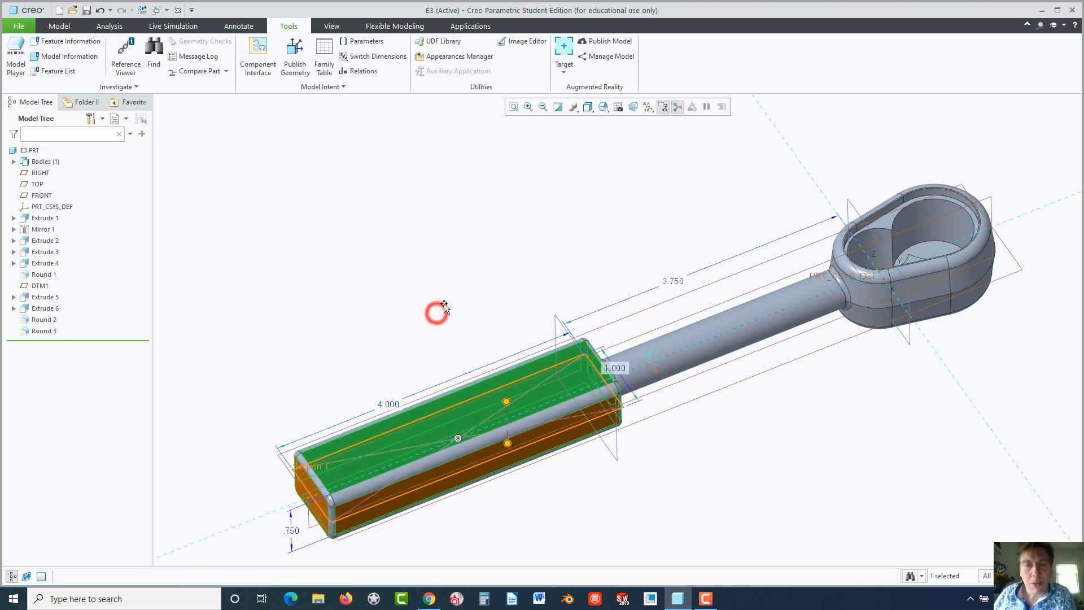
pyautogui.click(636, 364)
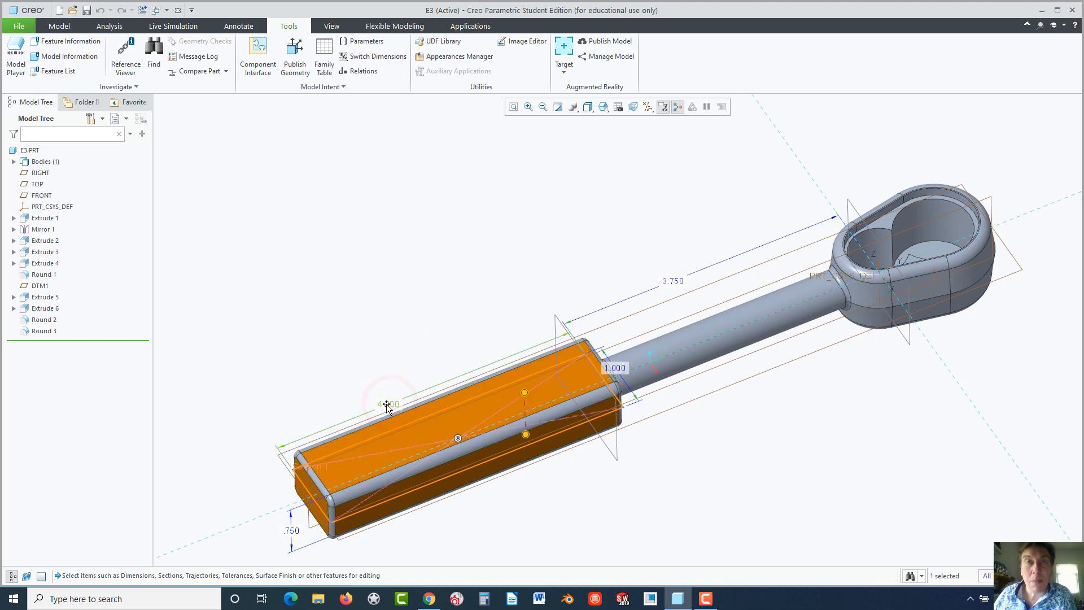
pyautogui.moveTo(389, 403)
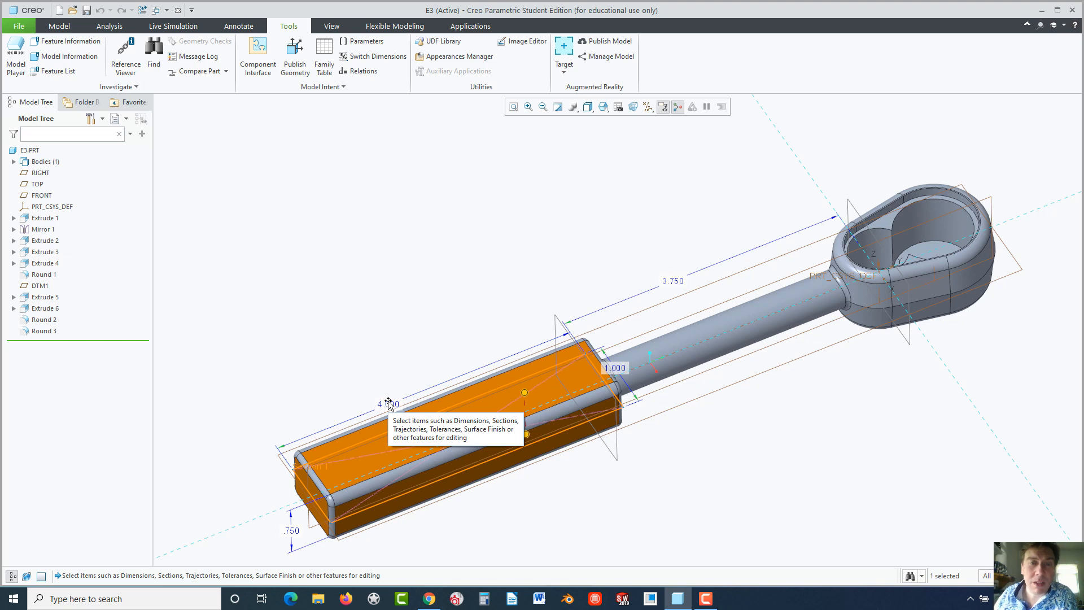
pyautogui.moveTo(472, 385)
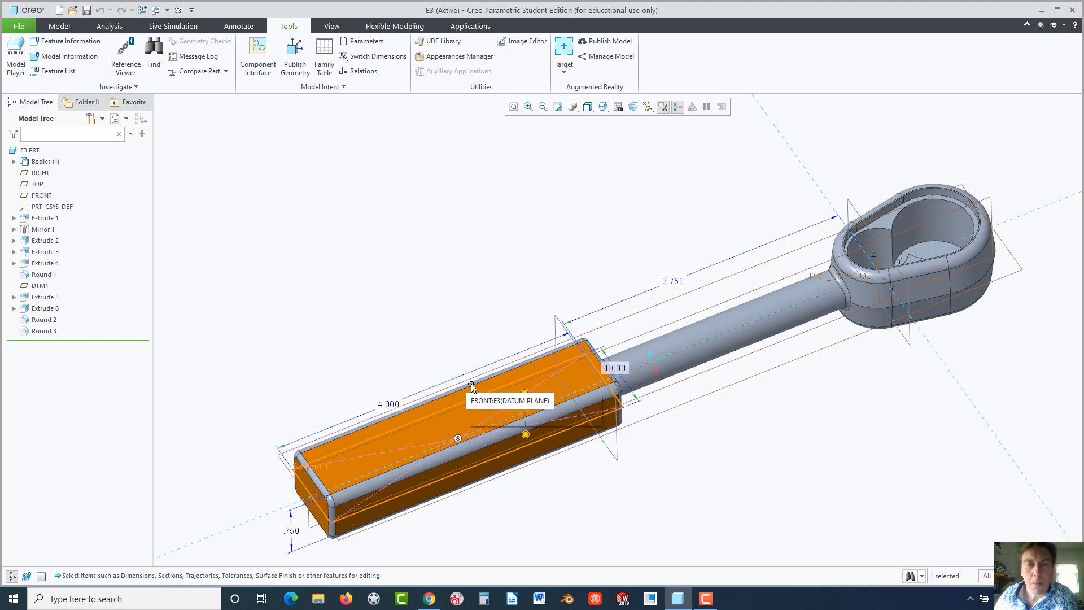
pyautogui.moveTo(677, 283)
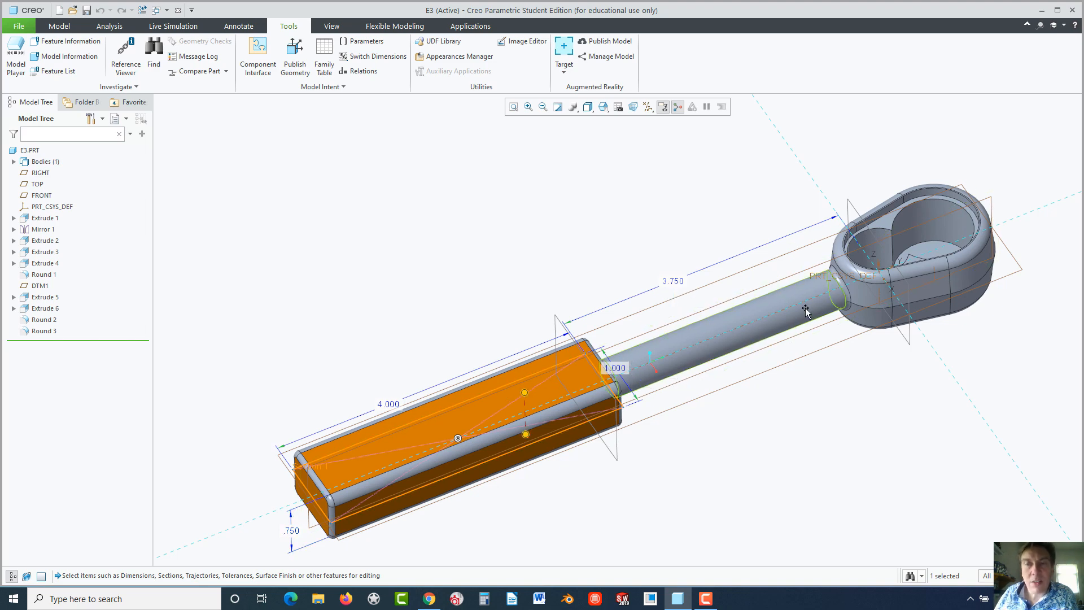
pyautogui.click(672, 281)
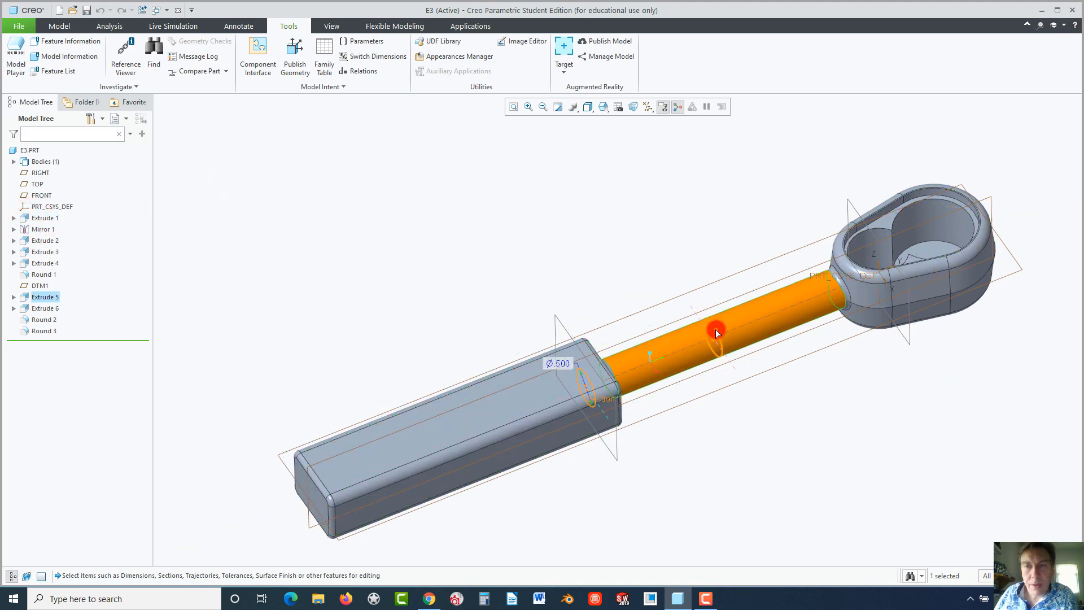
# Set the DTM1 datum offset to 4.000 so the shaft rejoins the handle on regeneration
pyautogui.click(39, 285)
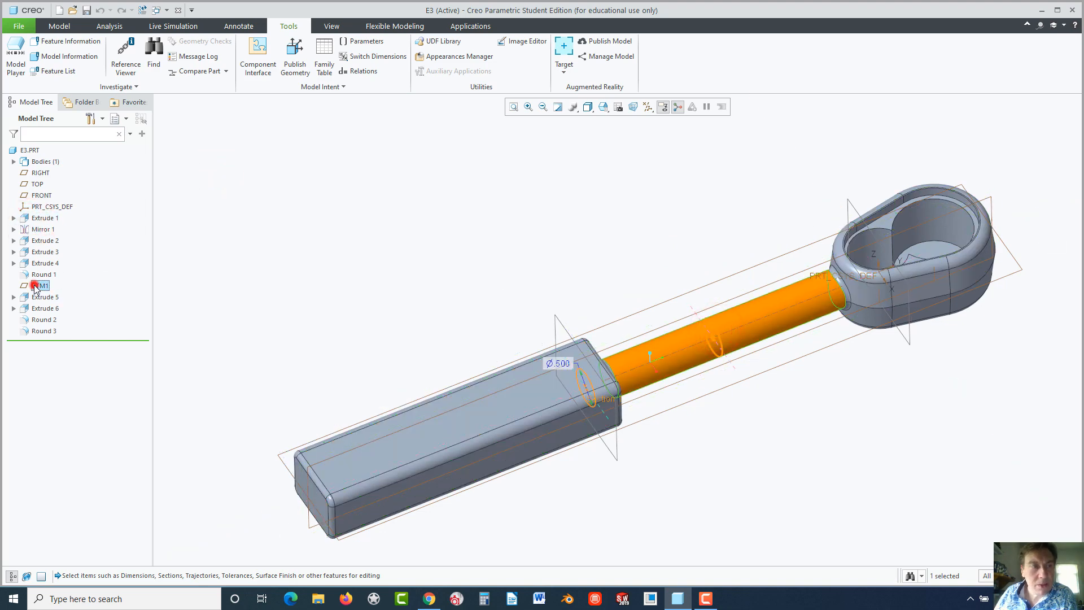
pyautogui.click(40, 286)
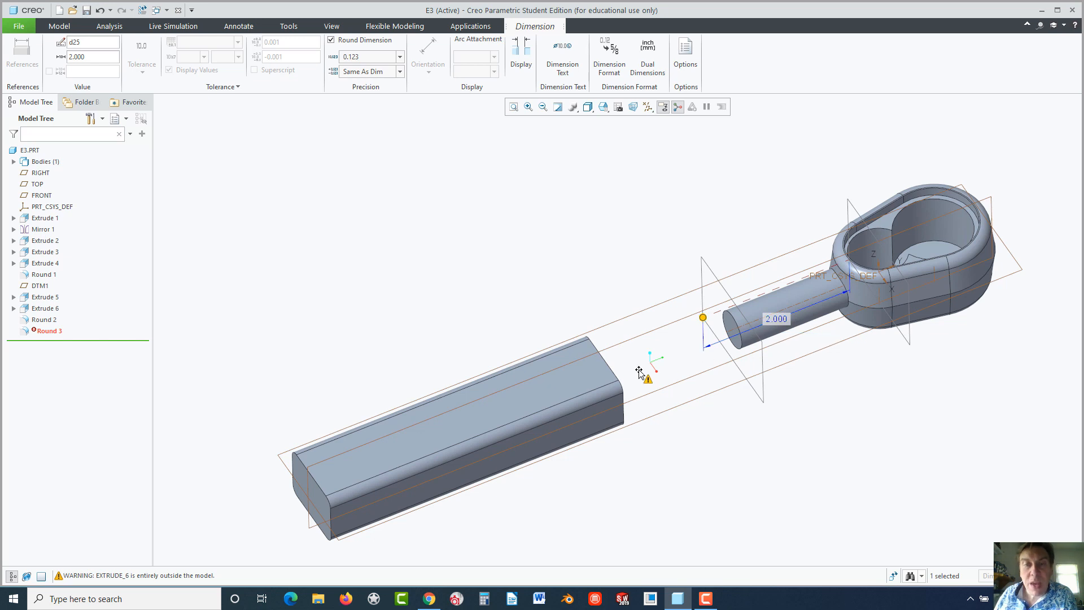
pyautogui.moveTo(780, 326)
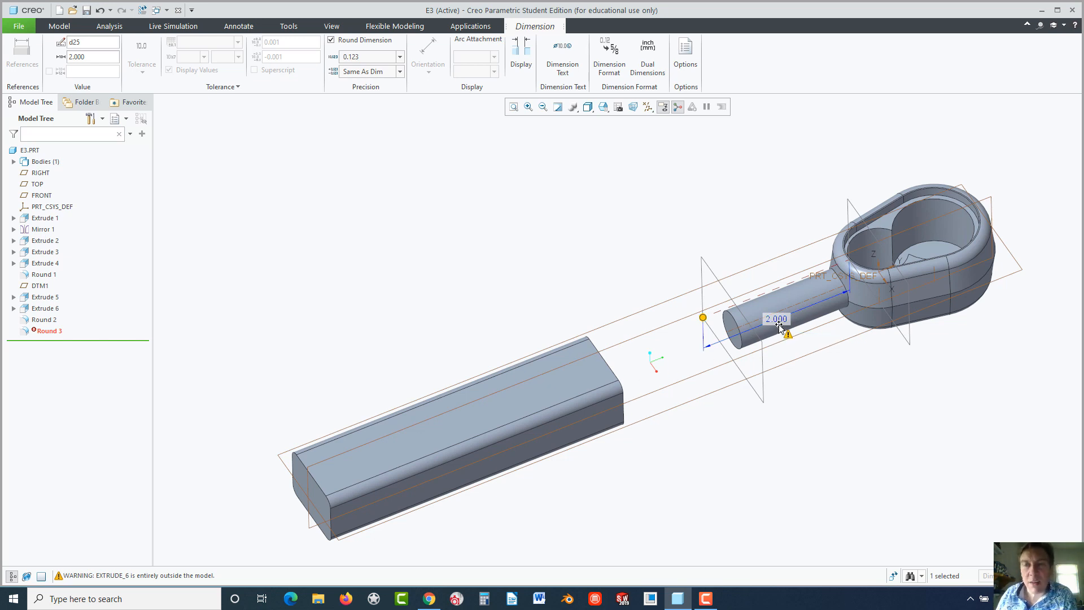
pyautogui.moveTo(779, 325)
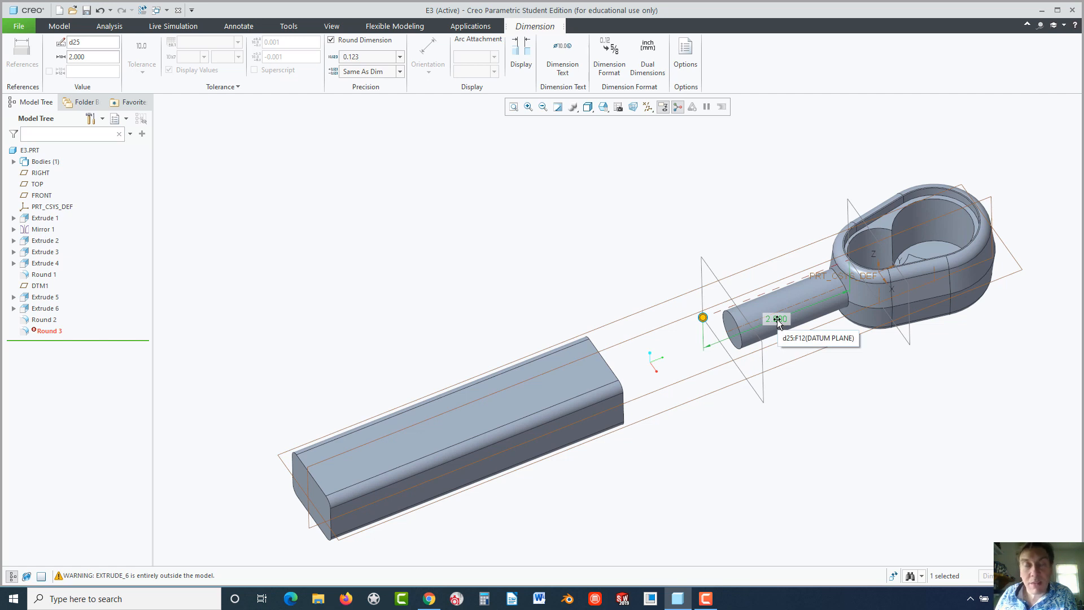
pyautogui.doubleClick(776, 318)
pyautogui.write('4.000')
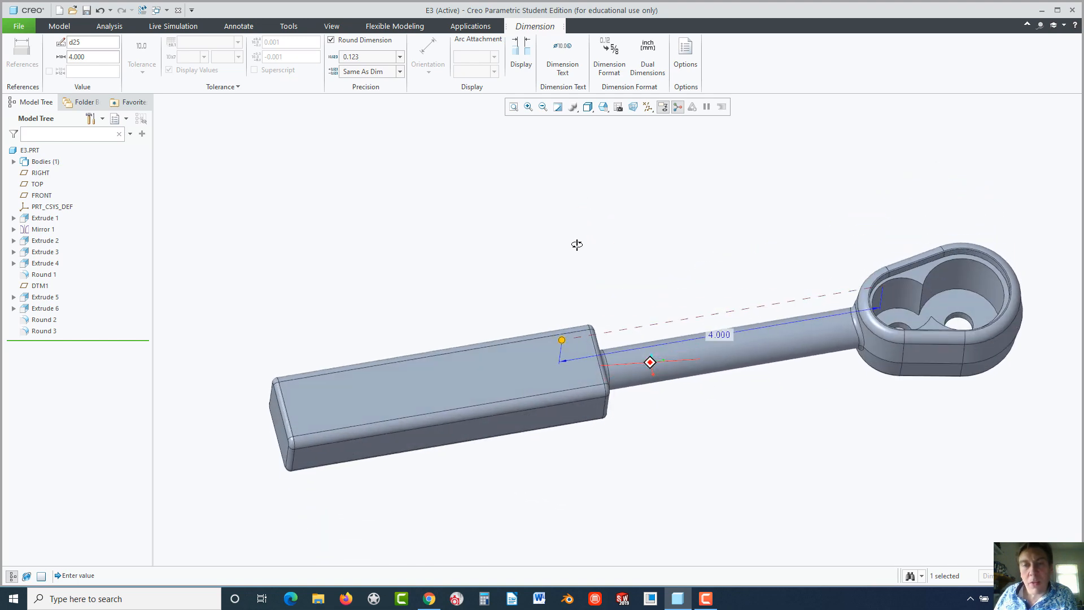
pyautogui.click(289, 26)
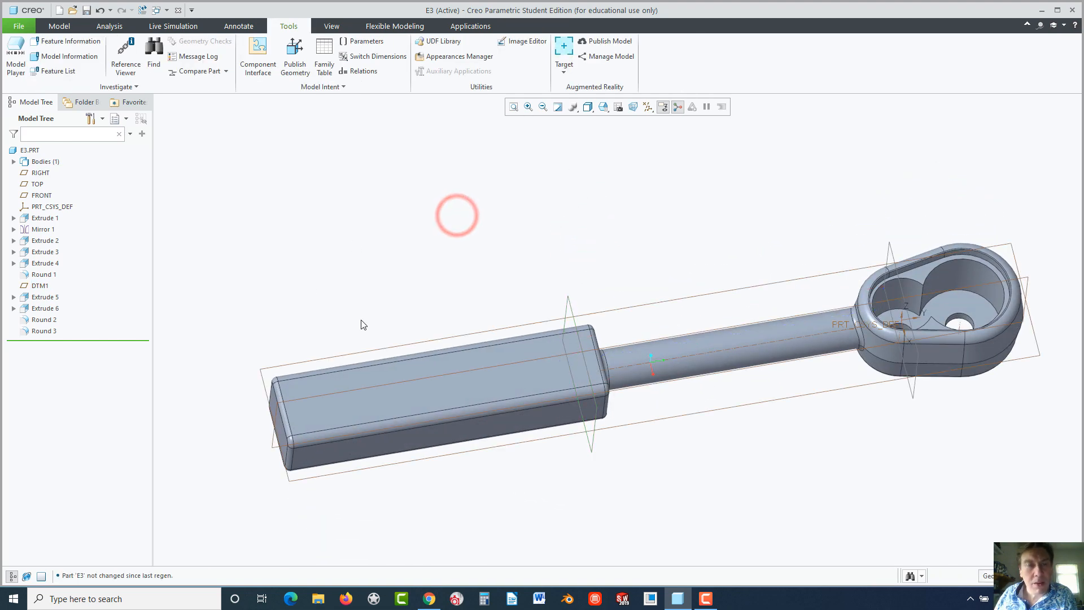
pyautogui.moveTo(447, 384)
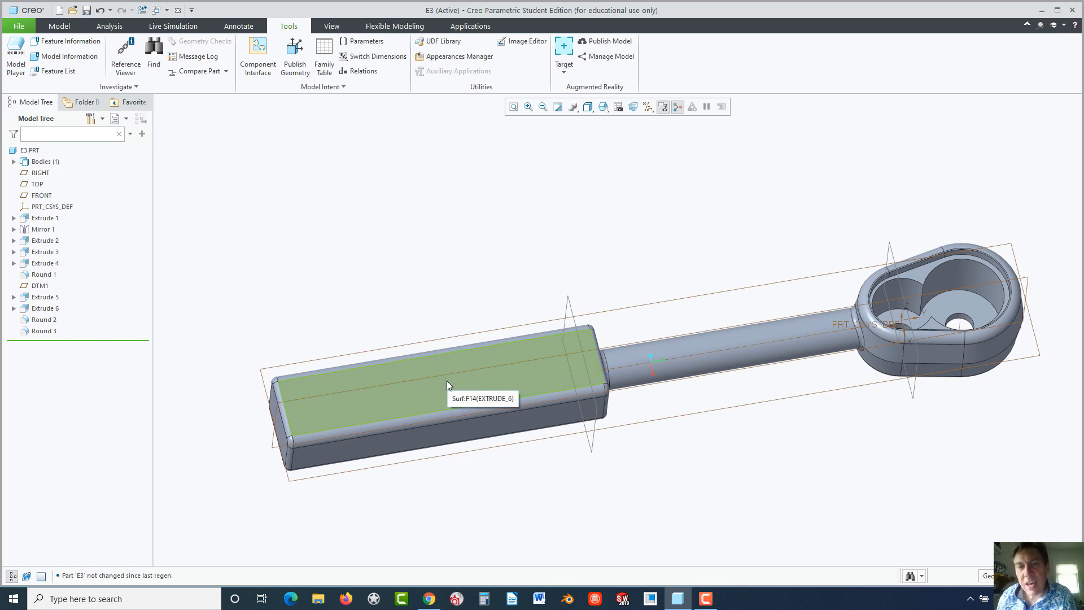
pyautogui.moveTo(442, 390)
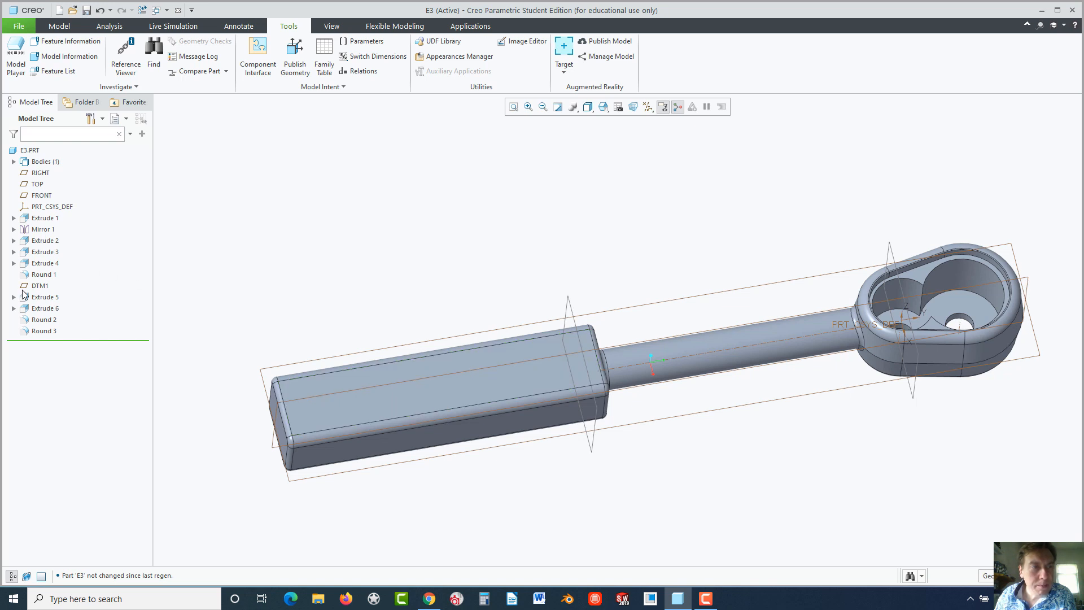
# Edit the Section 1 sketch of Extrude 6, showing its 4.000, 3.750 and 1.000 dimensions
pyautogui.click(45, 308)
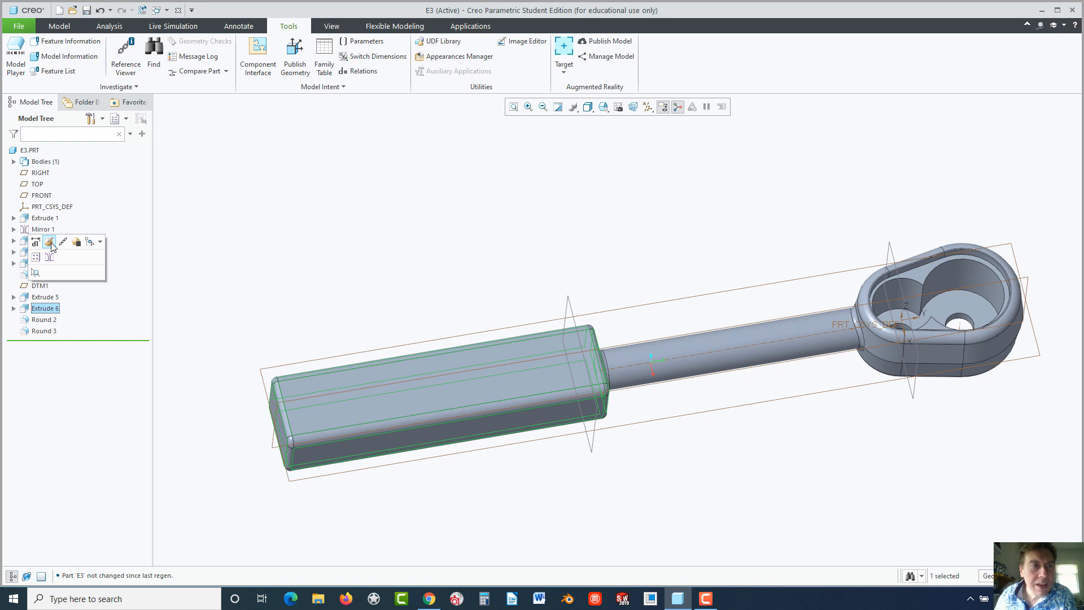
pyautogui.moveTo(50, 241)
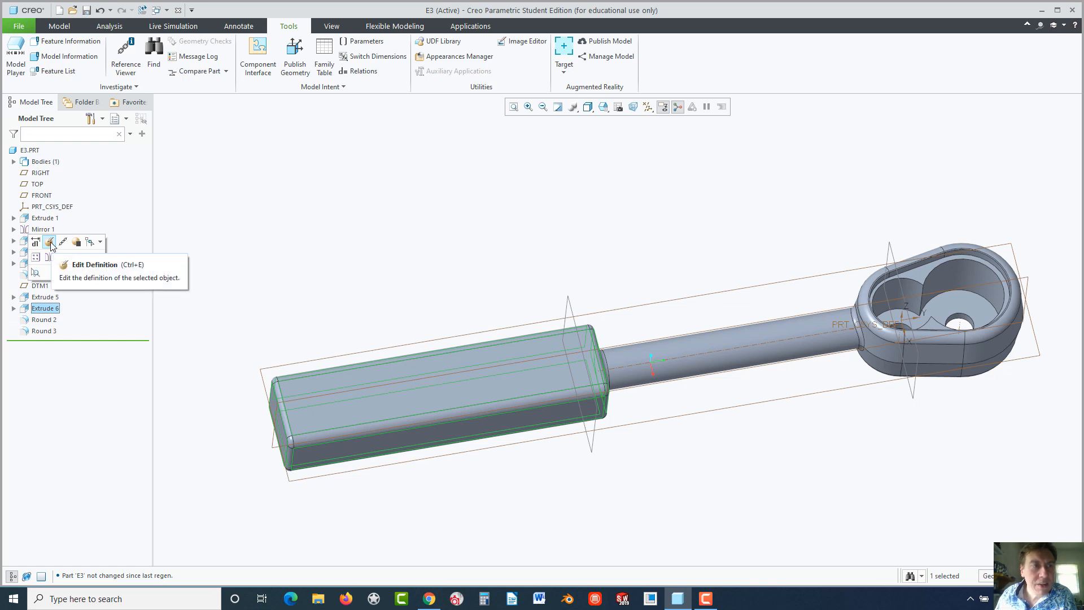
pyautogui.click(13, 308)
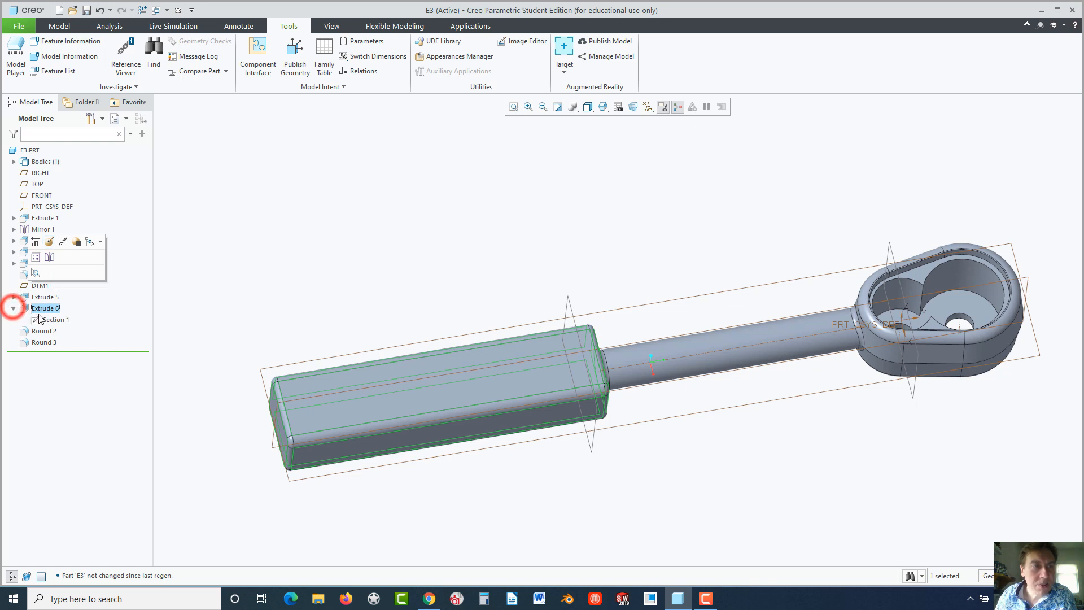
pyautogui.click(55, 318)
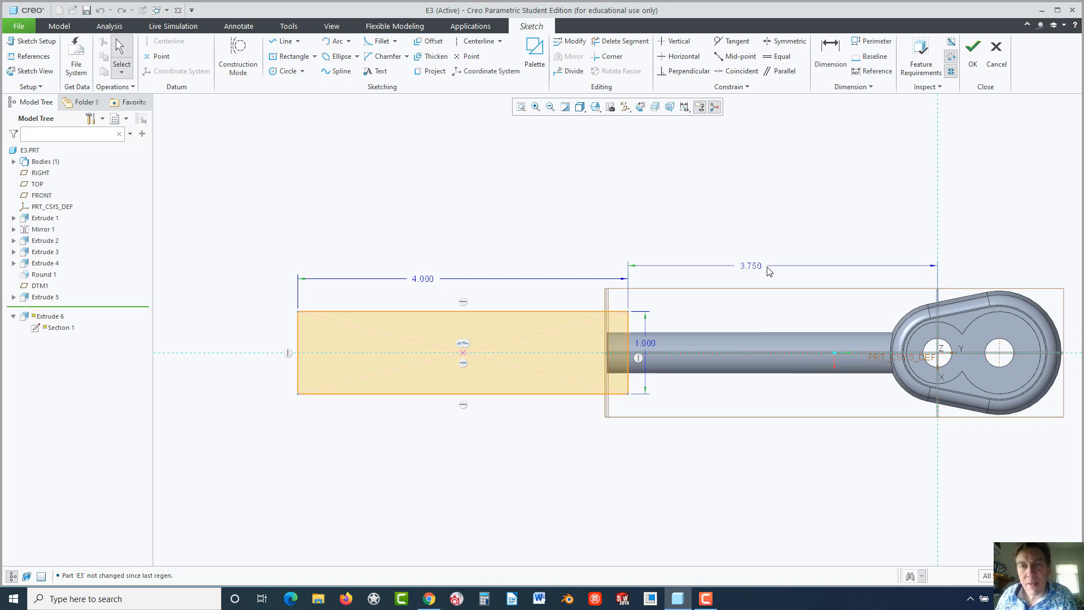
# Replace the 3.750 dimension with 0.250 from the handle edge to the reference line and accept the sketch
pyautogui.click(751, 265)
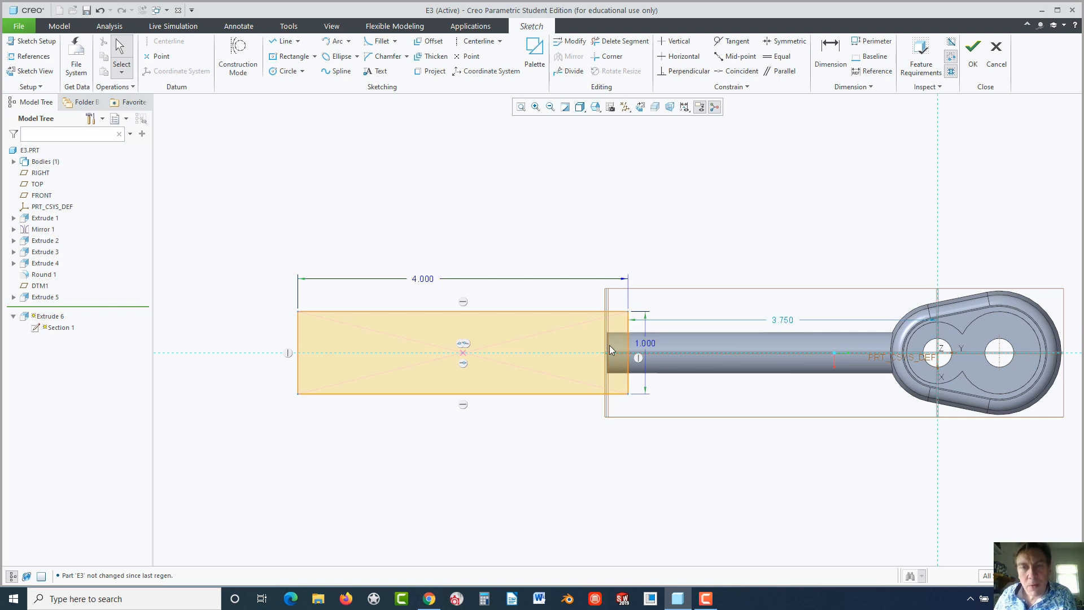
pyautogui.click(830, 56)
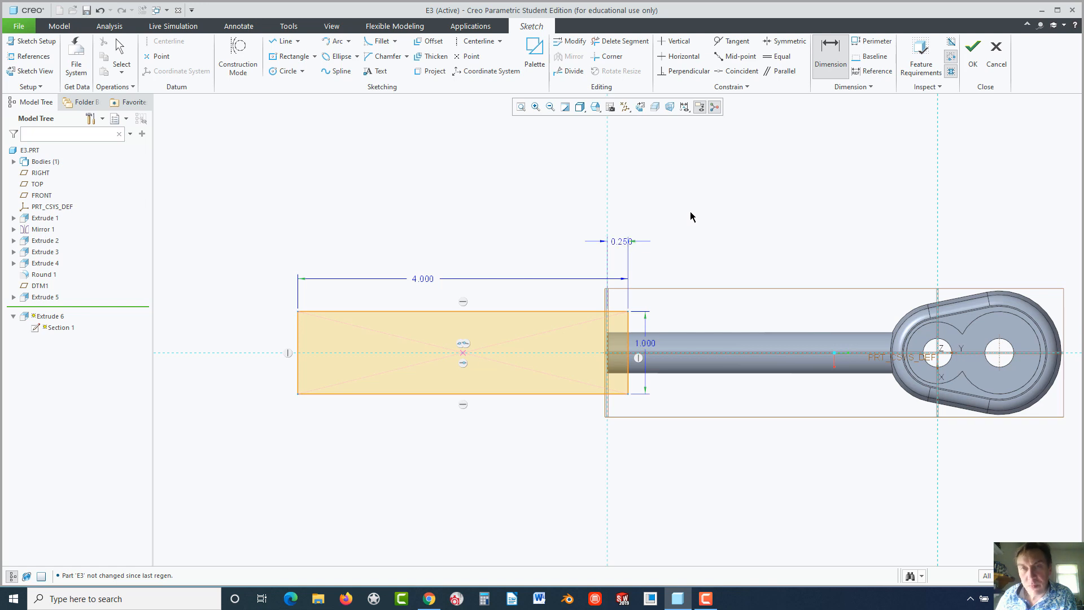
pyautogui.moveTo(629, 277)
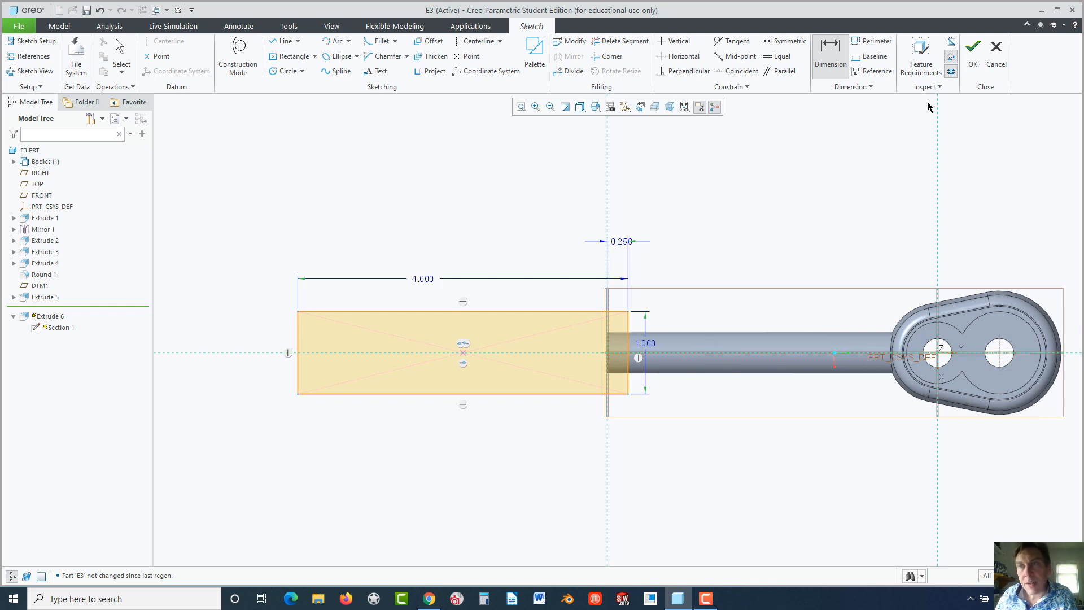
pyautogui.click(973, 46)
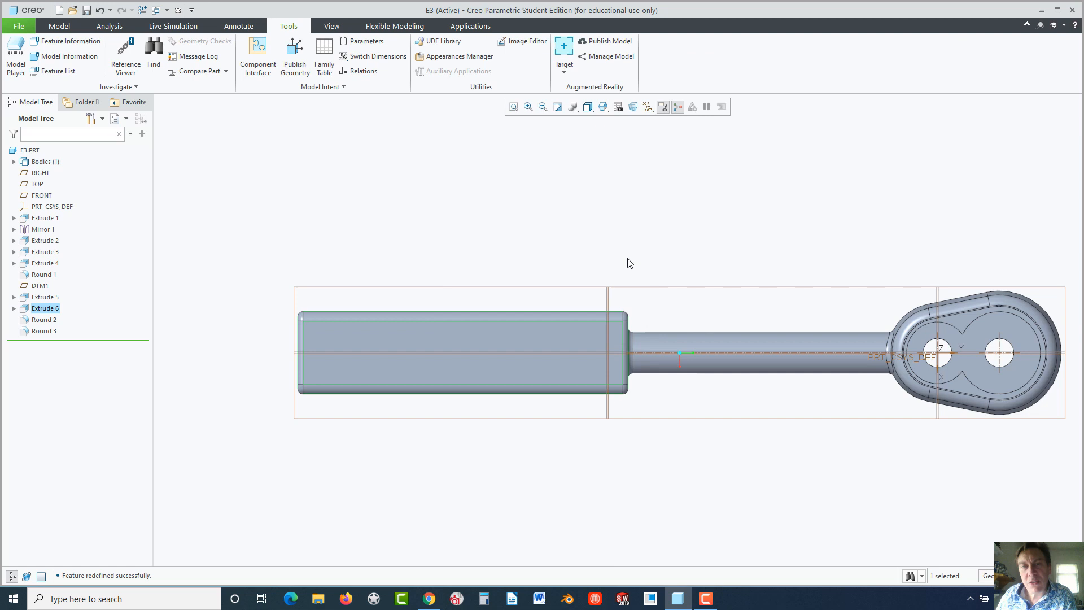
# Show DTM1's neck-length dimension d25, trial it at 2.000, then restore 4.000
pyautogui.click(629, 262)
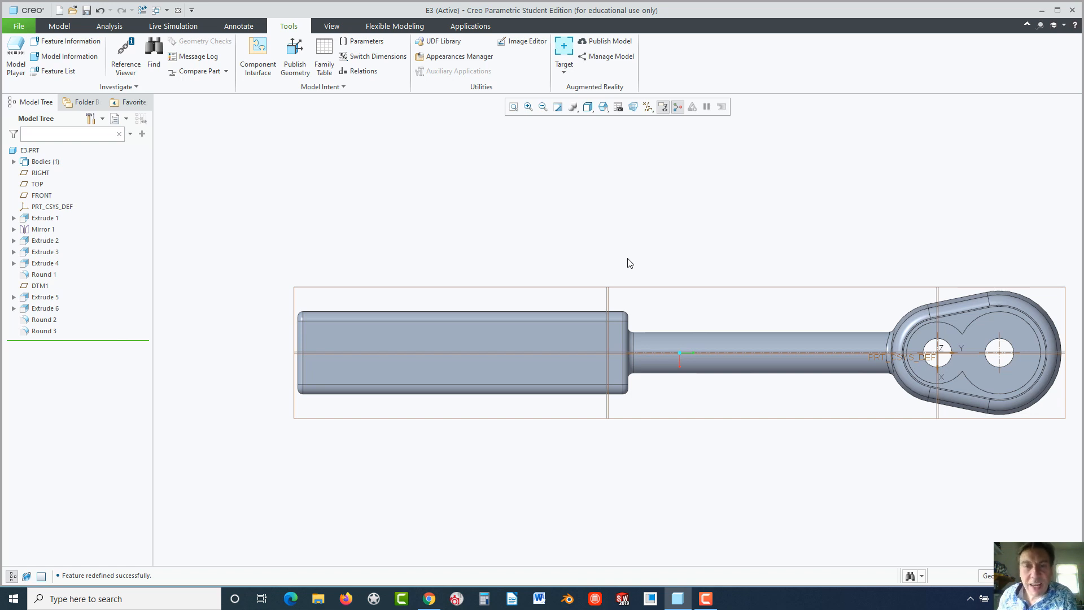
pyautogui.moveTo(777, 467)
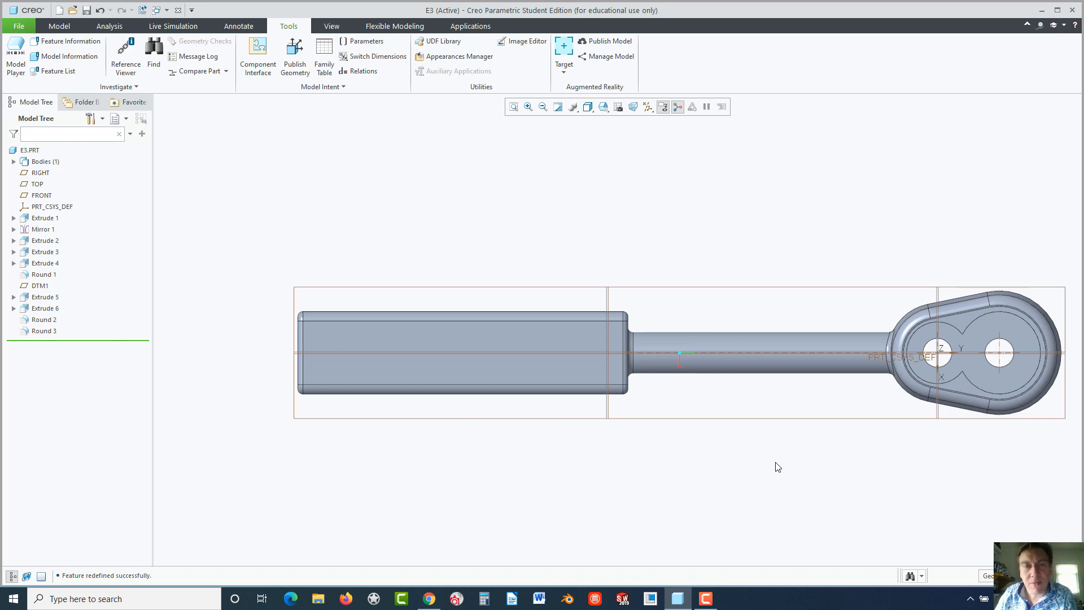
pyautogui.moveTo(447, 204)
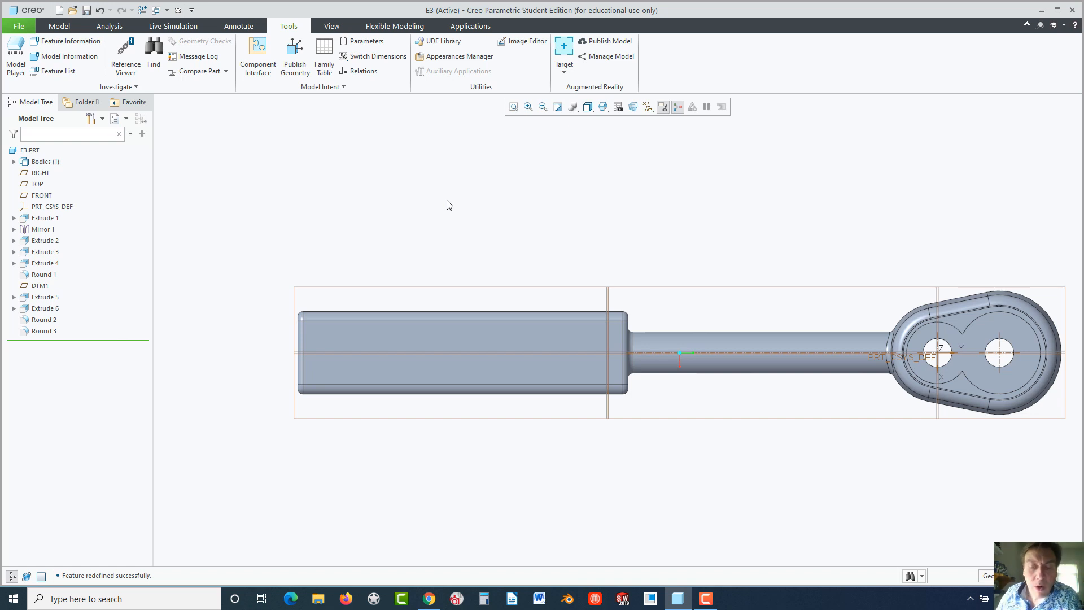
pyautogui.moveTo(408, 212)
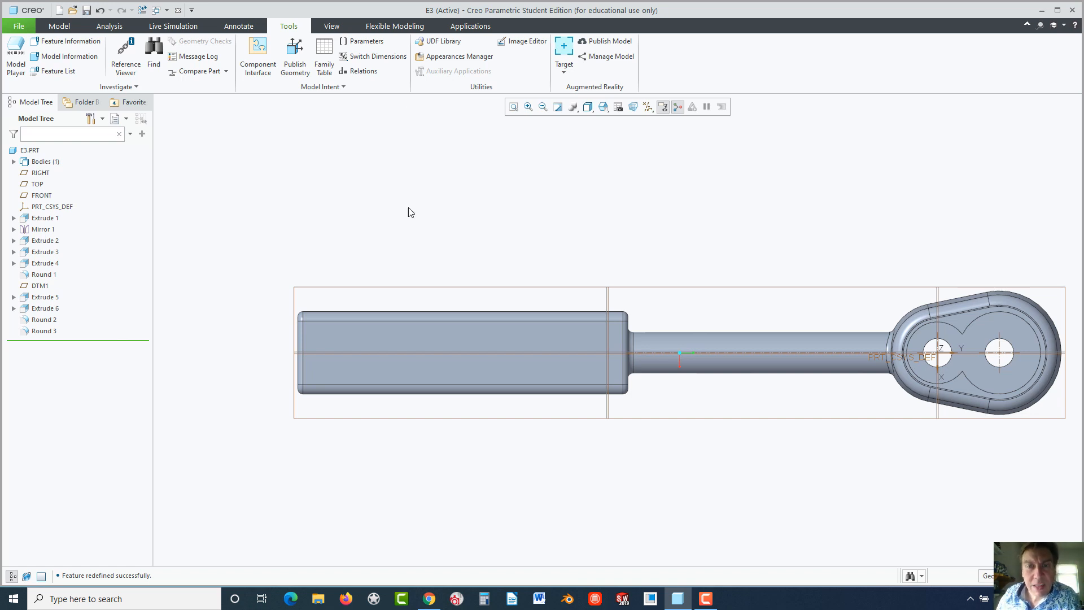
pyautogui.moveTo(443, 222)
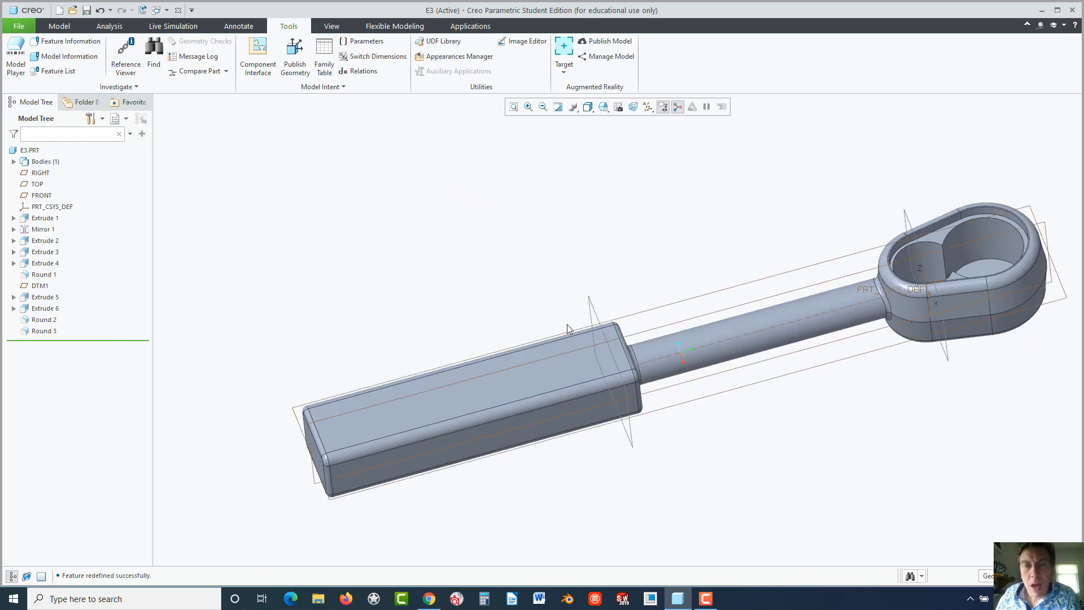
pyautogui.moveTo(561, 373)
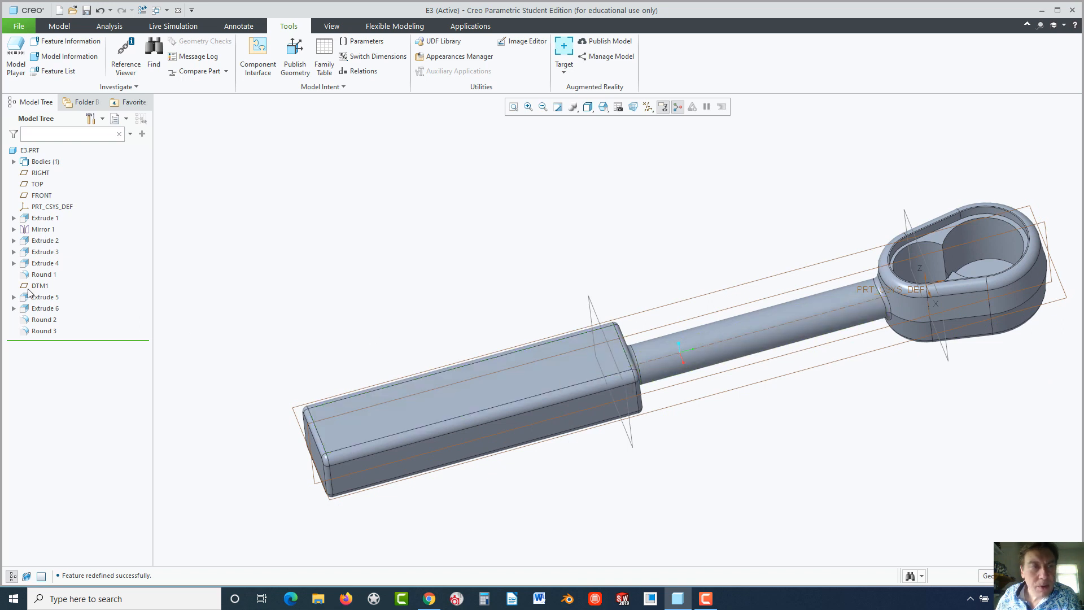
pyautogui.click(40, 286)
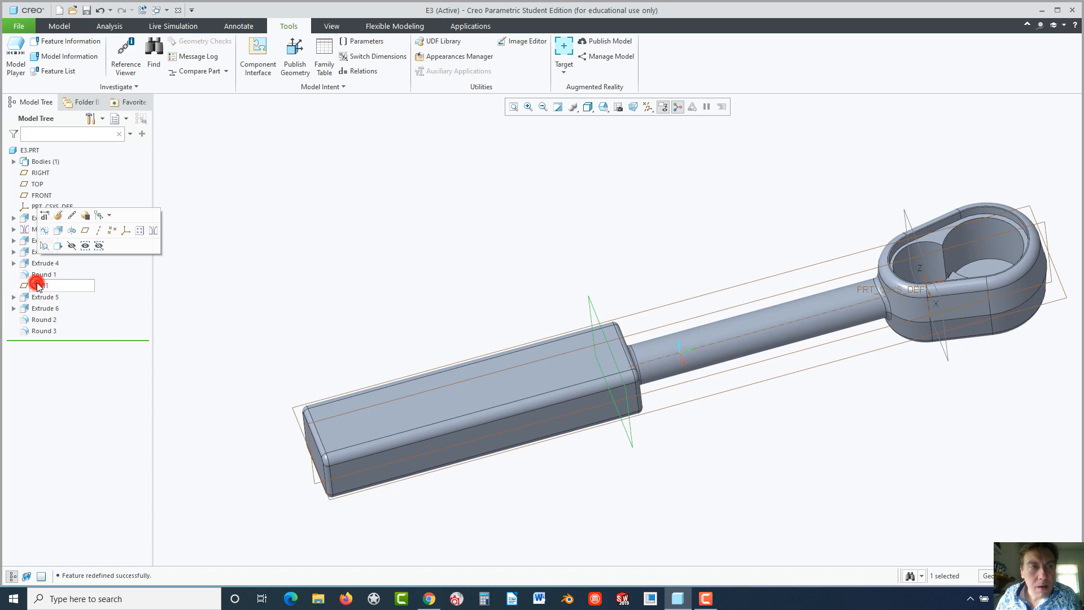
pyautogui.click(31, 286)
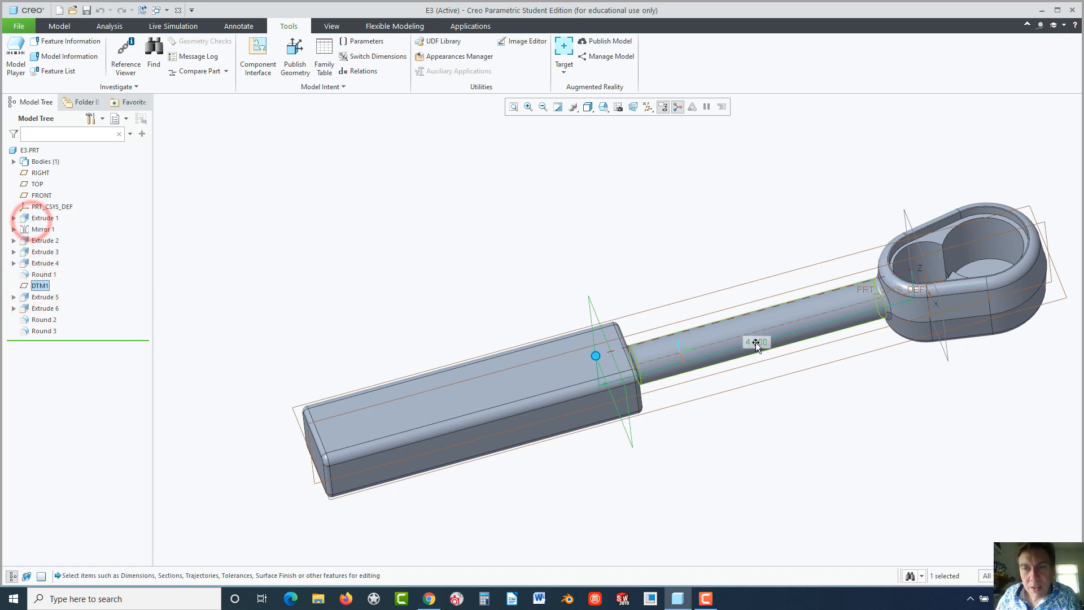
pyautogui.doubleClick(756, 340)
pyautogui.write('2.000')
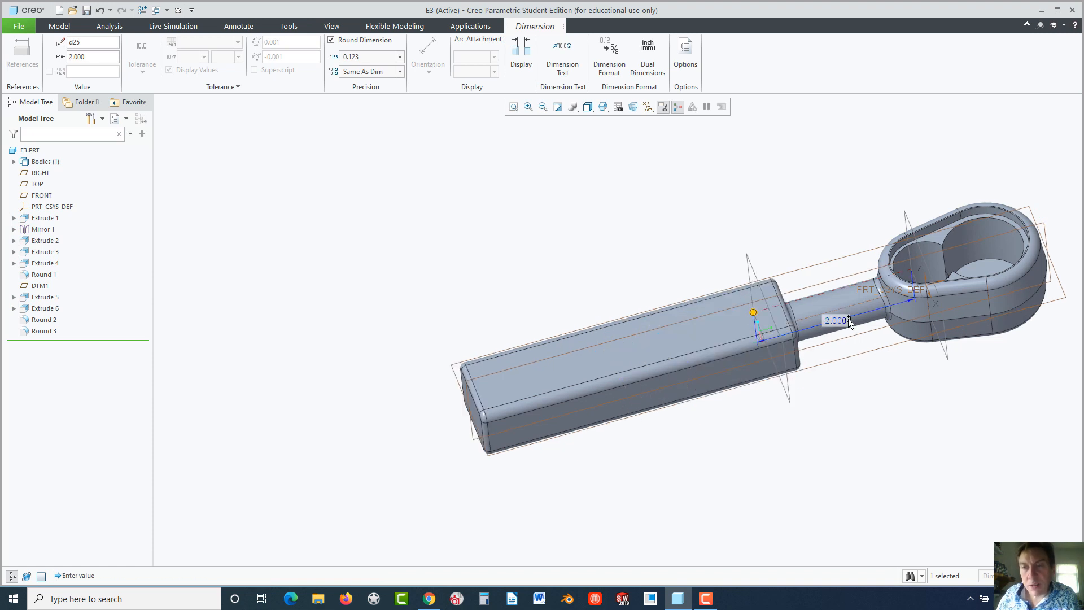
pyautogui.doubleClick(837, 320)
pyautogui.write('4.000')
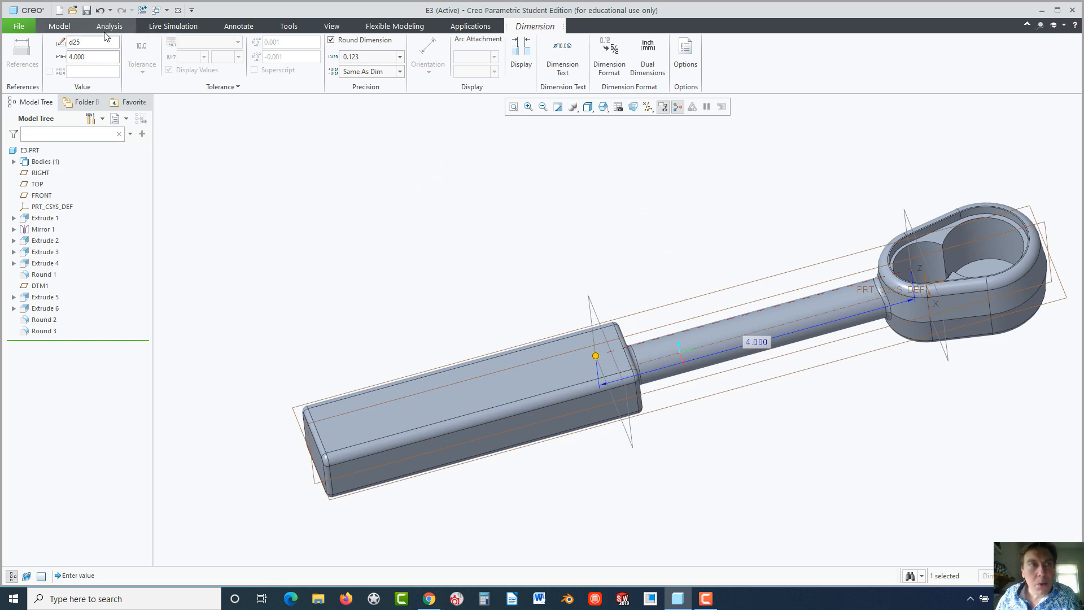
pyautogui.click(289, 25)
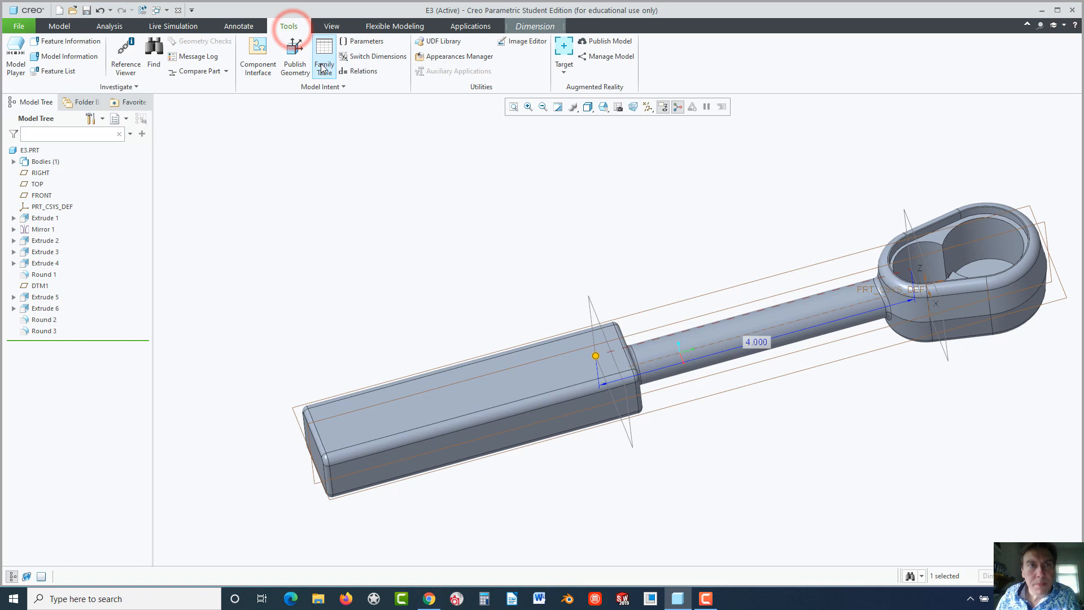
# Create E3's family table with four instance rows and rename the last to E3_SHORT_NECK
pyautogui.click(324, 56)
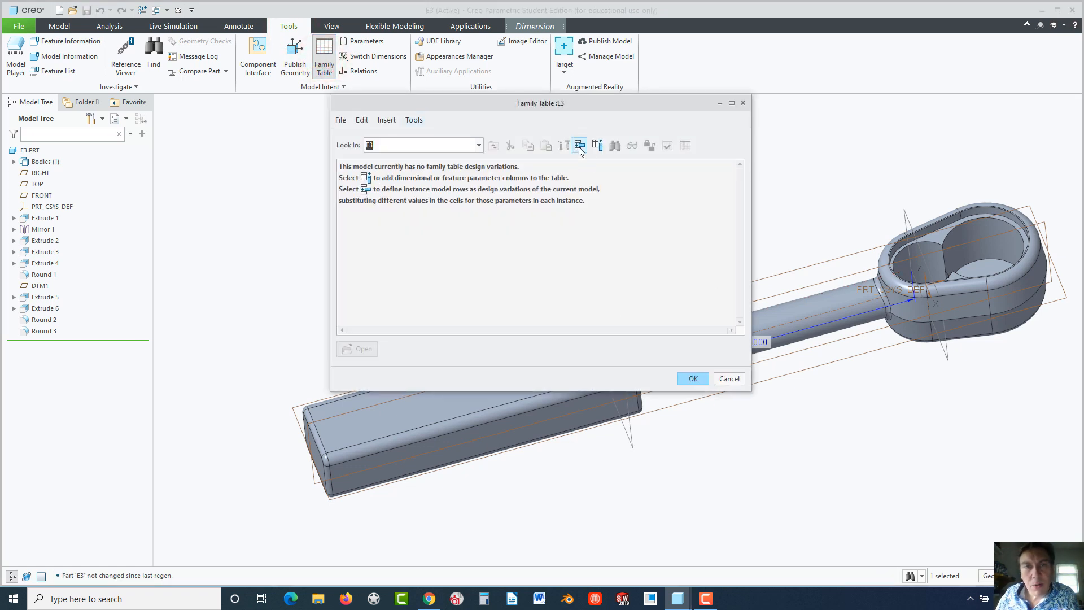
pyautogui.click(580, 145)
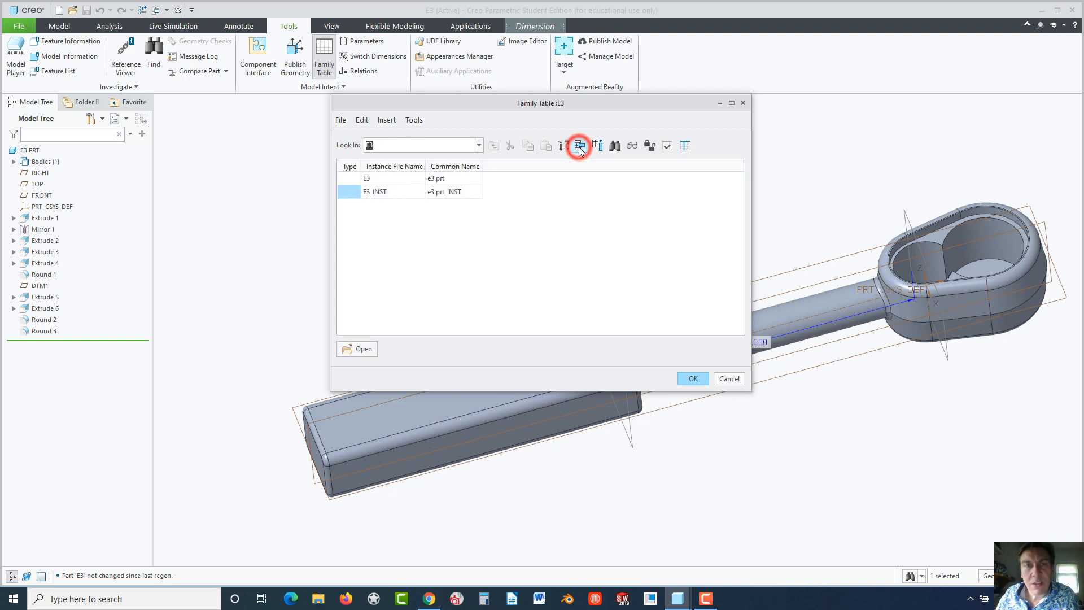
pyautogui.click(580, 146)
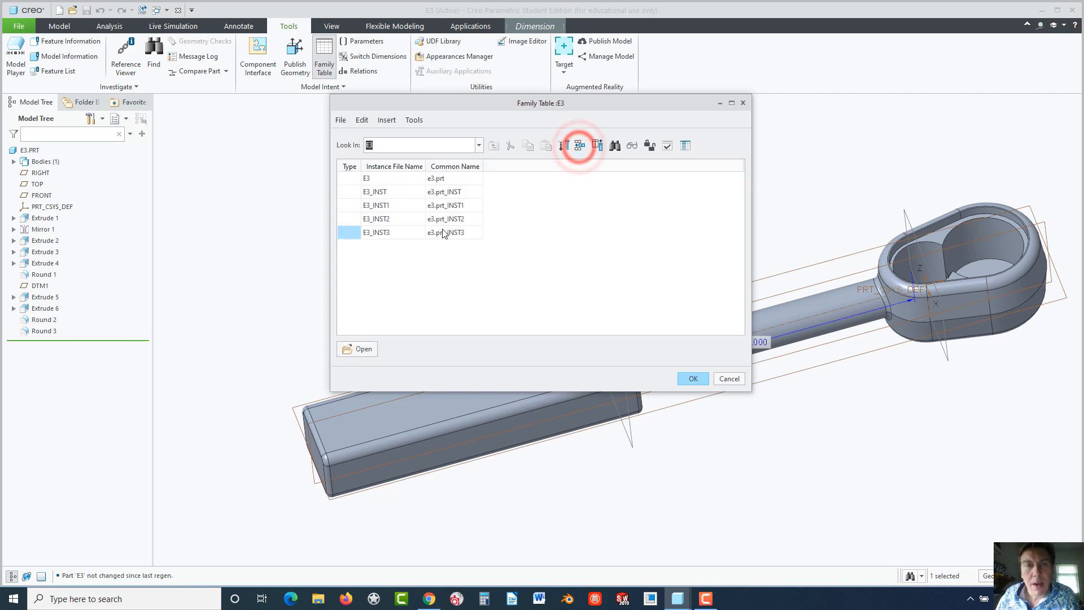
pyautogui.doubleClick(376, 232)
pyautogui.write('E3_H')
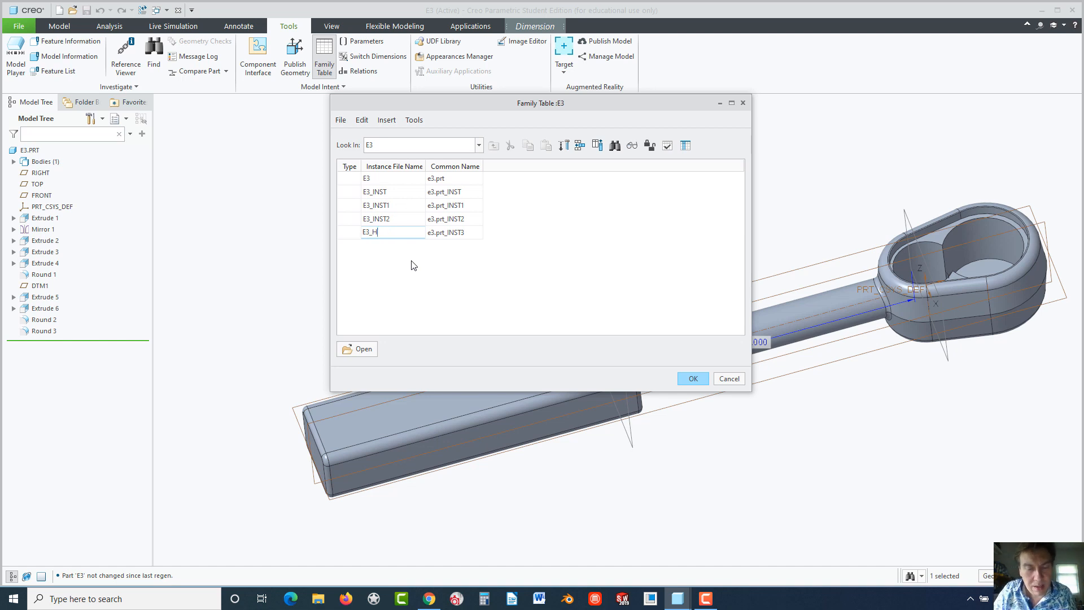
pyautogui.write('ORT_')
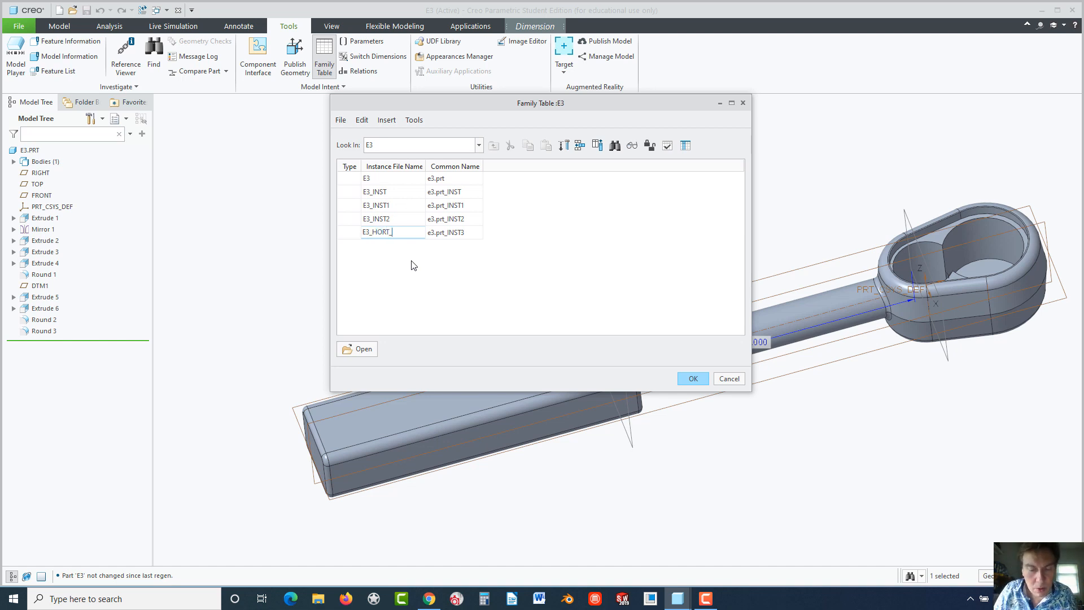
pyautogui.write('NECK')
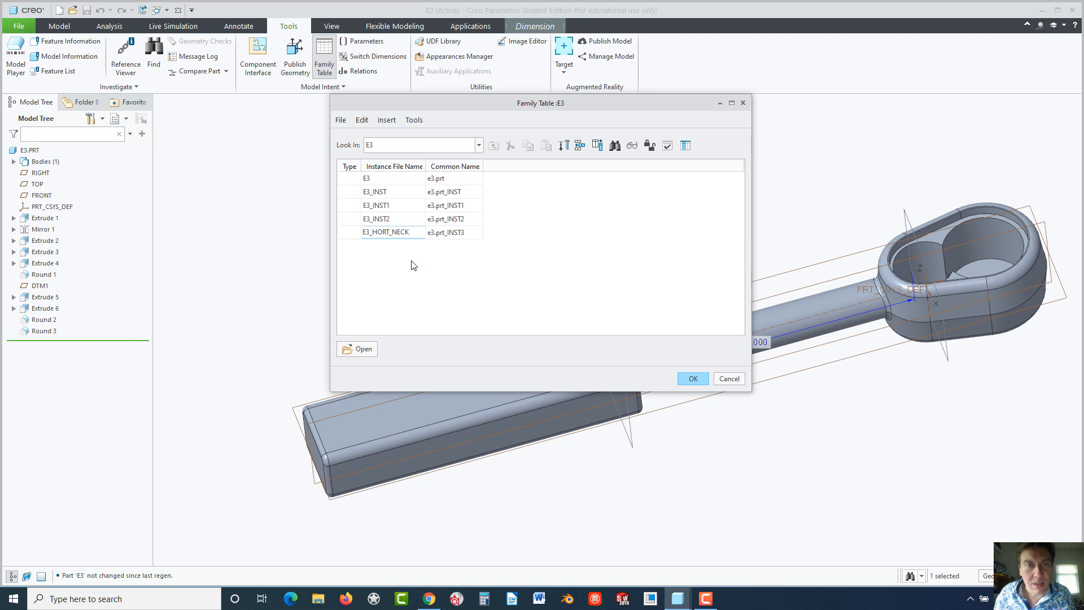
# Rename the other instances E3_SHORT_HANDLE, E3_MACHINED and E3_PRE_MACHINED
pyautogui.doubleClick(386, 231)
pyautogui.write('S')
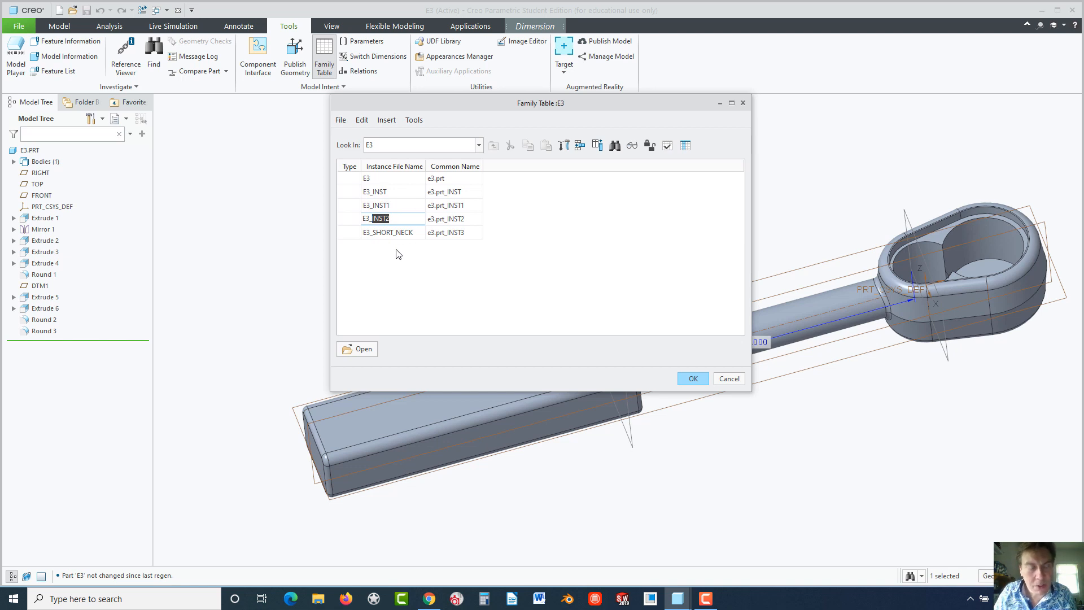
pyautogui.write('E3_SHORT_')
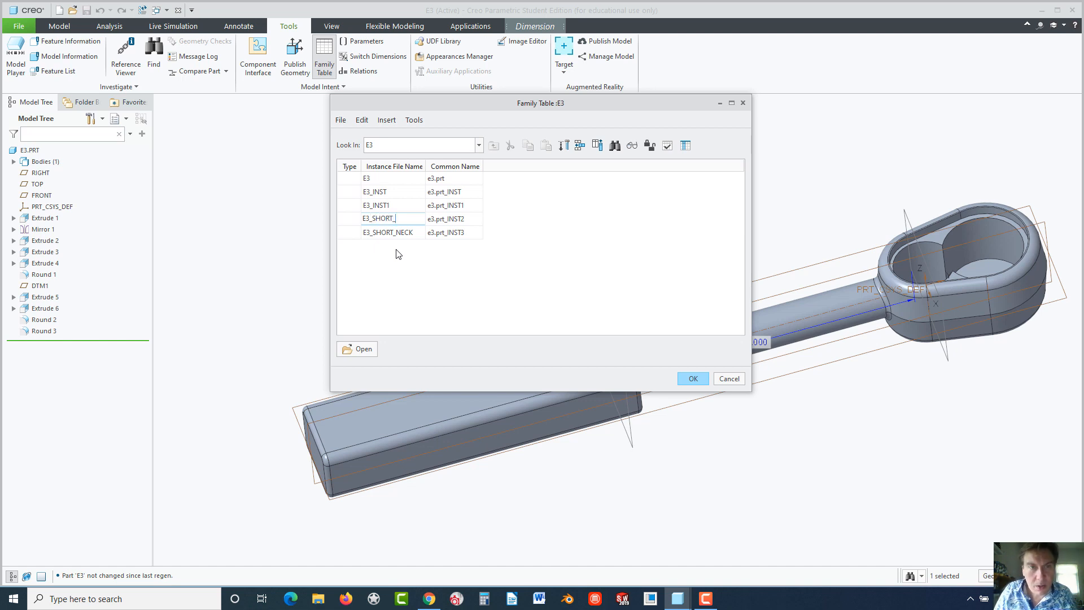
pyautogui.write('HANDLE')
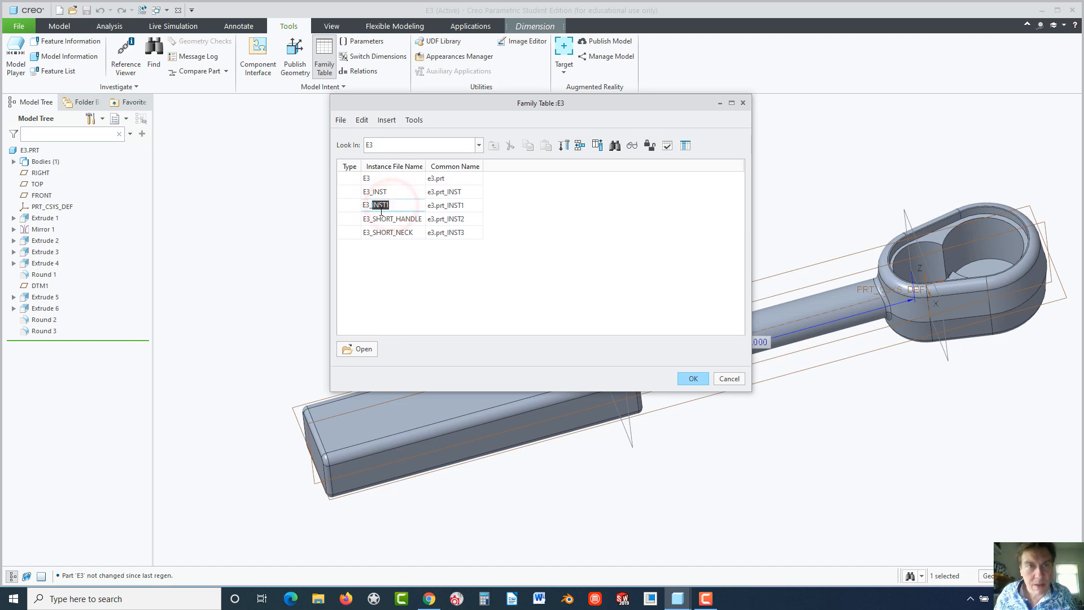
pyautogui.moveTo(404, 246)
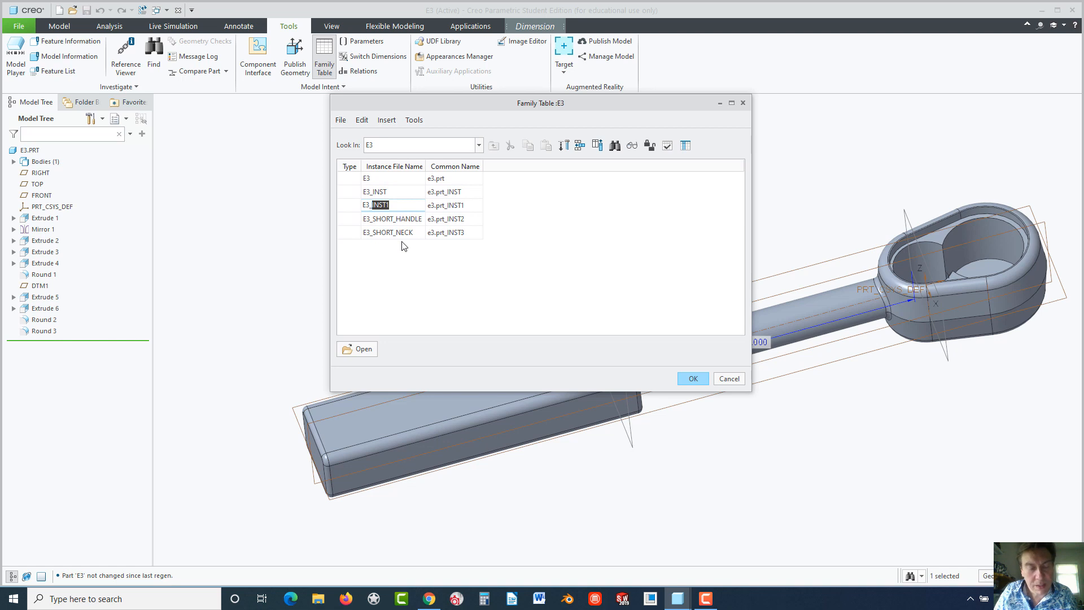
pyautogui.write('E3_MACHINE')
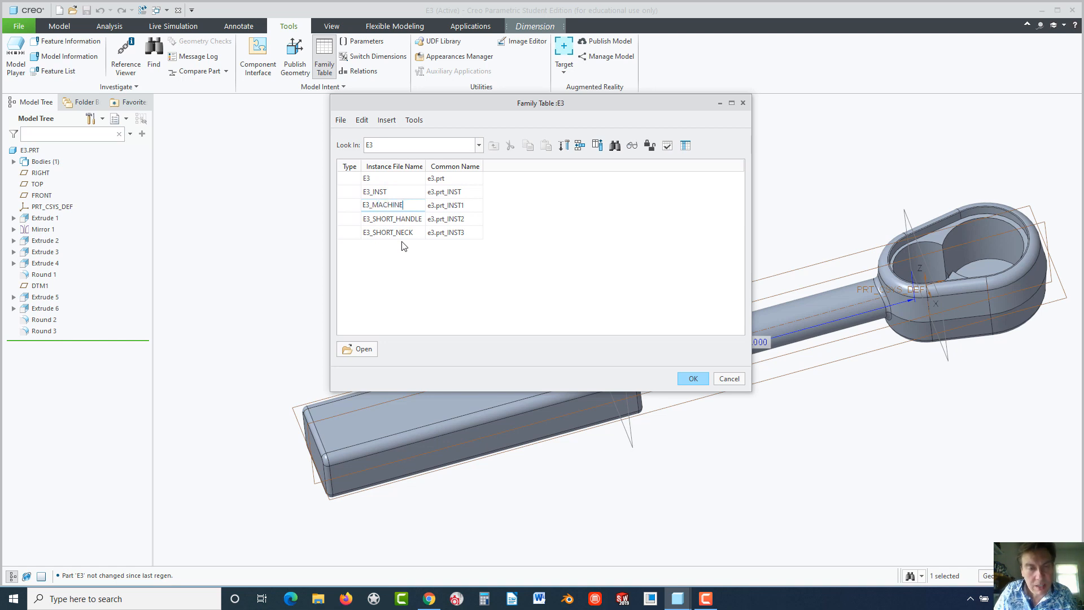
pyautogui.click(375, 191)
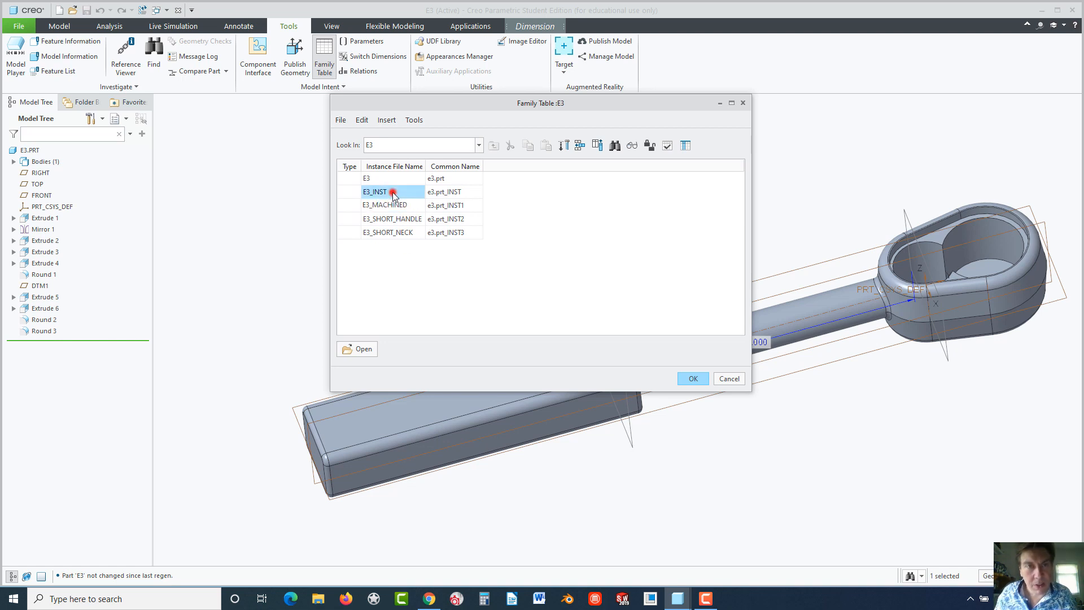
pyautogui.doubleClick(376, 192)
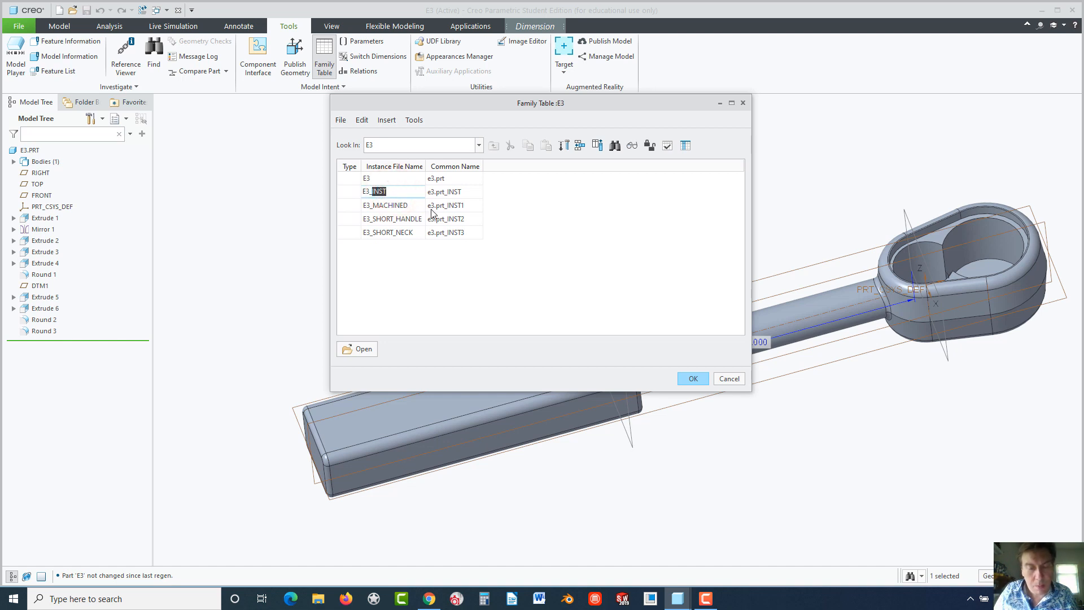
pyautogui.write('E3_PRE_MACHINED')
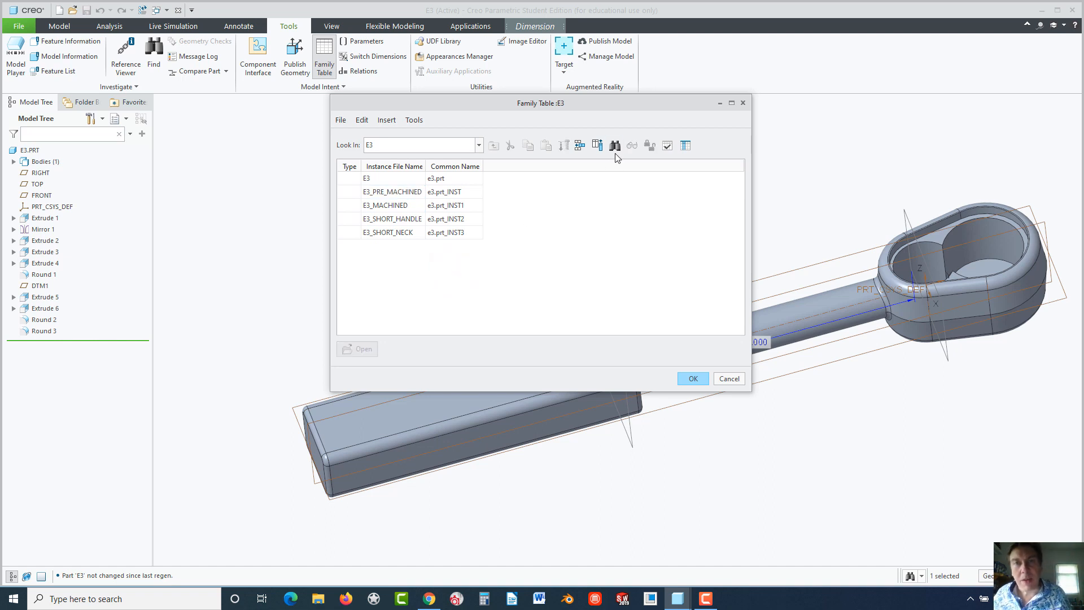
pyautogui.moveTo(597, 145)
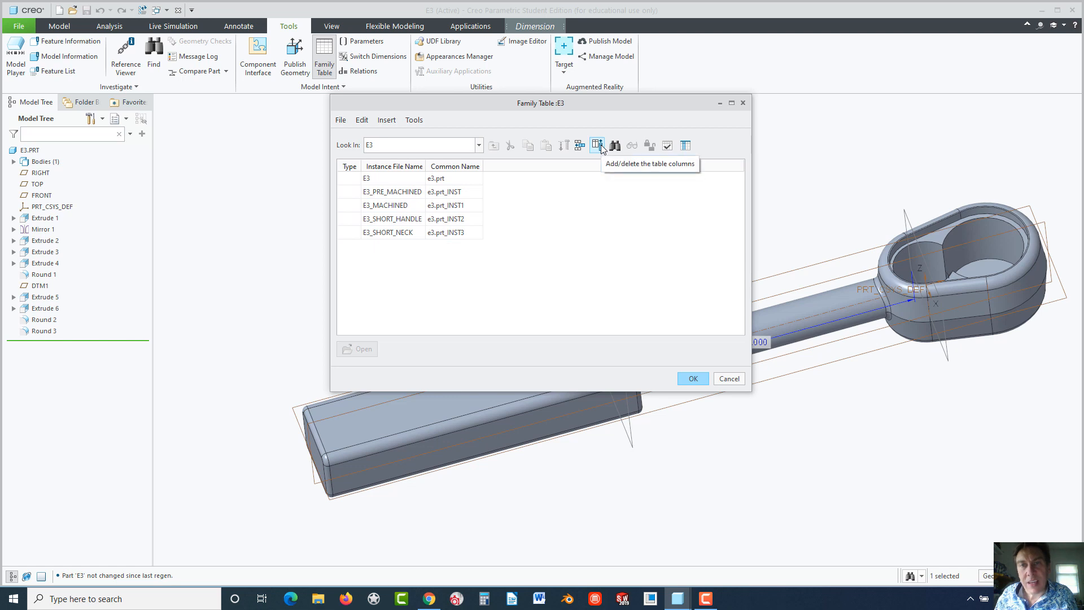
# Add the 4.000 handle length d54 and neck offset d25 dimensions as family table columns
pyautogui.click(597, 145)
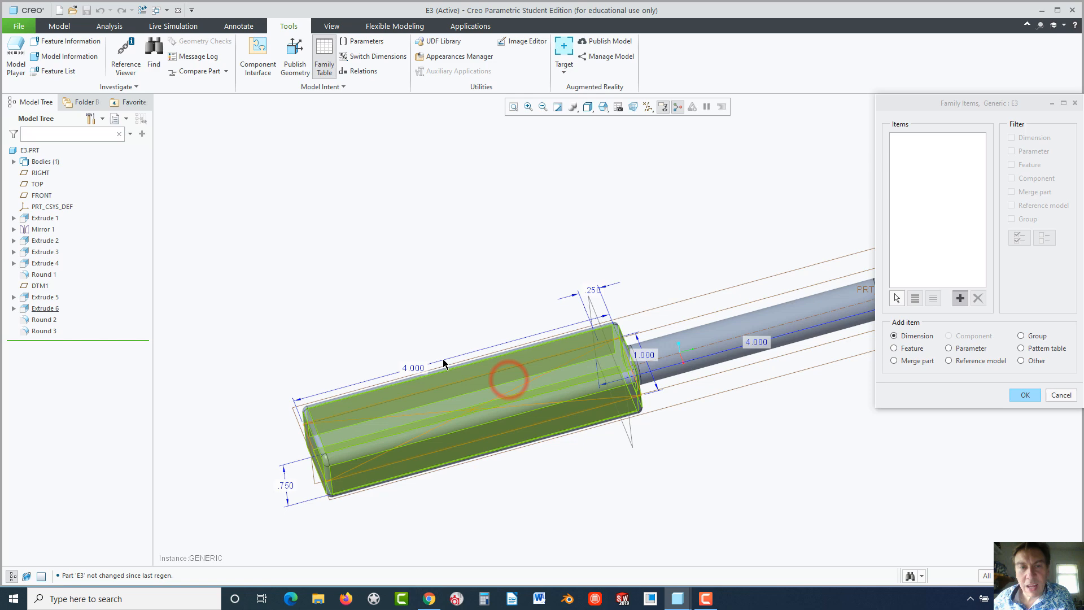
pyautogui.click(413, 368)
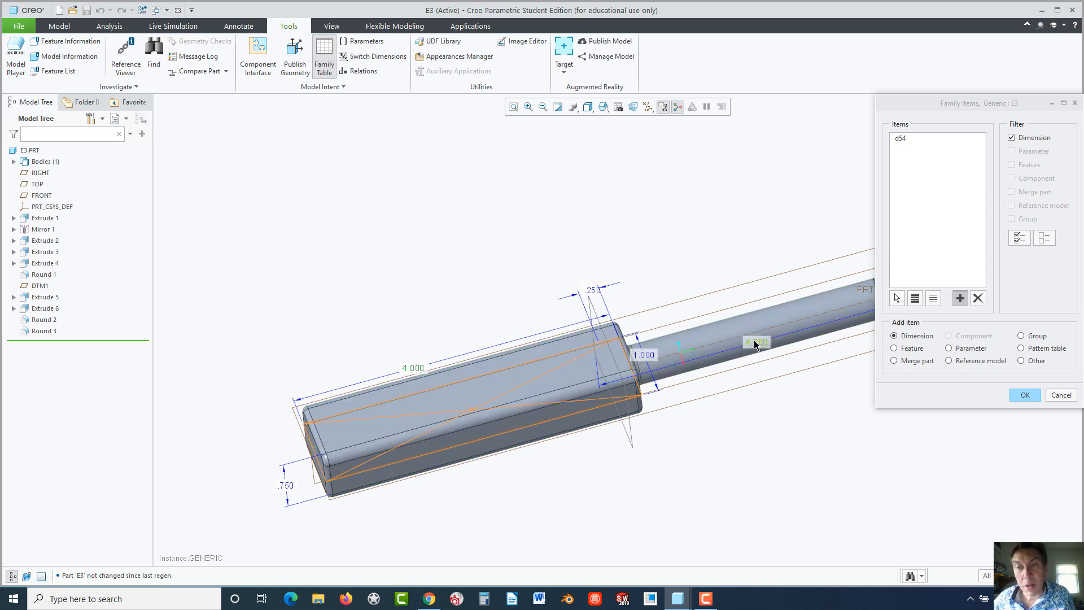
pyautogui.click(756, 341)
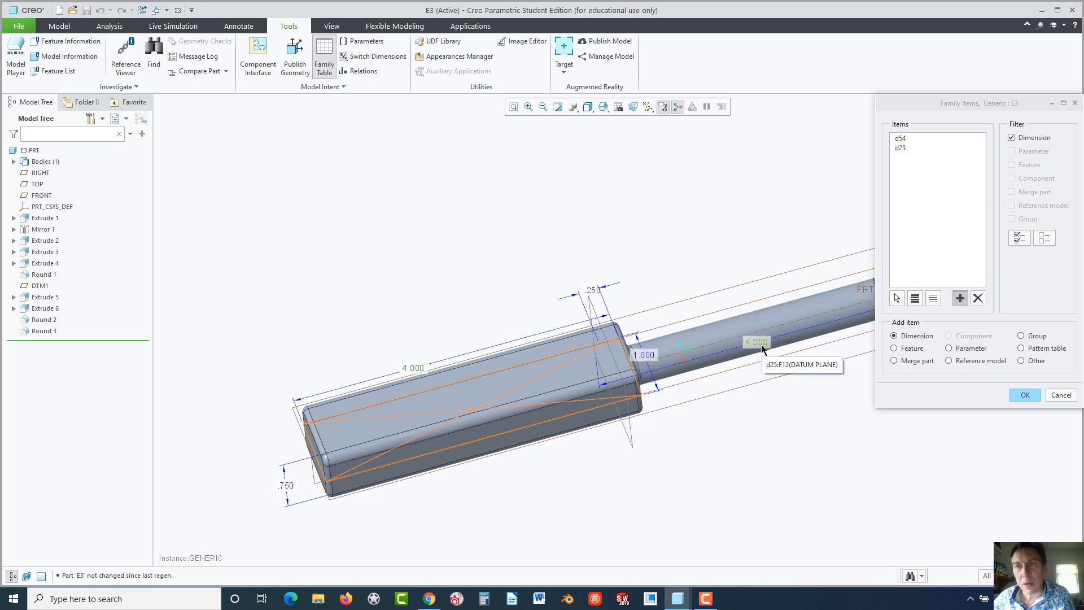
pyautogui.moveTo(782, 366)
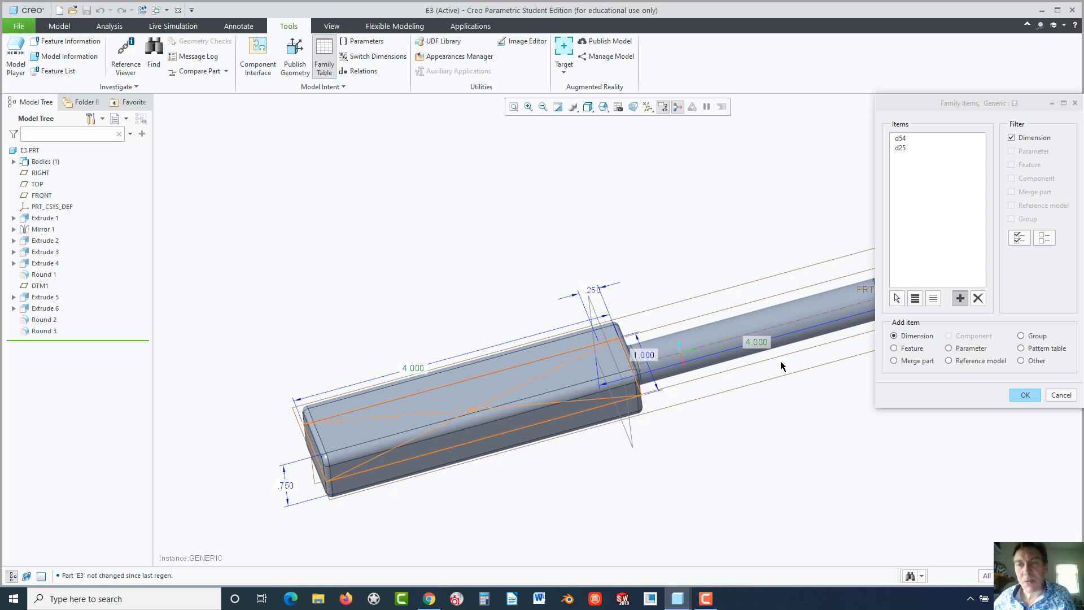
pyautogui.moveTo(975, 315)
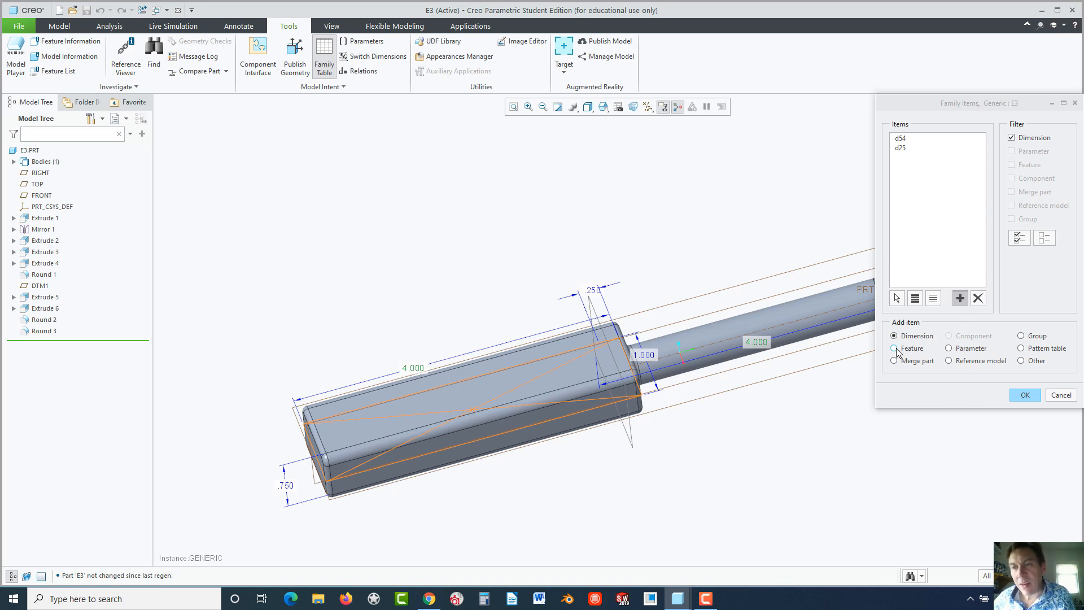
# Add the Extrude 2 feature as a family table column and return to the table
pyautogui.click(895, 348)
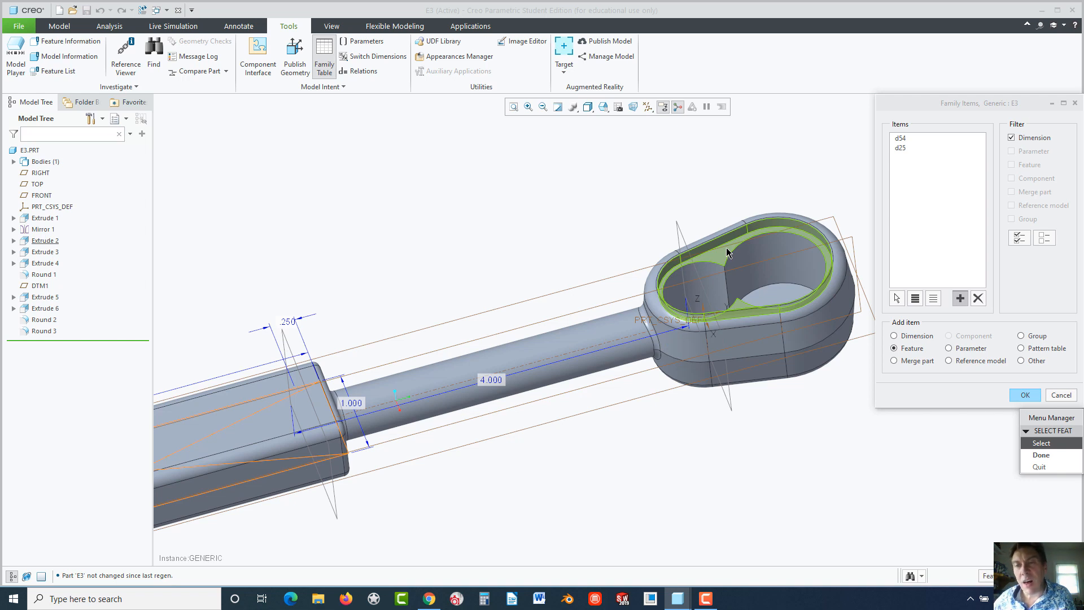
pyautogui.moveTo(727, 253)
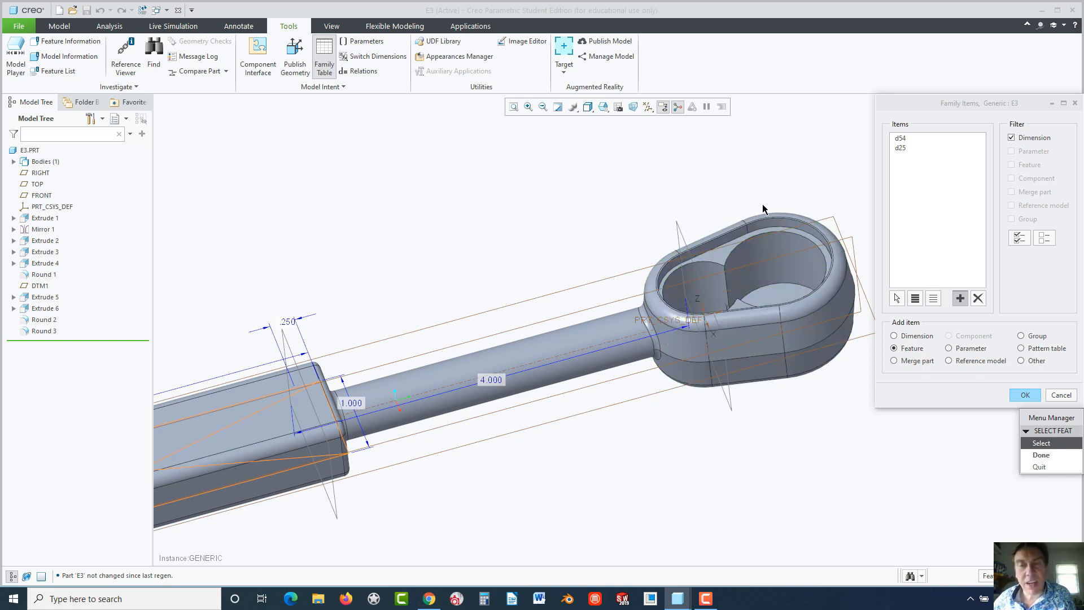
pyautogui.click(702, 277)
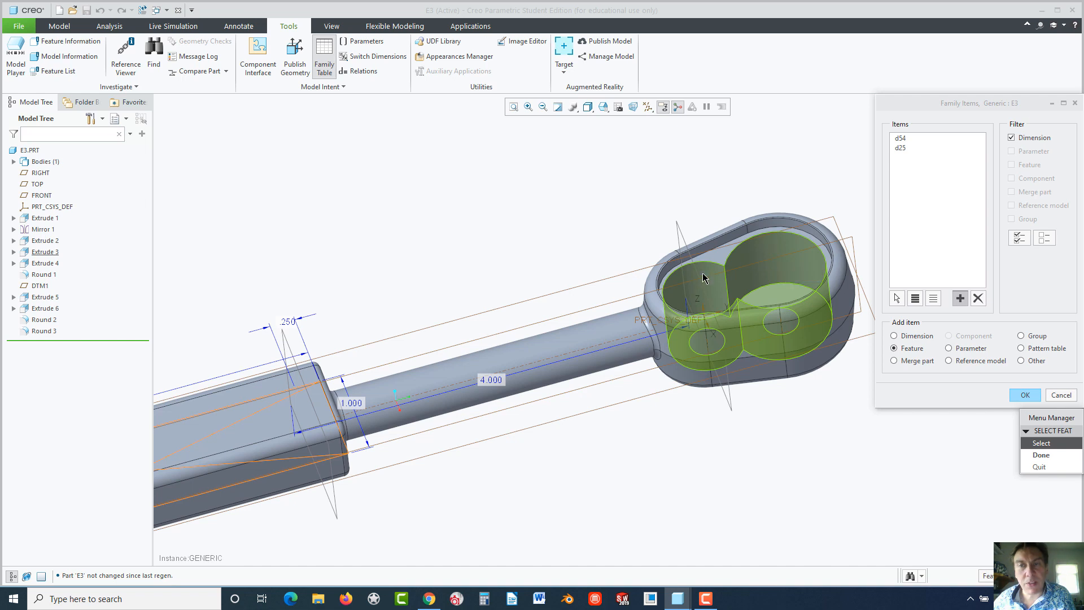
pyautogui.moveTo(743, 267)
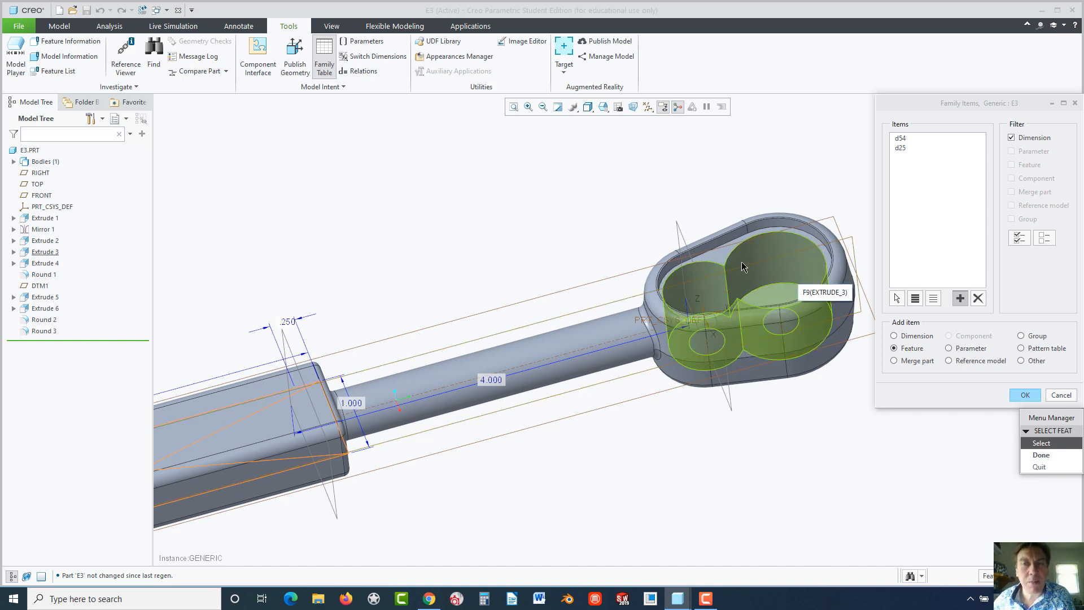
pyautogui.moveTo(780, 283)
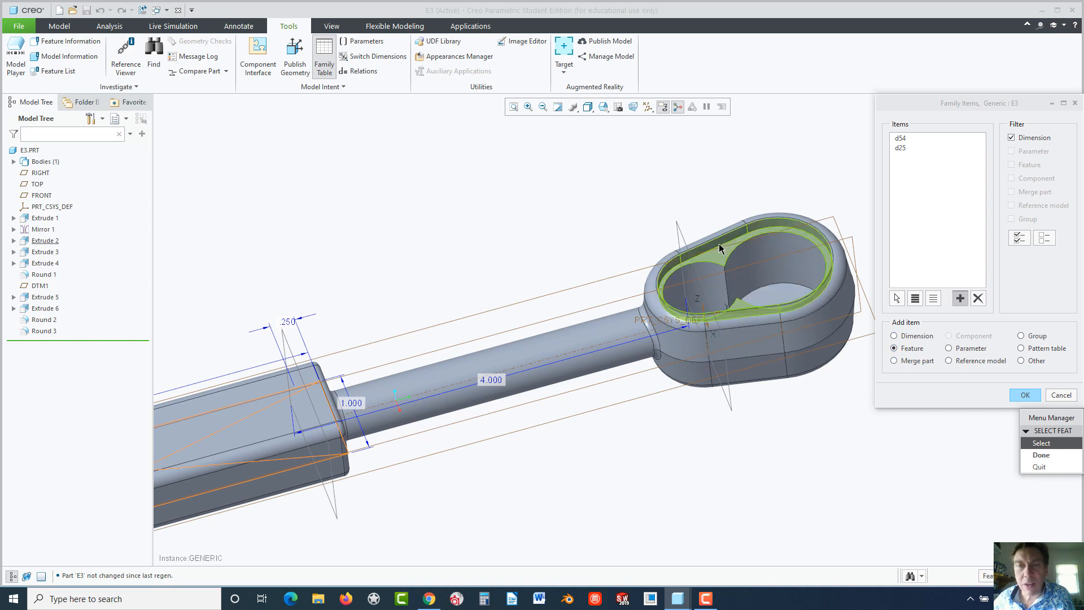
pyautogui.moveTo(721, 248)
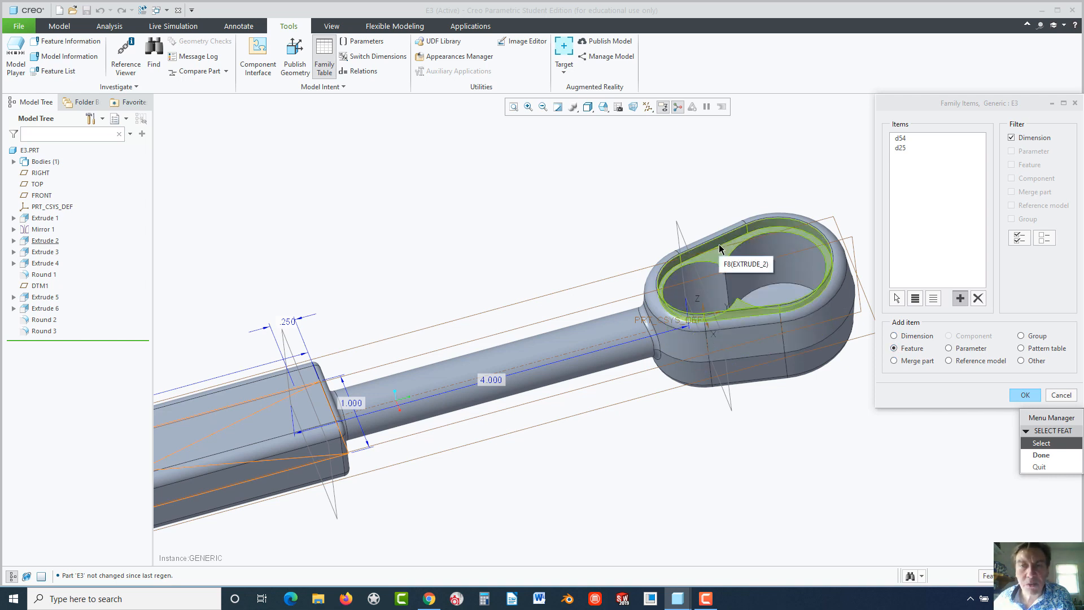
pyautogui.click(719, 249)
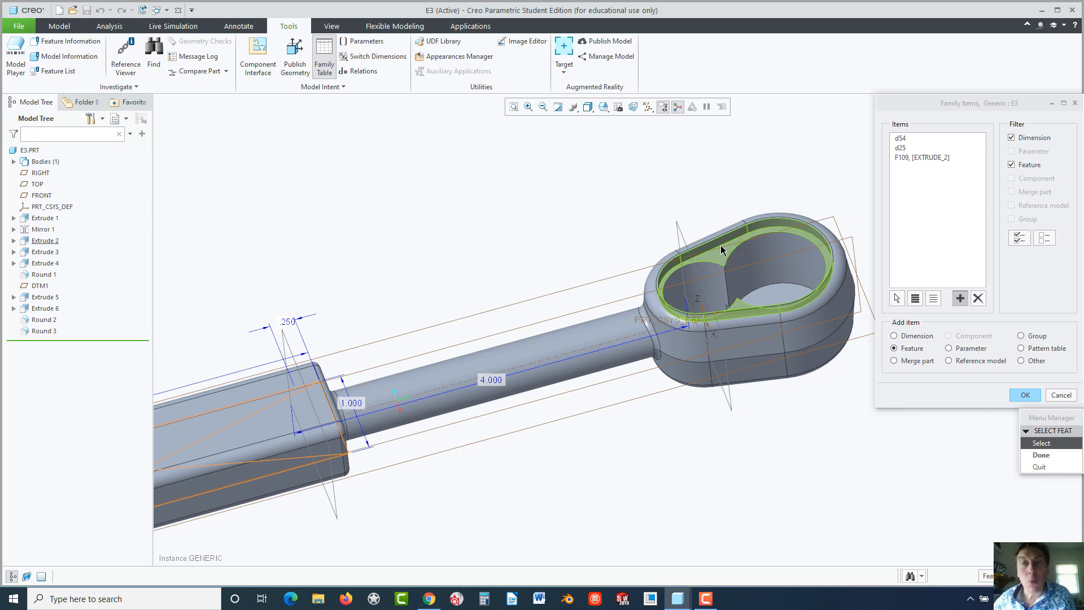
pyautogui.moveTo(722, 250)
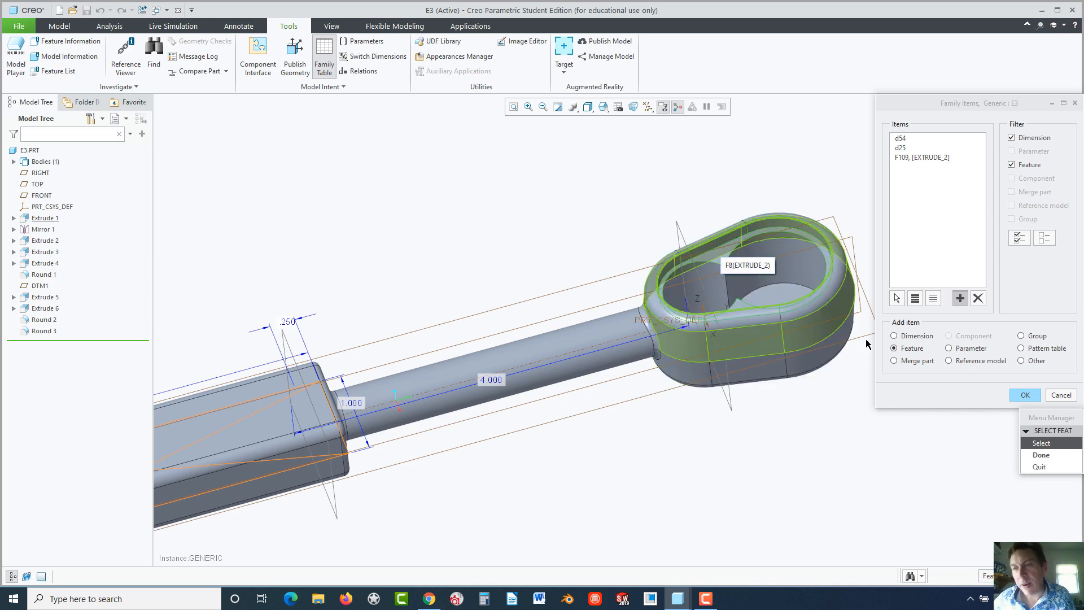
pyautogui.click(1025, 395)
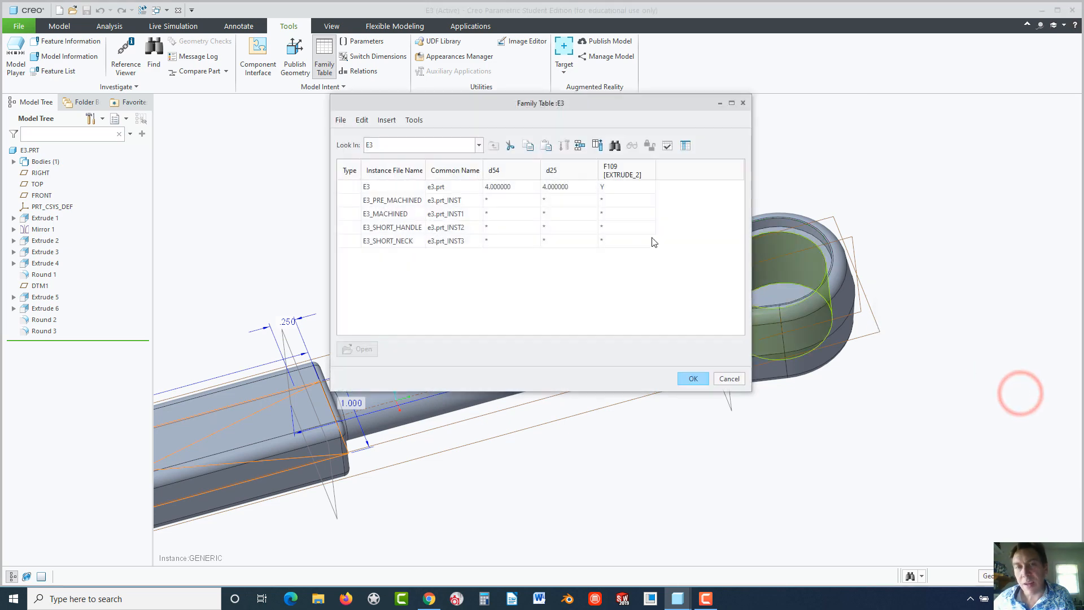
pyautogui.moveTo(486, 197)
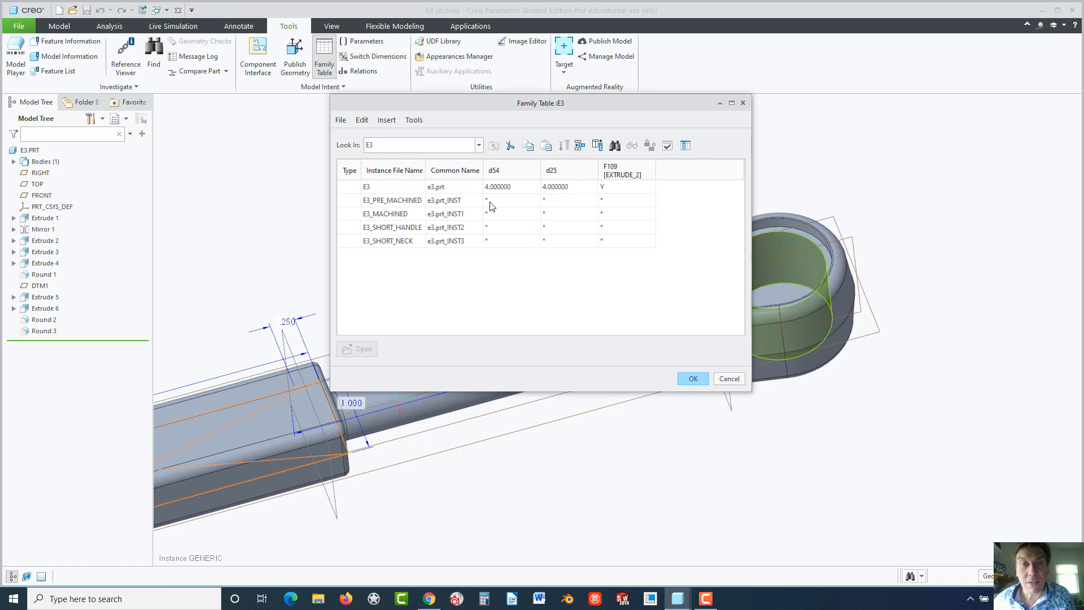
pyautogui.moveTo(721, 150)
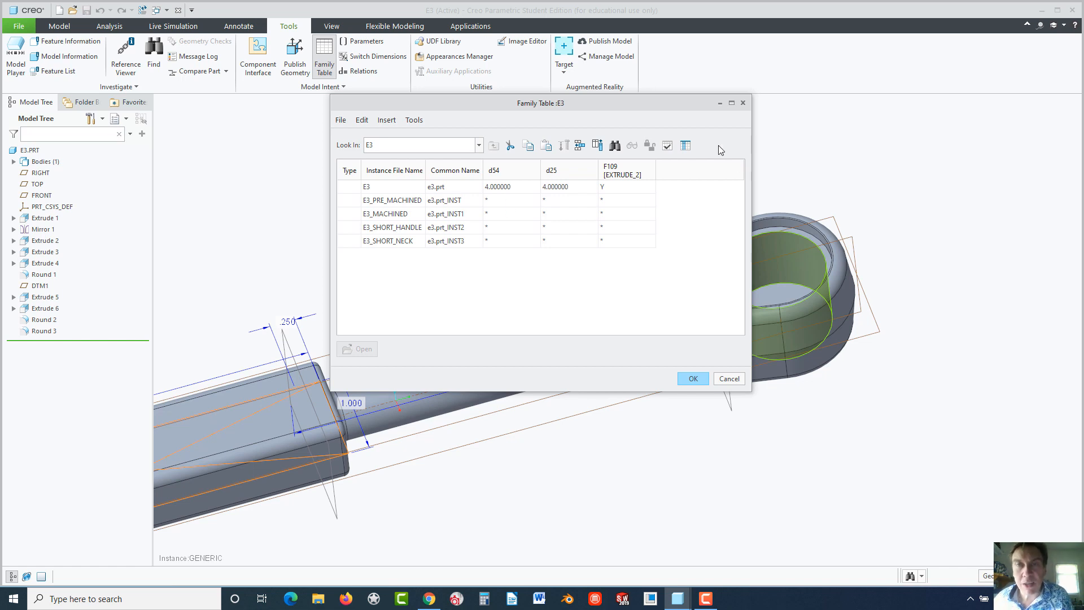
pyautogui.moveTo(685, 145)
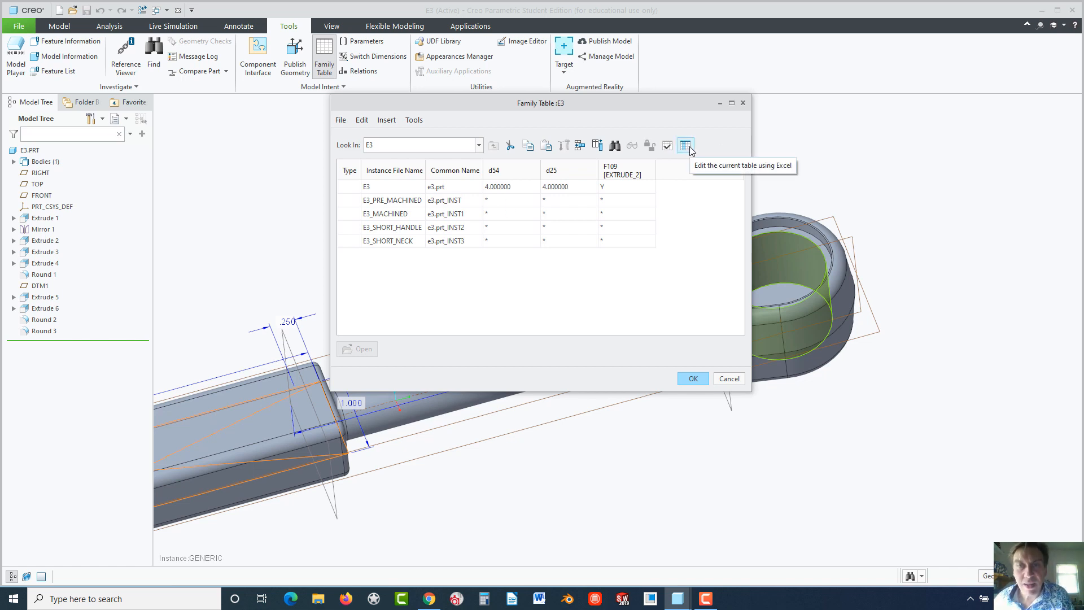
pyautogui.moveTo(492, 201)
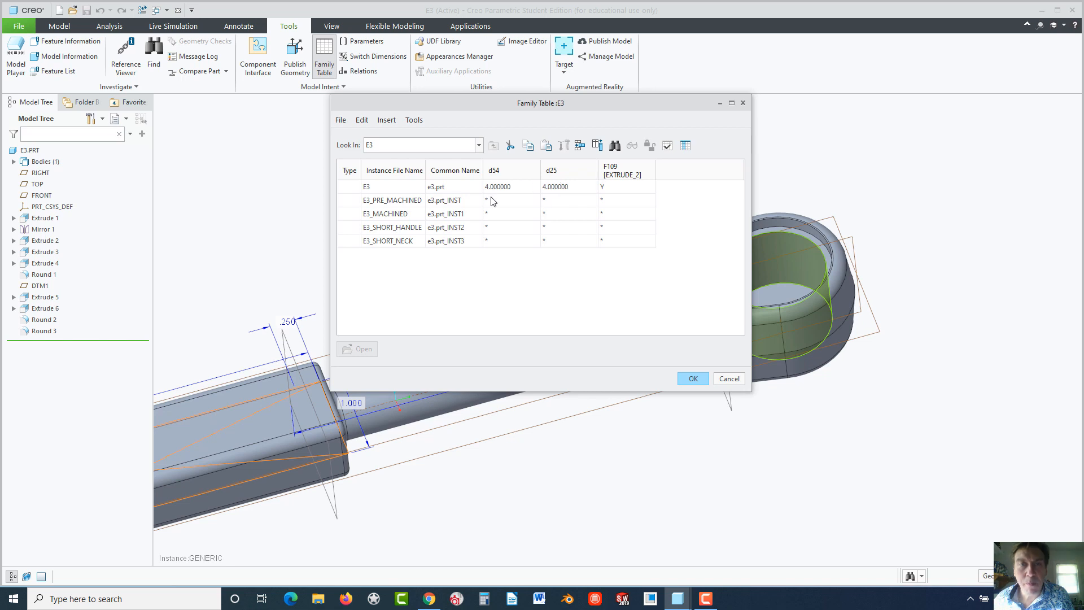
# Enter d54 values 4, 4, 2, 2 for the four instances
pyautogui.click(510, 200)
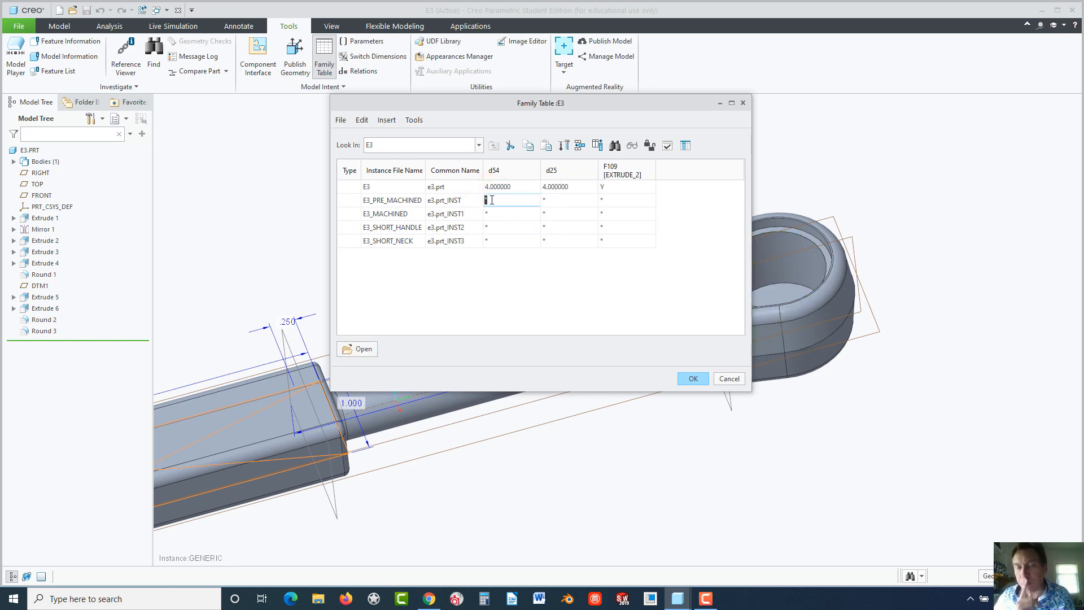
pyautogui.write('4')
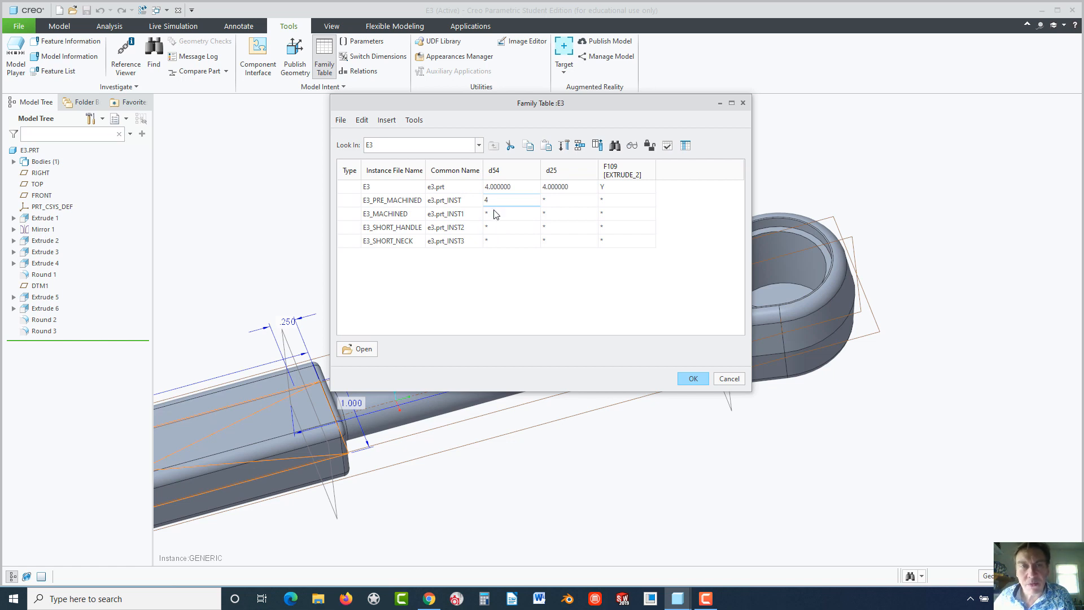
pyautogui.click(512, 213)
pyautogui.write('4')
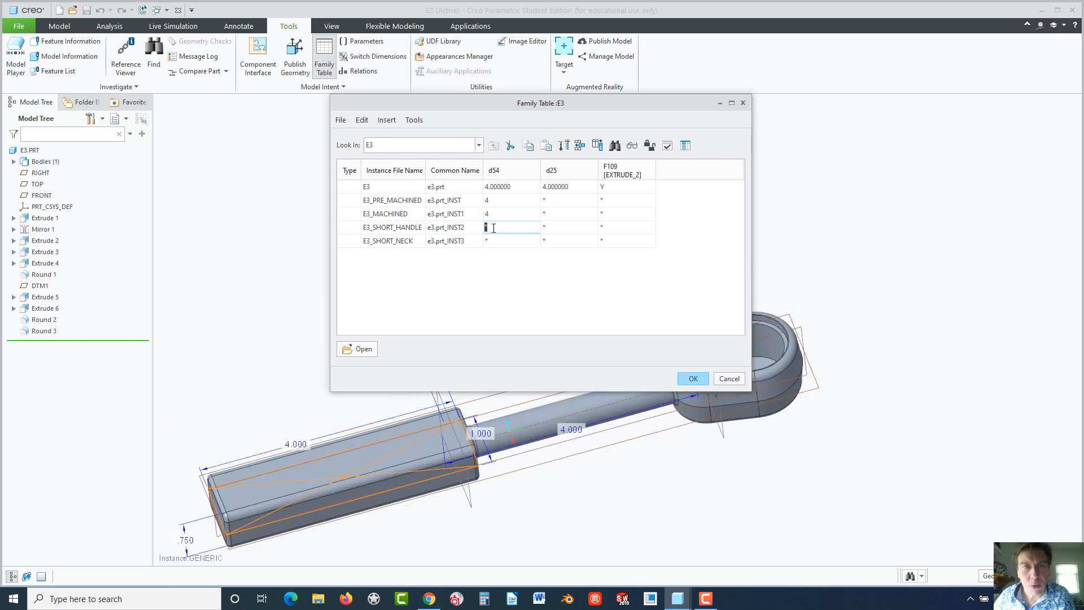
pyautogui.write('2')
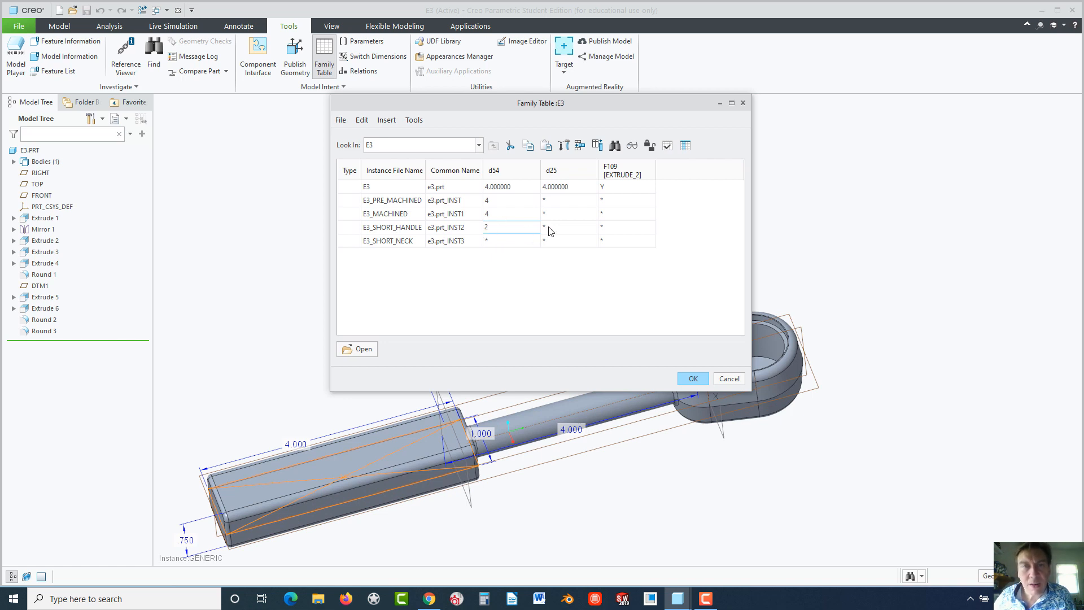
pyautogui.click(511, 241)
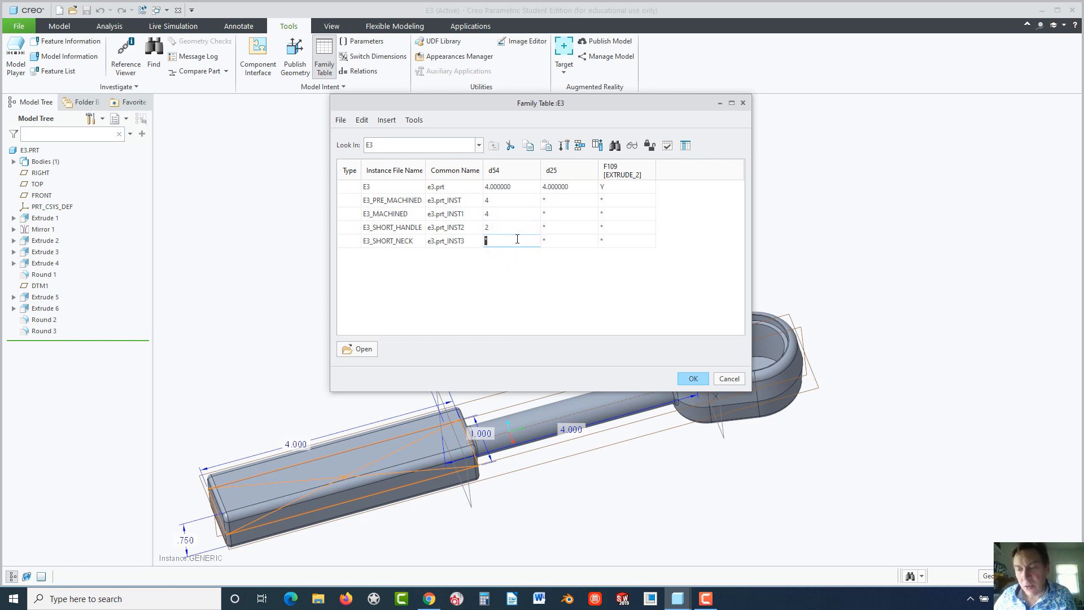
pyautogui.write('2')
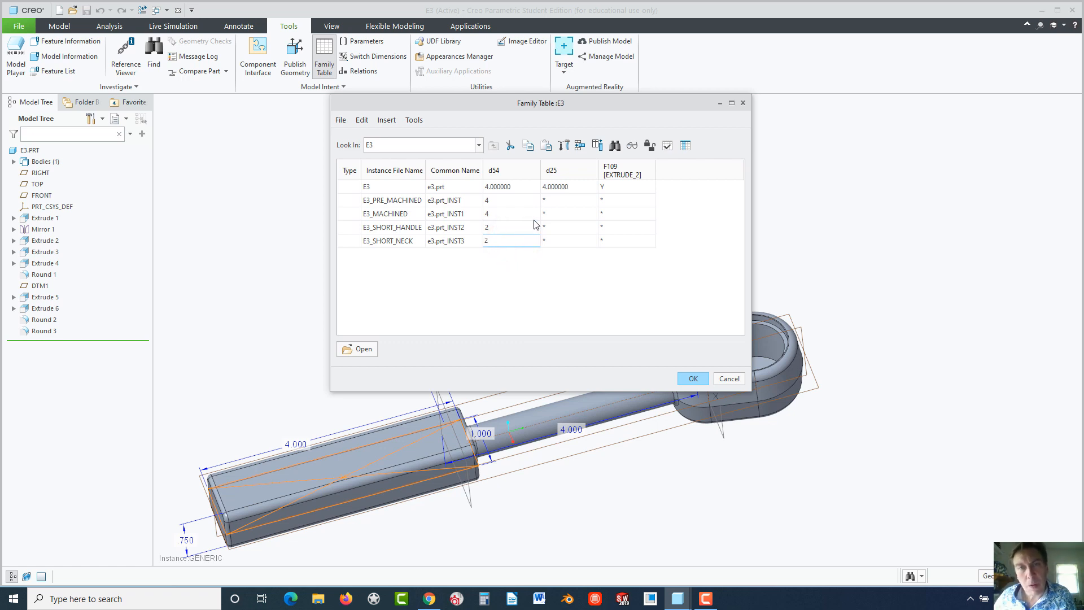
# Enter d25 values 4, 4, 4, 2, with 2 only for E3_SHORT_NECK
pyautogui.click(570, 200)
pyautogui.write('4')
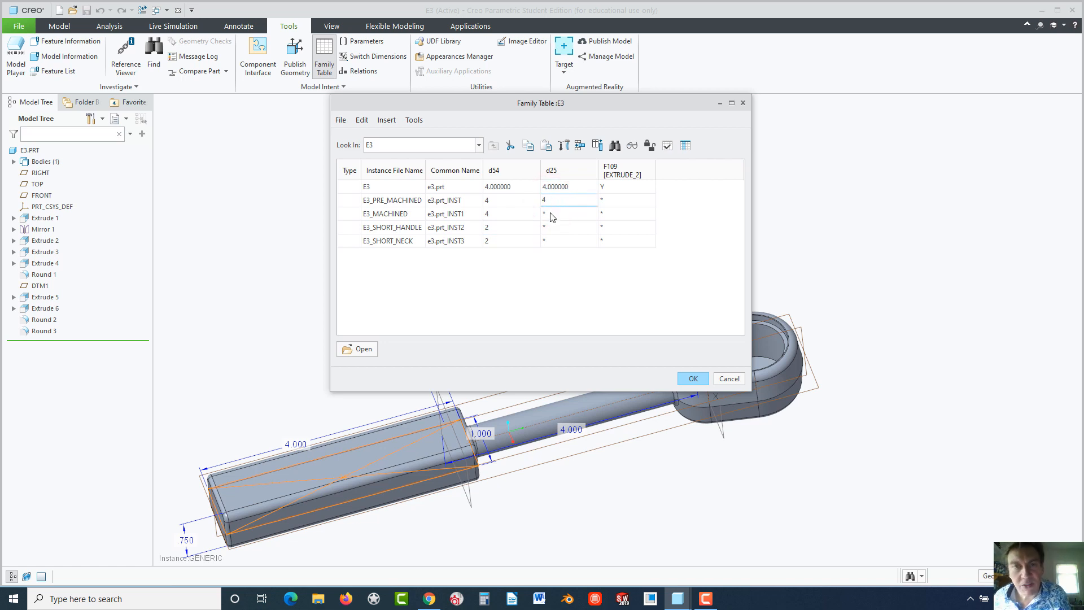
pyautogui.click(569, 212)
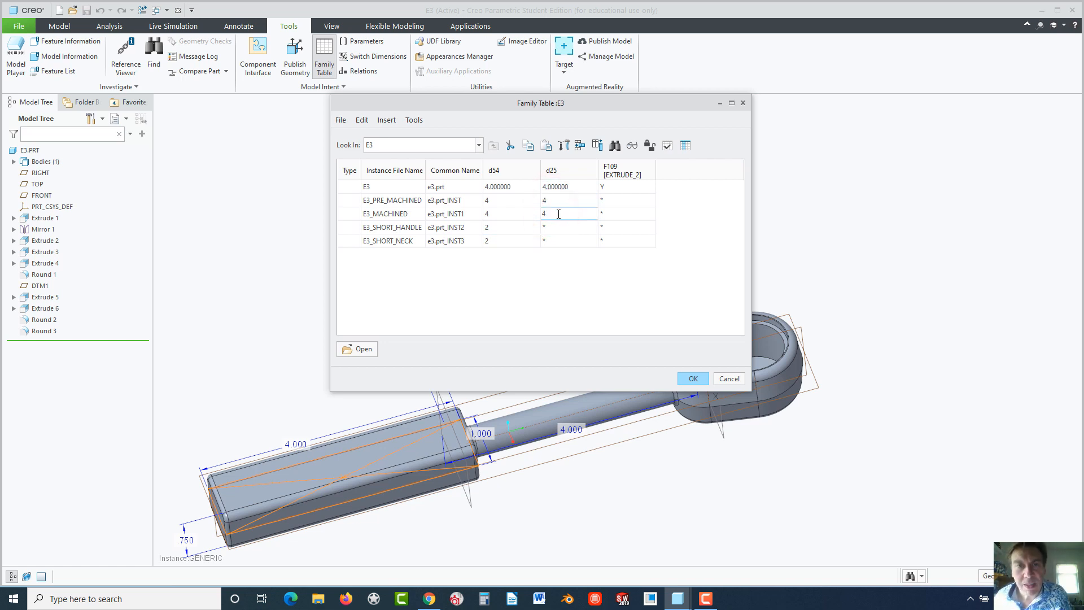
pyautogui.click(569, 227)
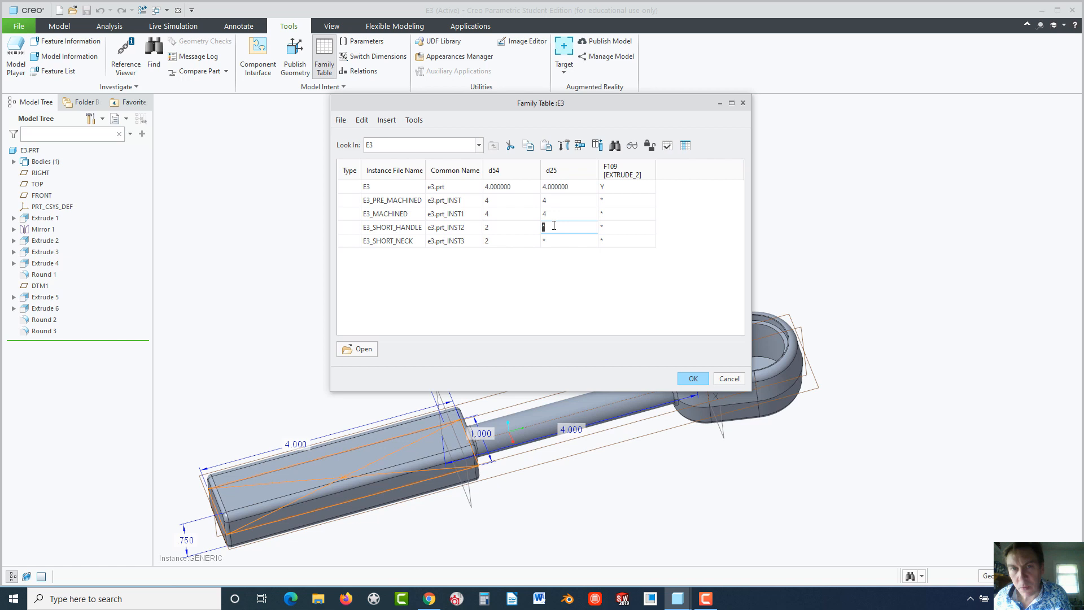
pyautogui.write('2')
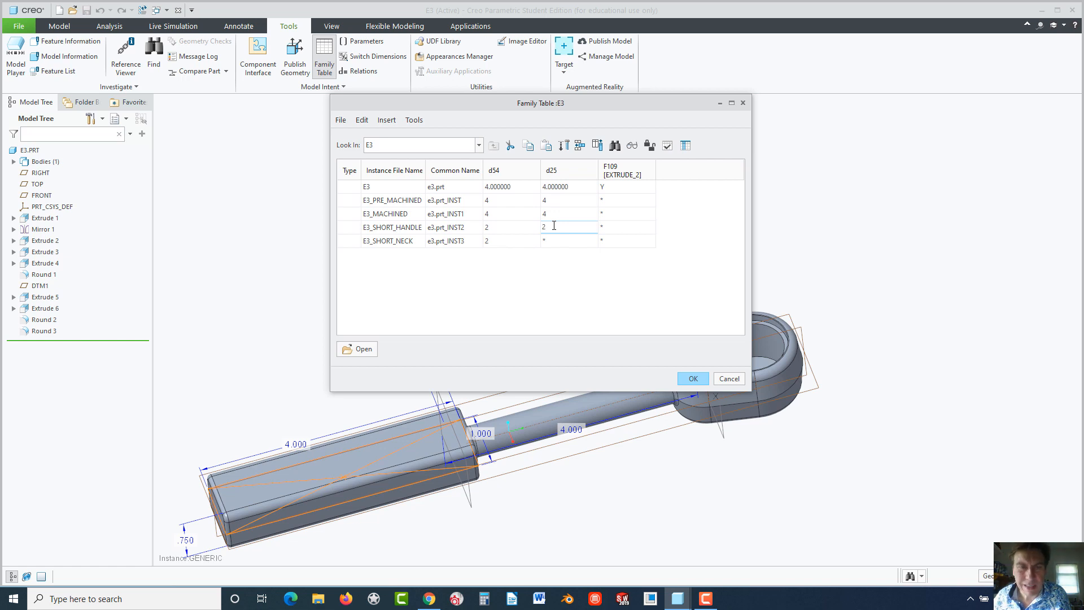
pyautogui.write('4')
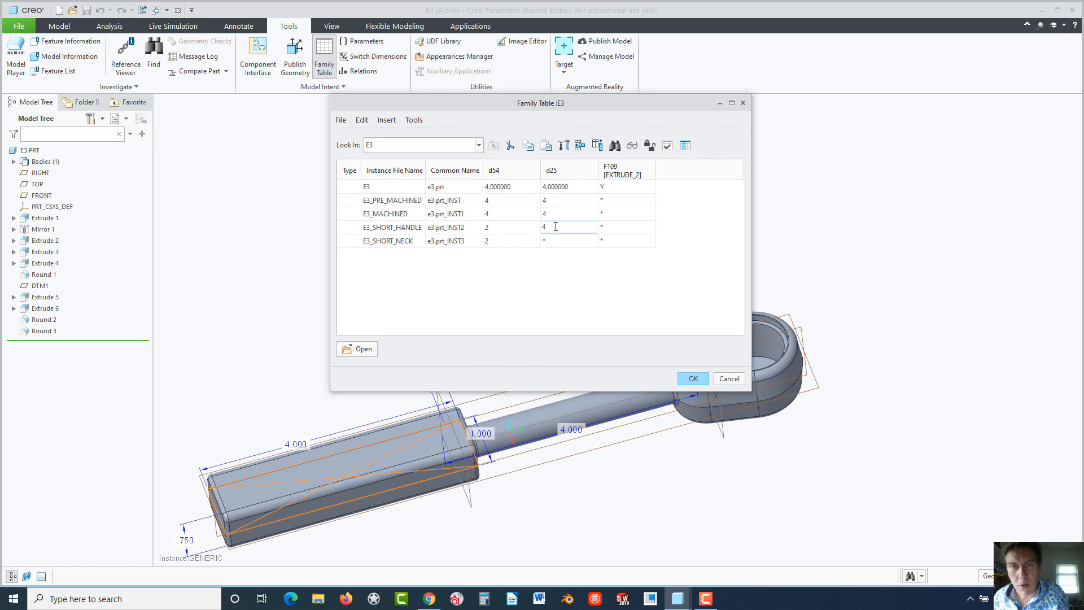
pyautogui.click(569, 241)
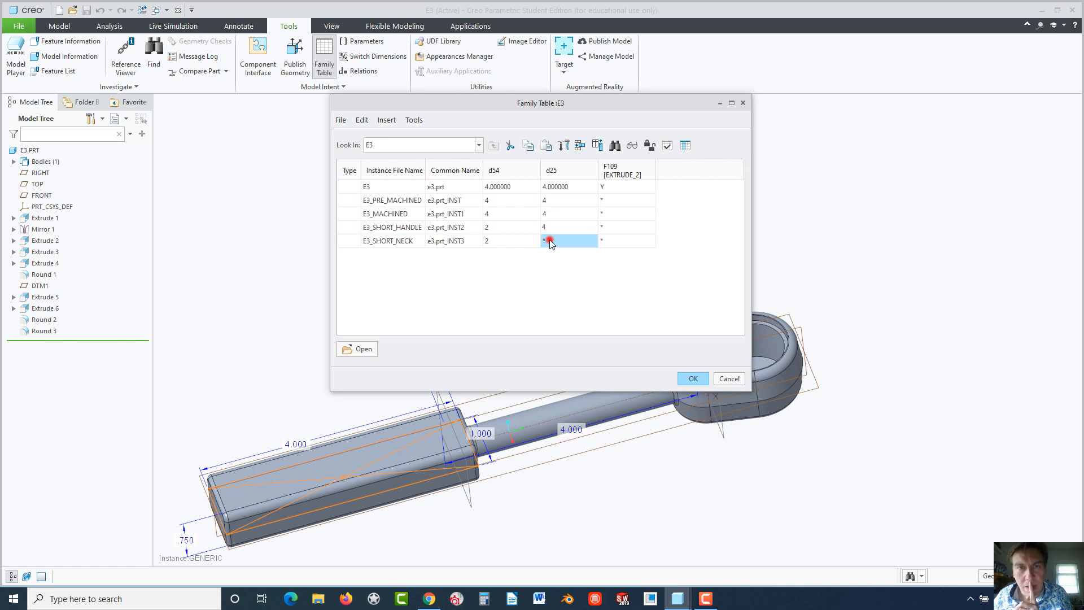
pyautogui.write('4')
pyautogui.write('2')
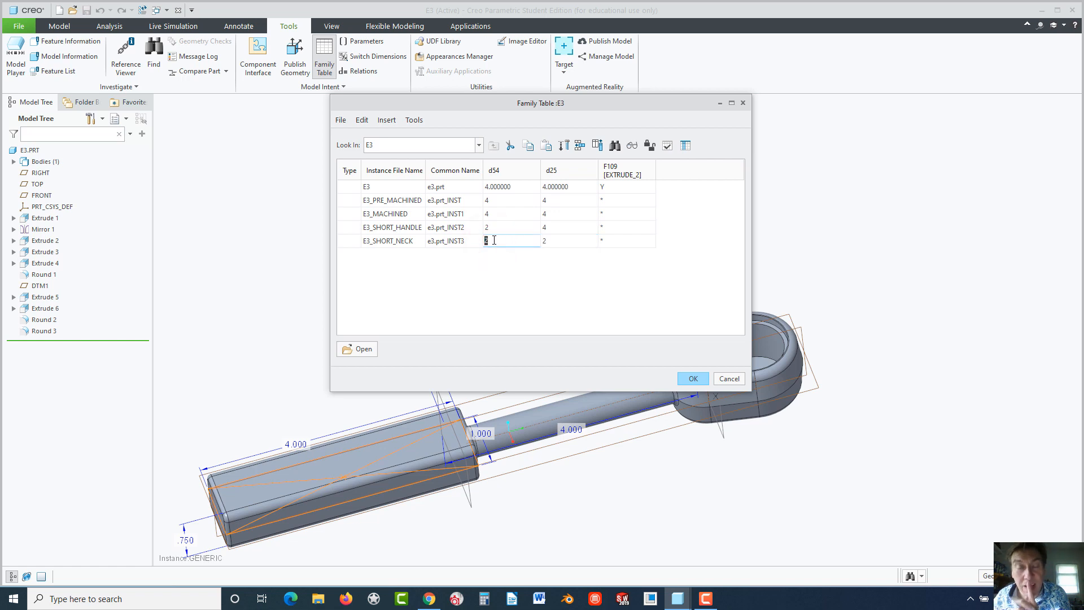
pyautogui.moveTo(438, 247)
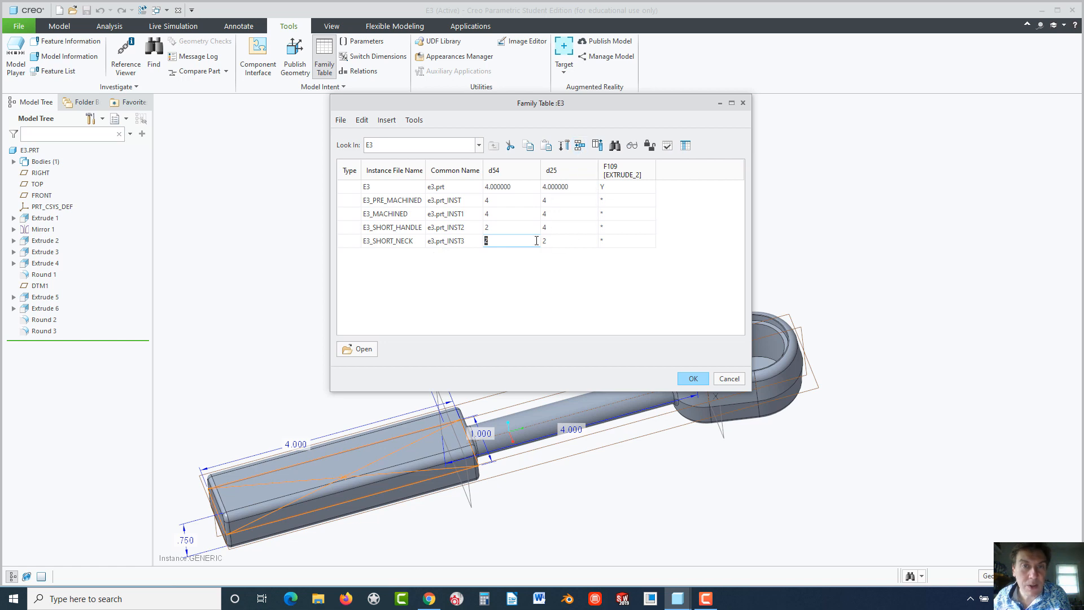
pyautogui.moveTo(525, 239)
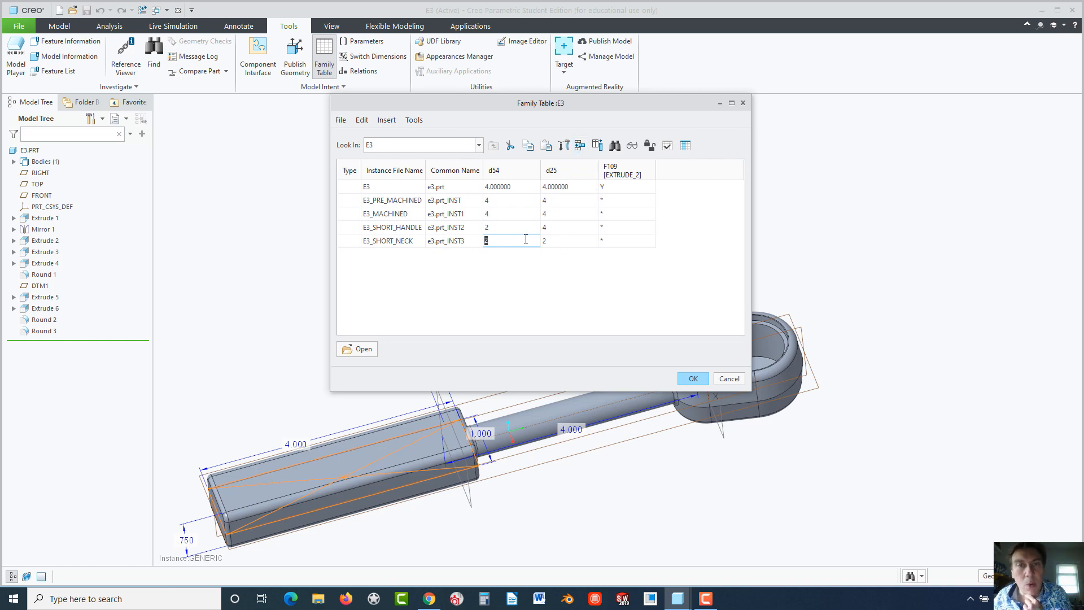
pyautogui.moveTo(415, 250)
pyautogui.write('_H')
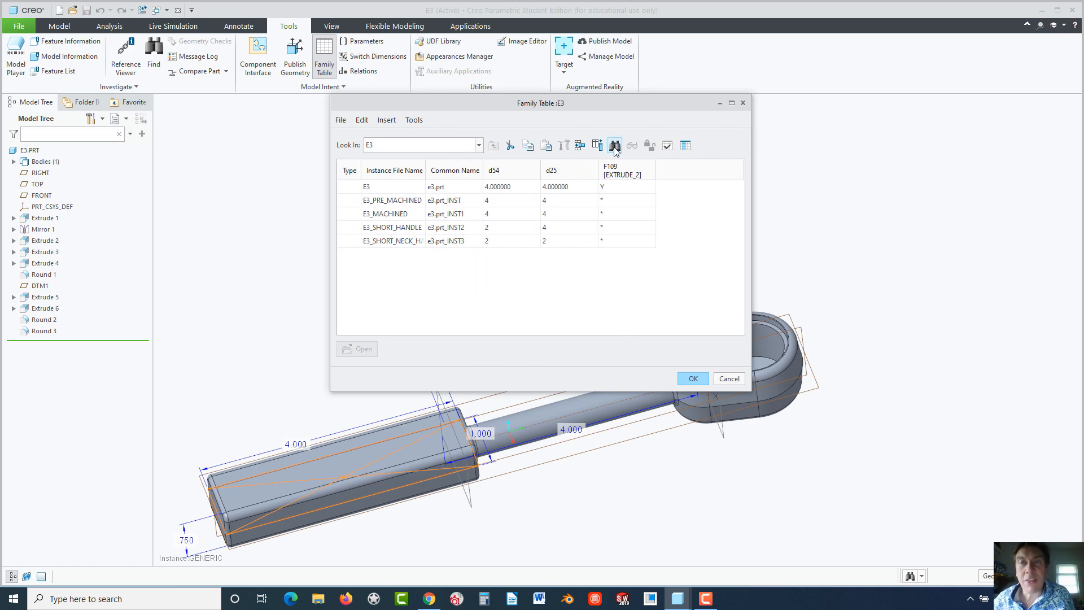
pyautogui.moveTo(614, 145)
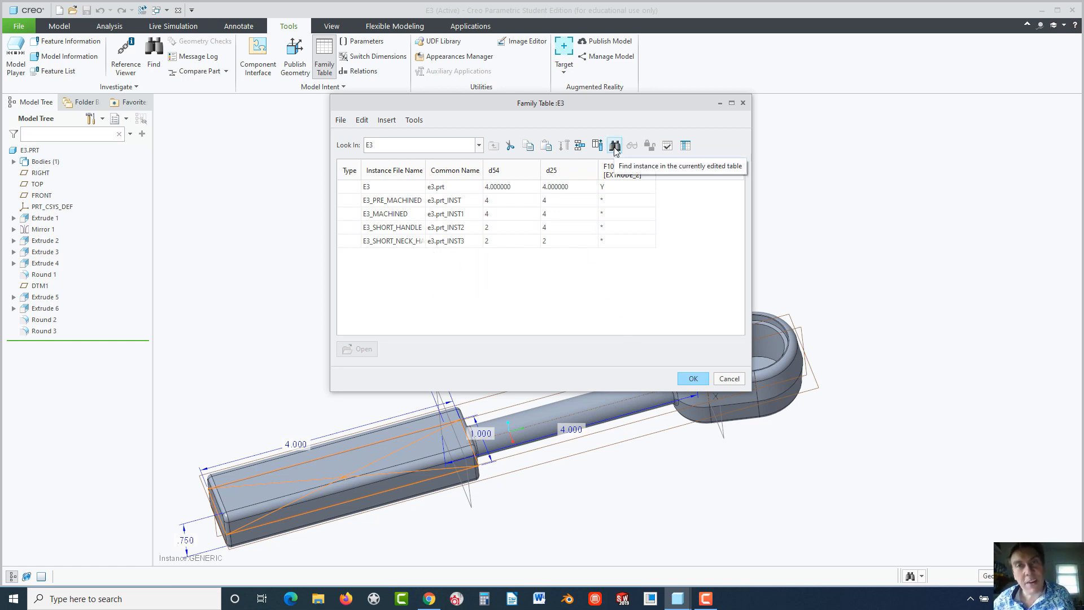
# Verify all four family table instances successfully and close the verification results
pyautogui.click(614, 145)
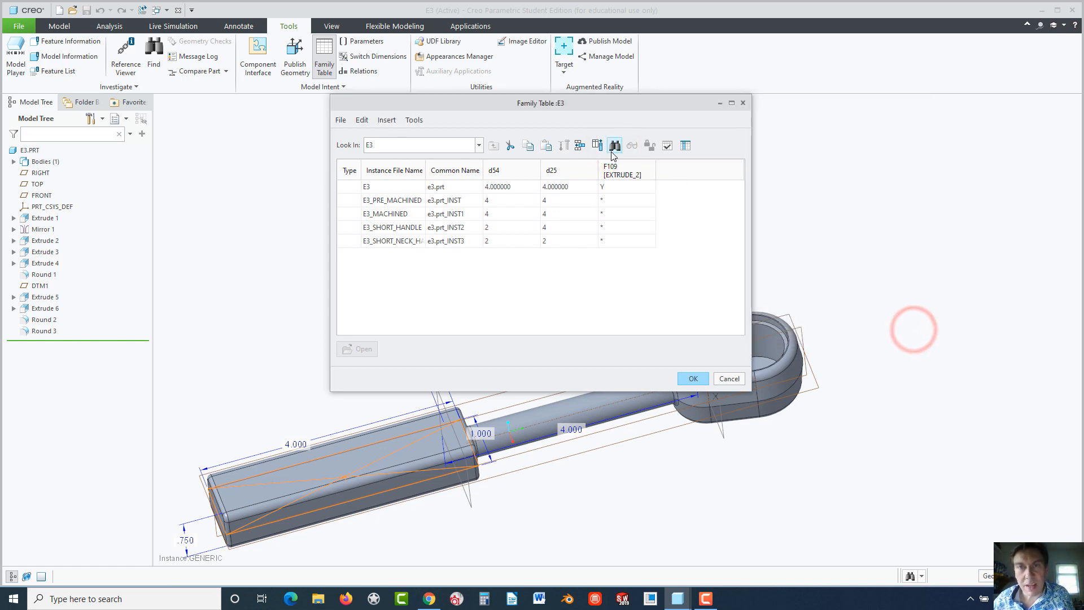
pyautogui.click(666, 145)
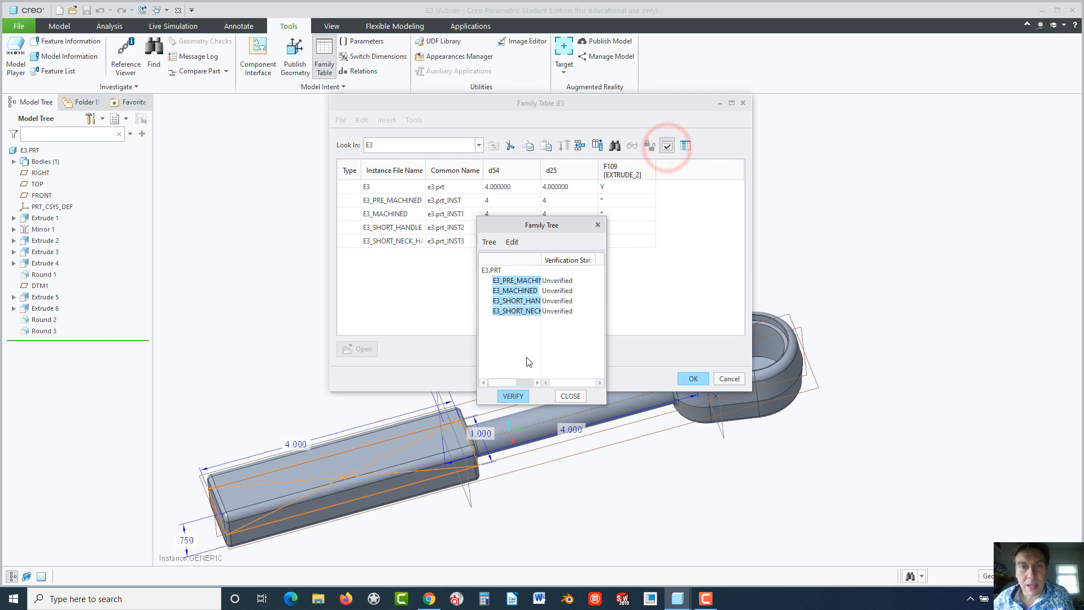
pyautogui.click(513, 395)
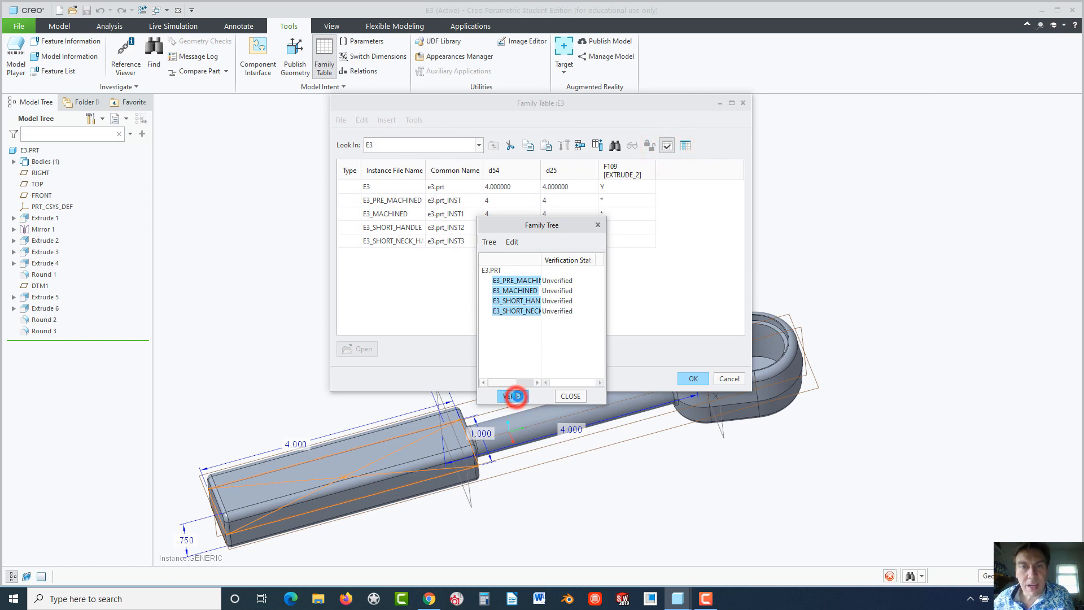
pyautogui.click(512, 395)
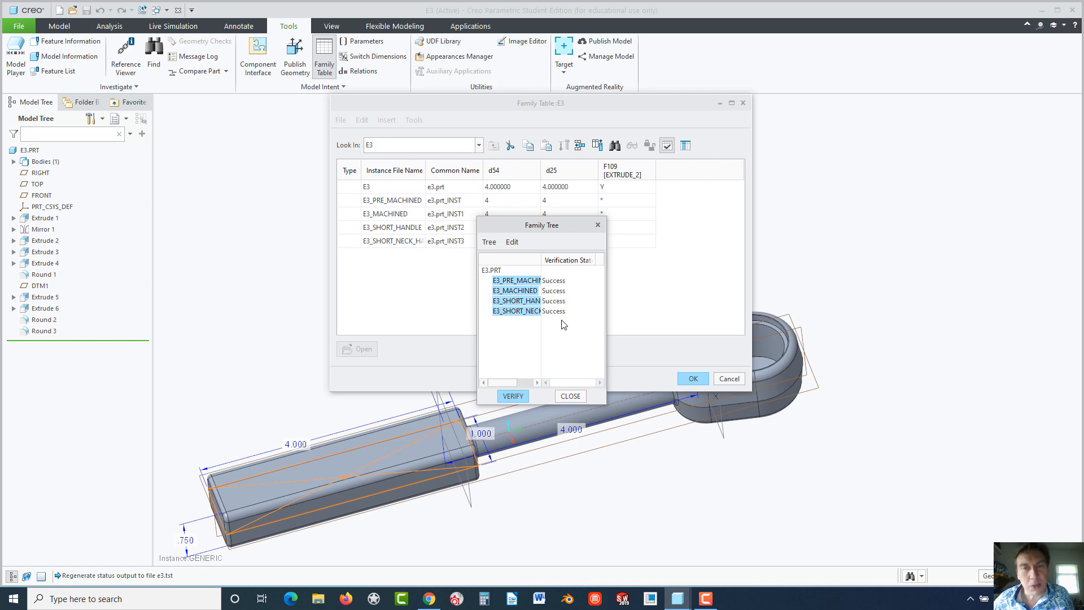
pyautogui.moveTo(581, 378)
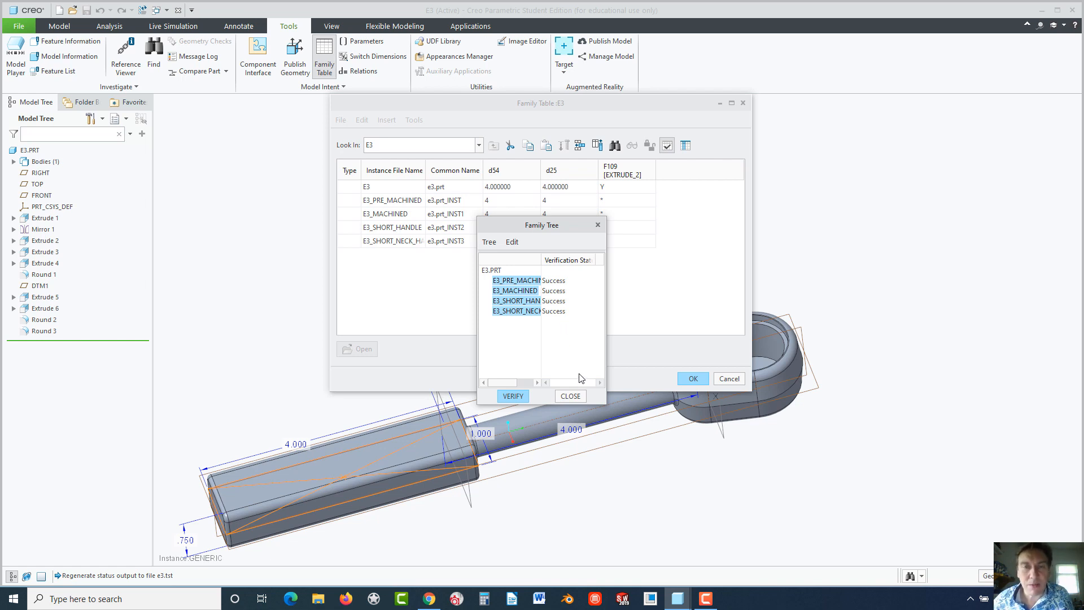
pyautogui.click(570, 396)
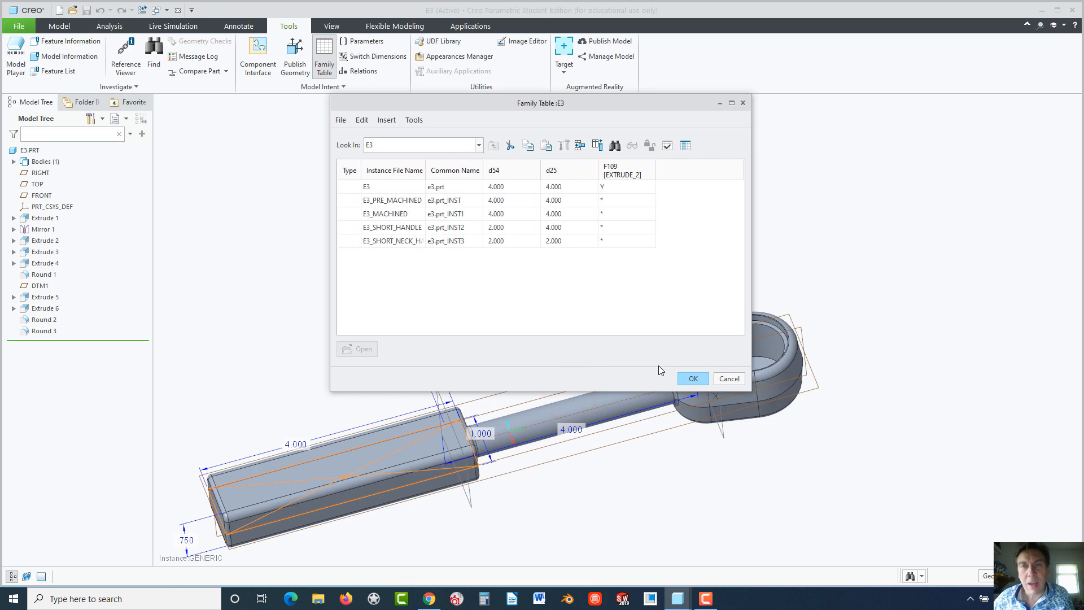
pyautogui.moveTo(610, 194)
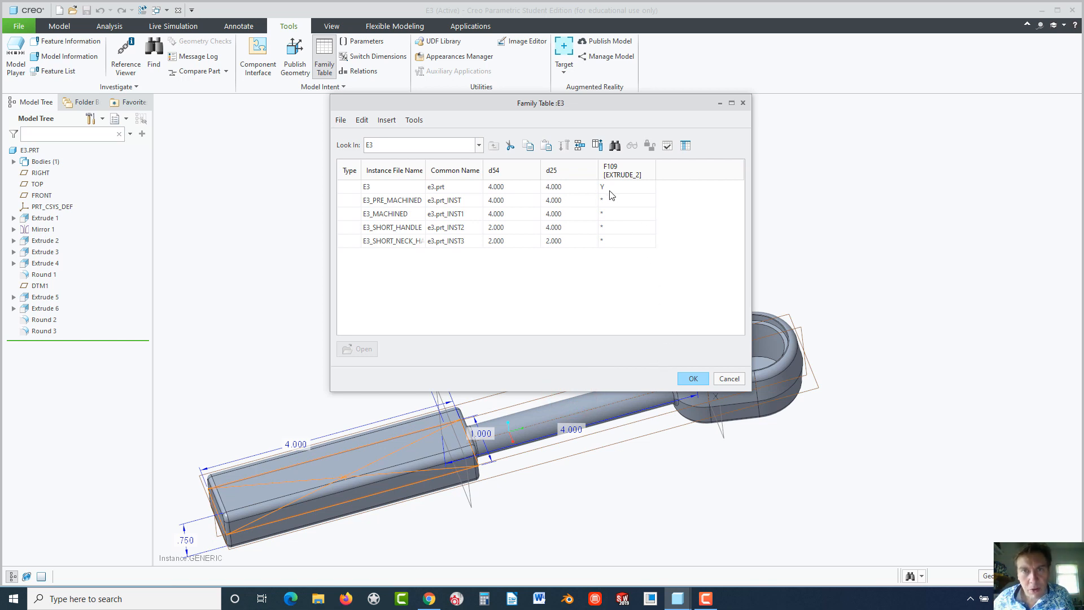
pyautogui.moveTo(606, 204)
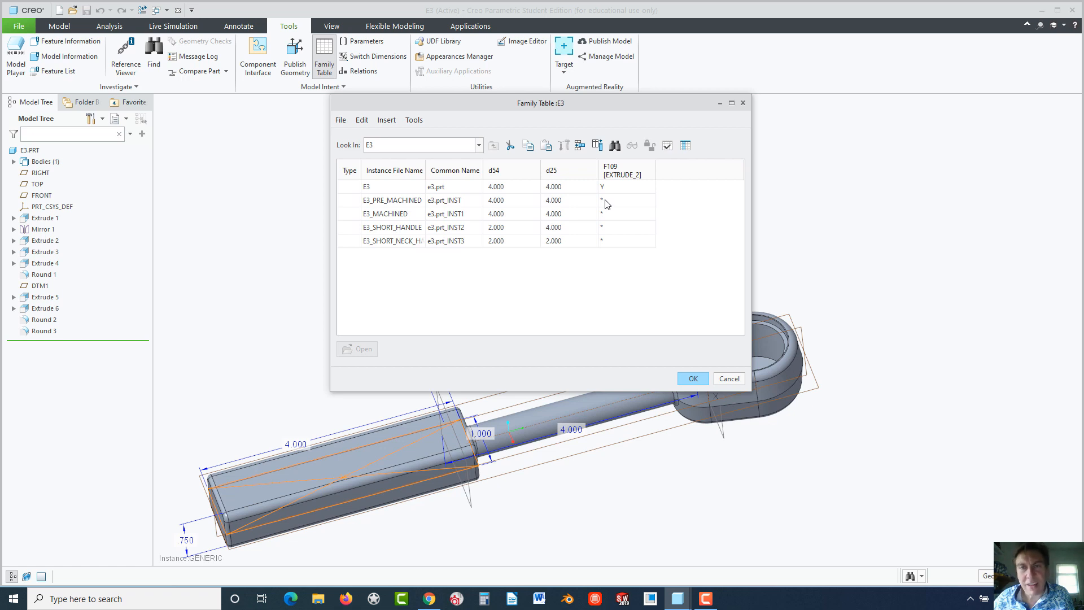
# Enter N for E3_PRE_MACHINED and Y for E3_MACHINED, E3_SHORT_HANDLE and E3_SHORT_NECK in the EXTRUDE_2 column
pyautogui.click(622, 200)
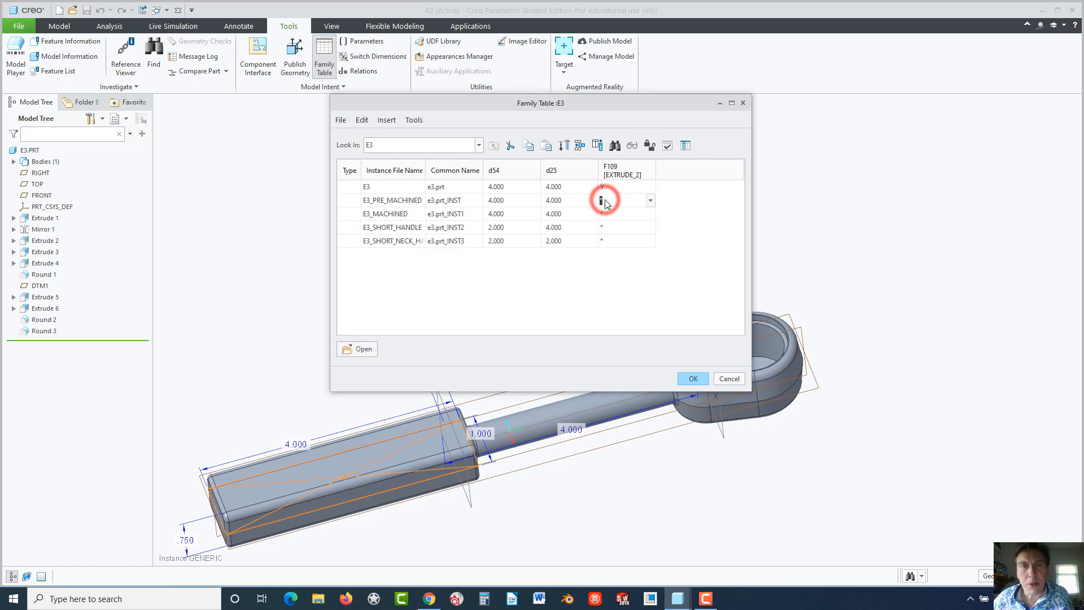
pyautogui.click(619, 200)
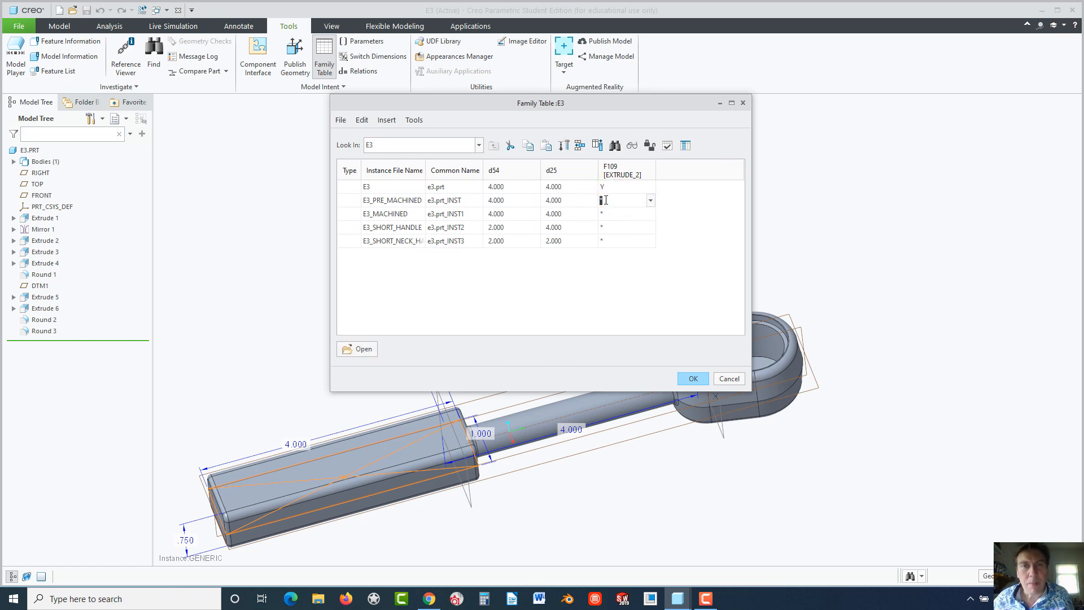
pyautogui.write('n')
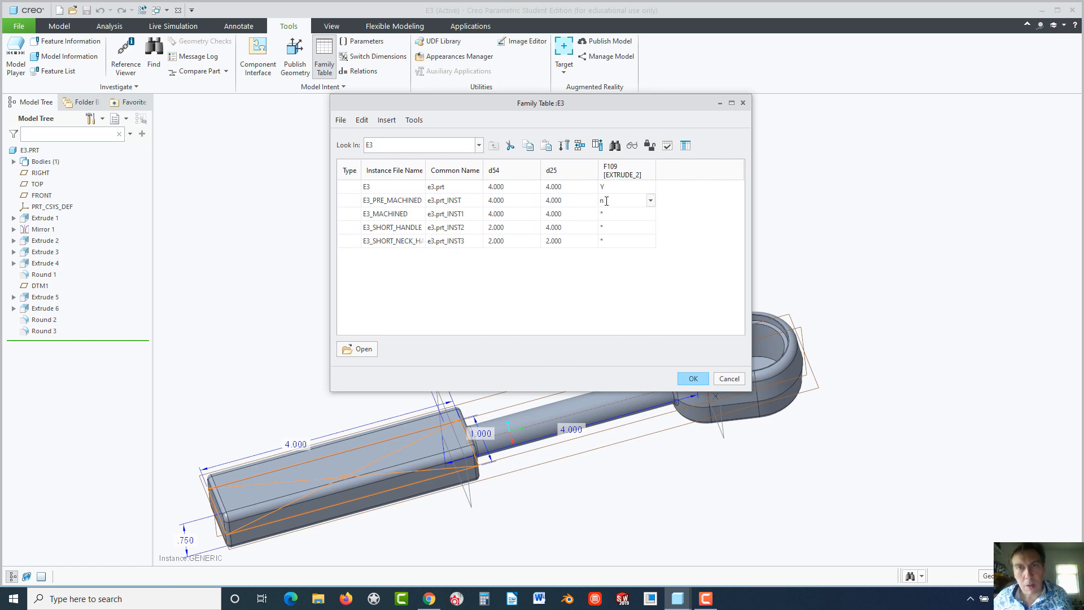
pyautogui.click(624, 200)
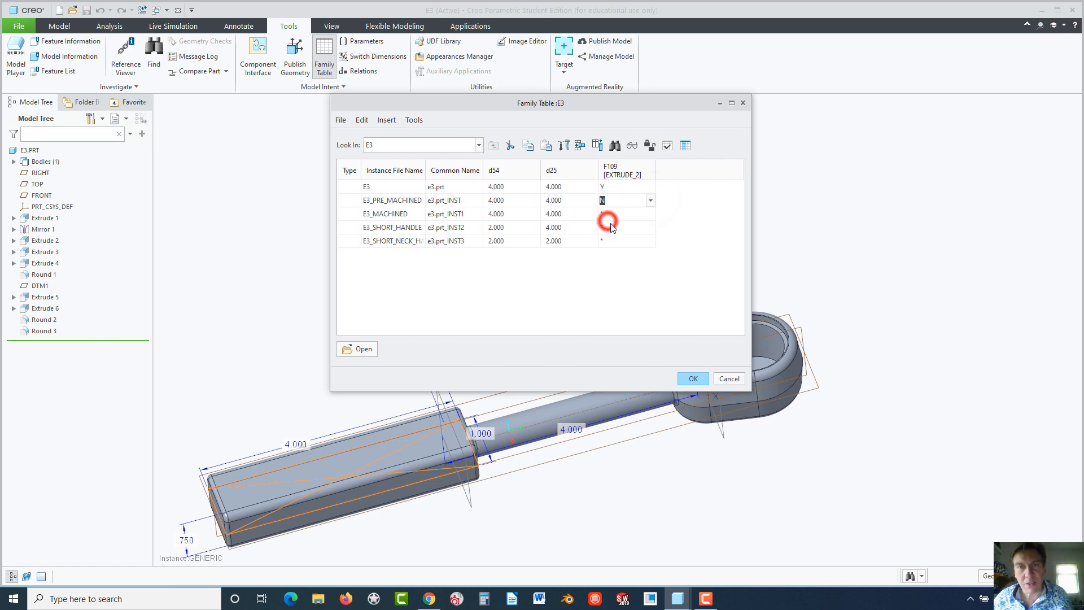
pyautogui.click(623, 213)
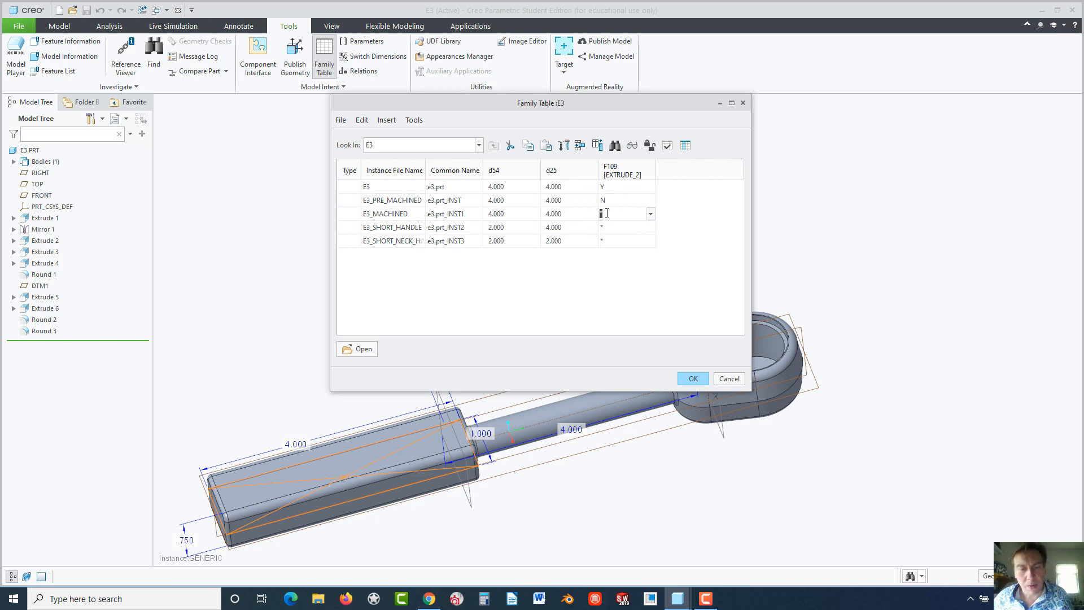
pyautogui.click(623, 227)
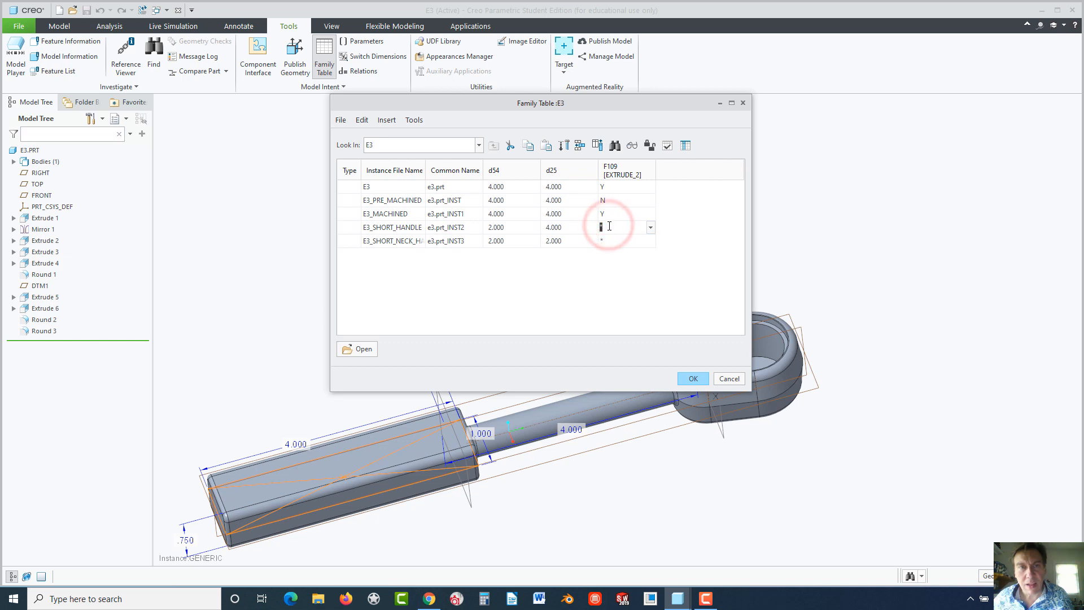
pyautogui.click(623, 240)
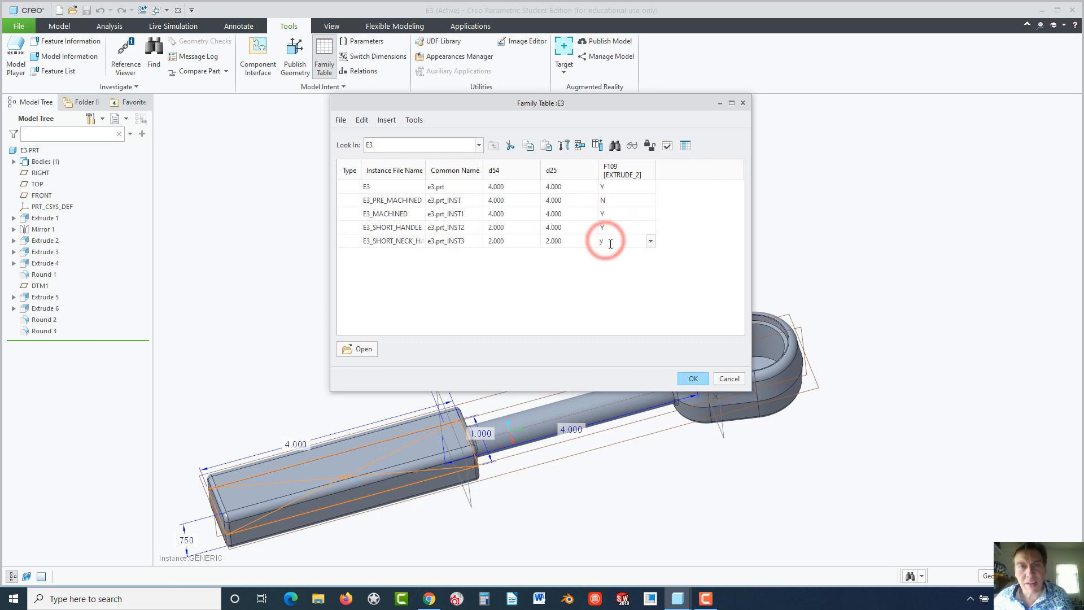
pyautogui.moveTo(781, 346)
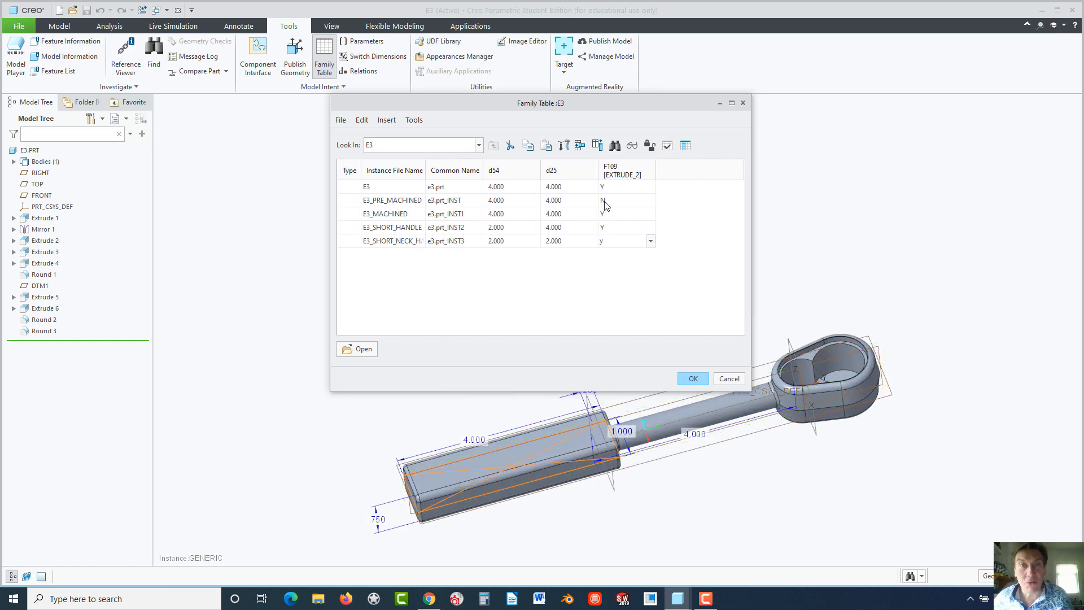
pyautogui.moveTo(585, 299)
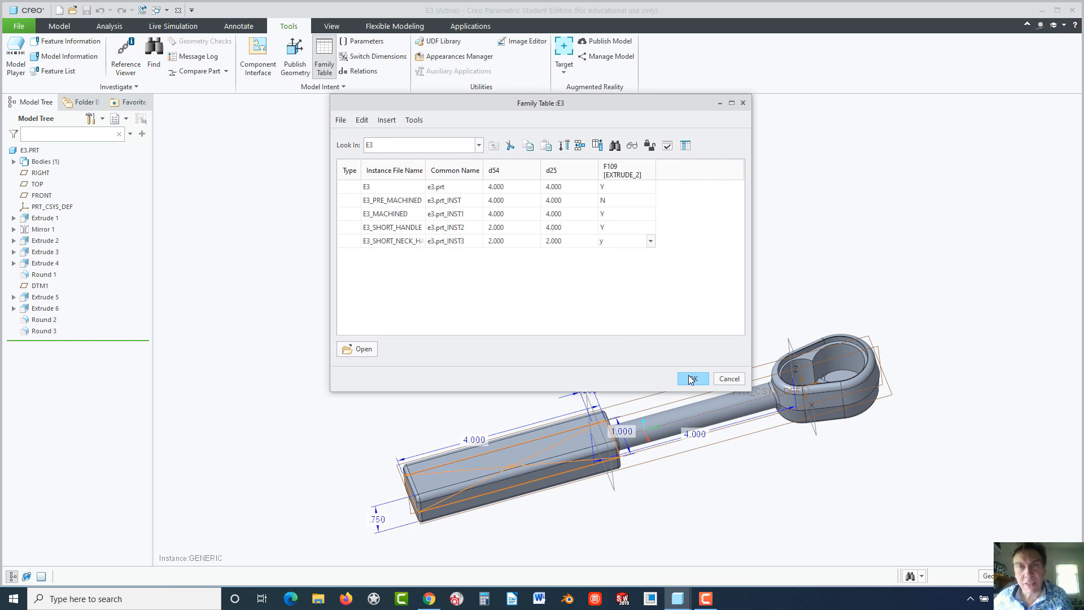
pyautogui.moveTo(837, 370)
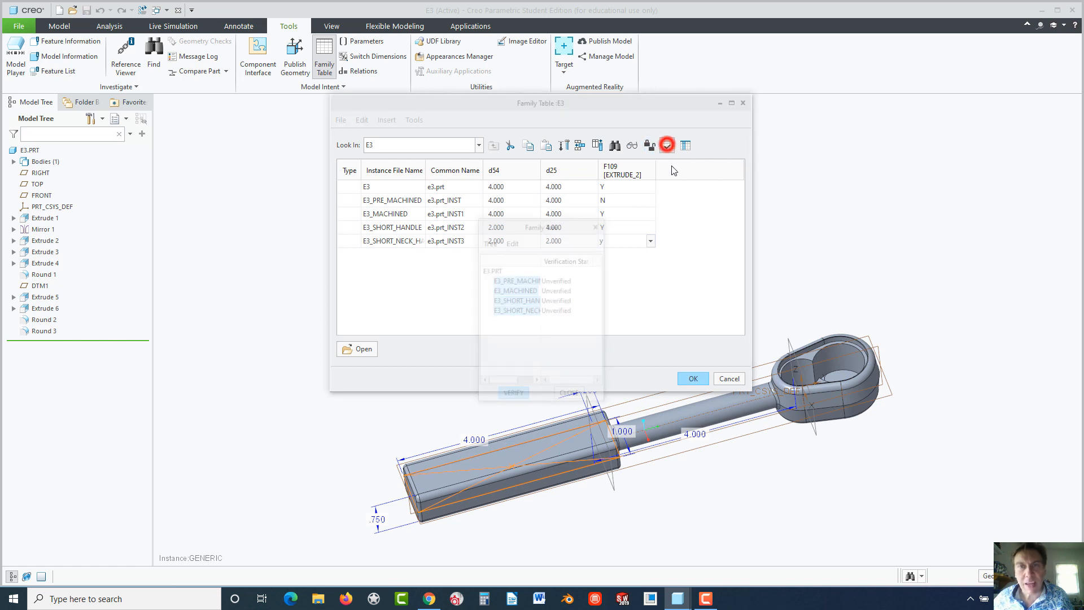
# Verify that every family table instance regenerates, then close the table back to the E3 model
pyautogui.click(513, 396)
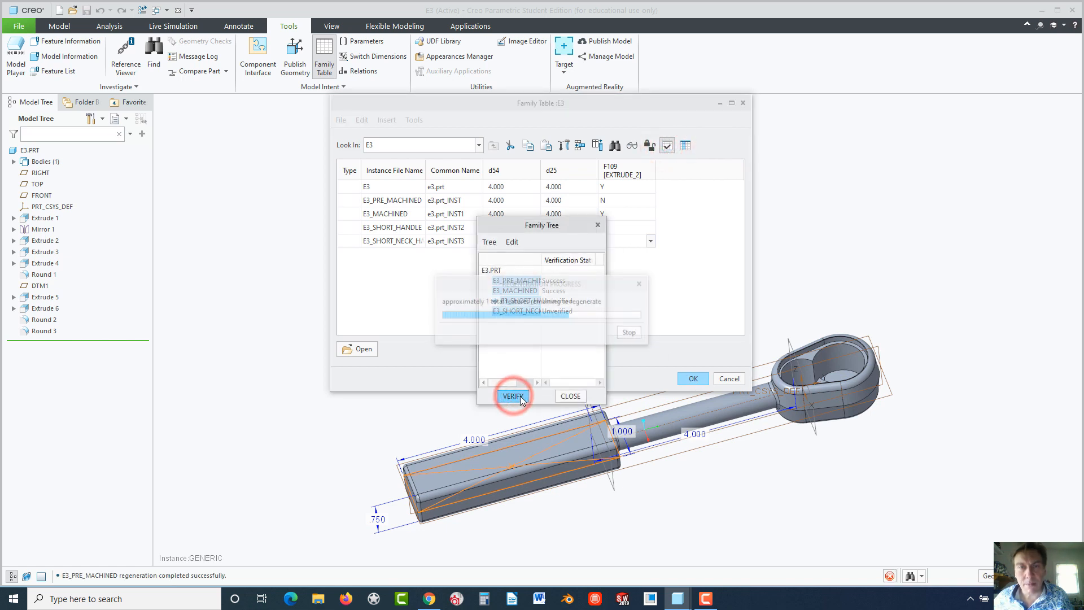
pyautogui.click(513, 395)
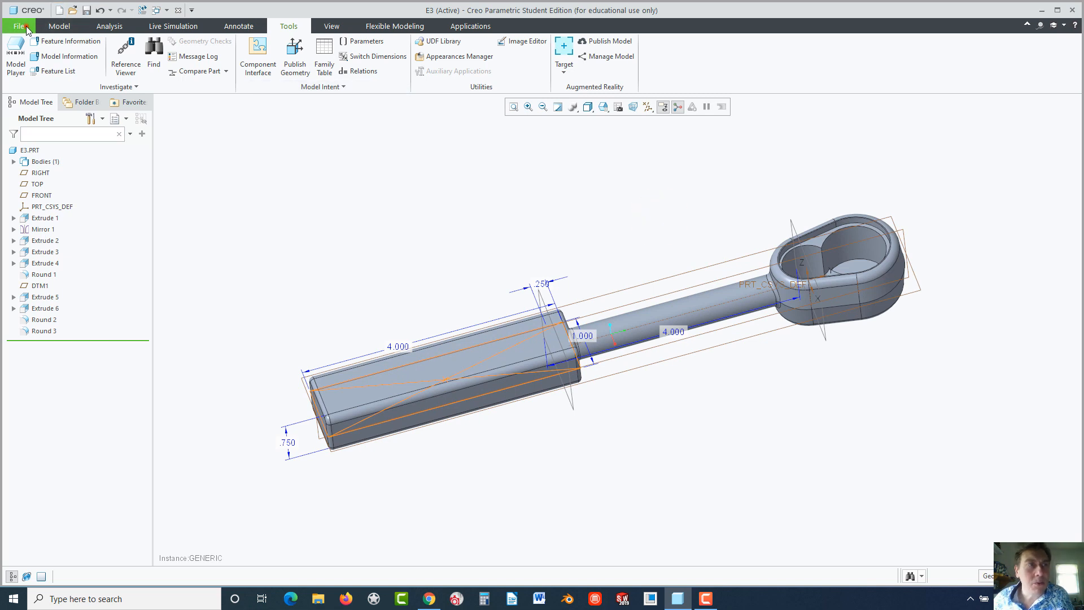
# Save a copy of E3 named E16 into the Desktop\E16 folder
pyautogui.click(19, 25)
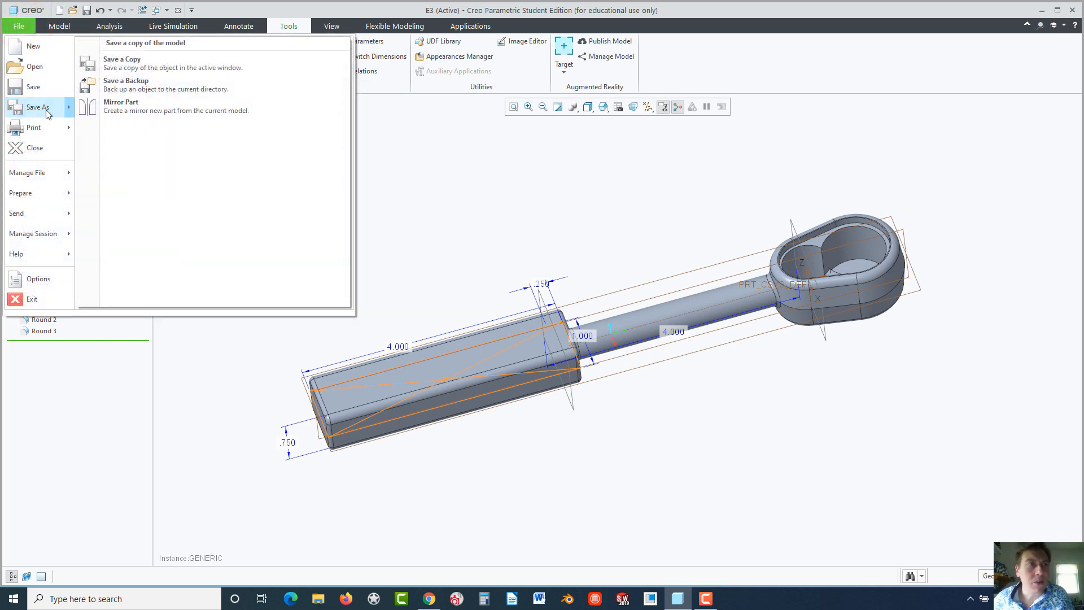
pyautogui.click(122, 59)
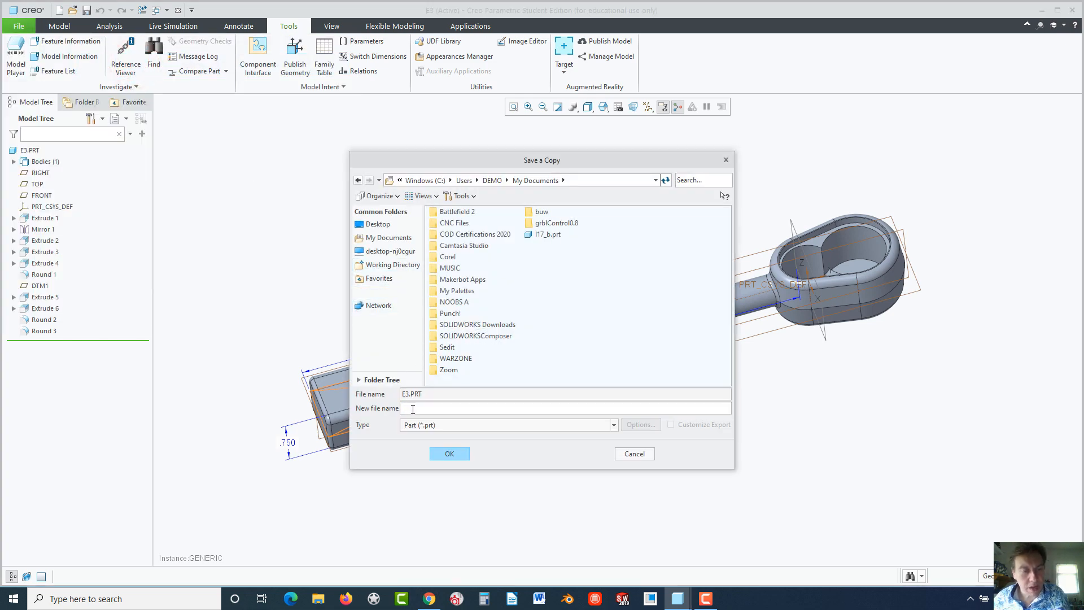
pyautogui.write('E16')
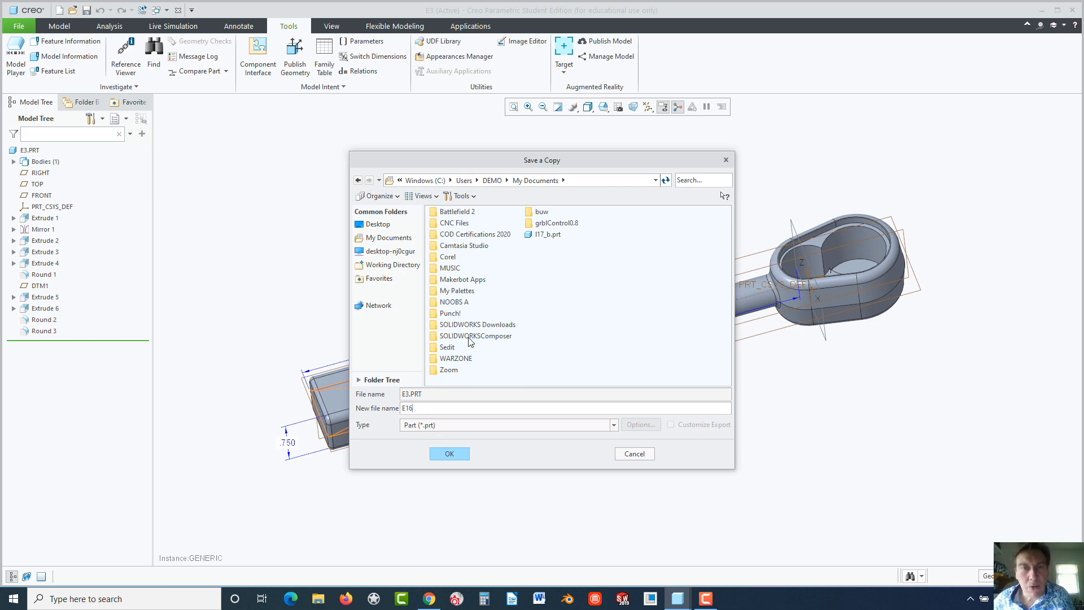
pyautogui.click(379, 224)
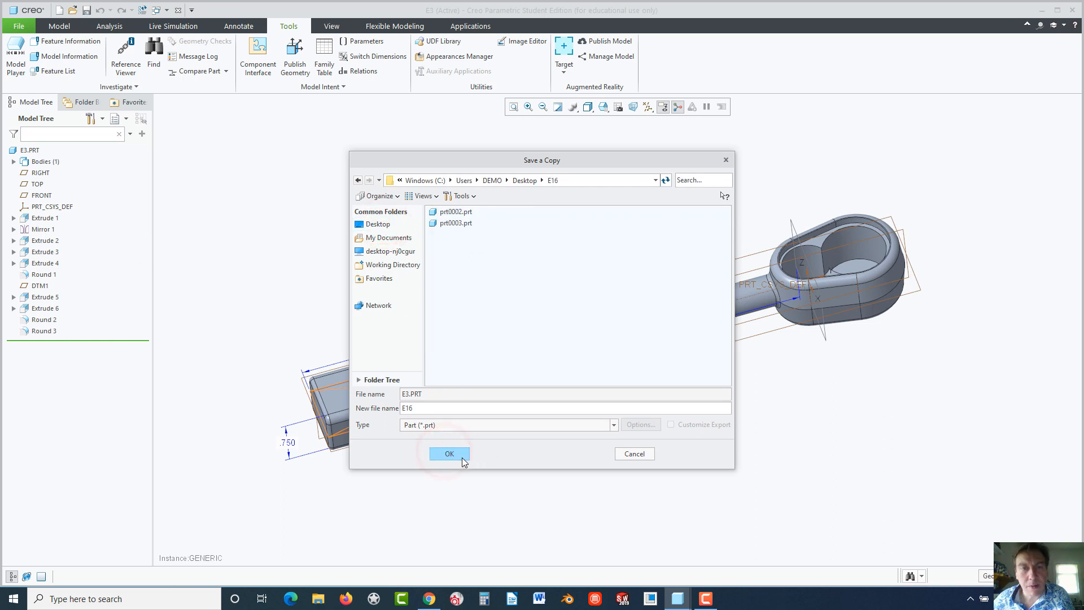
pyautogui.click(449, 454)
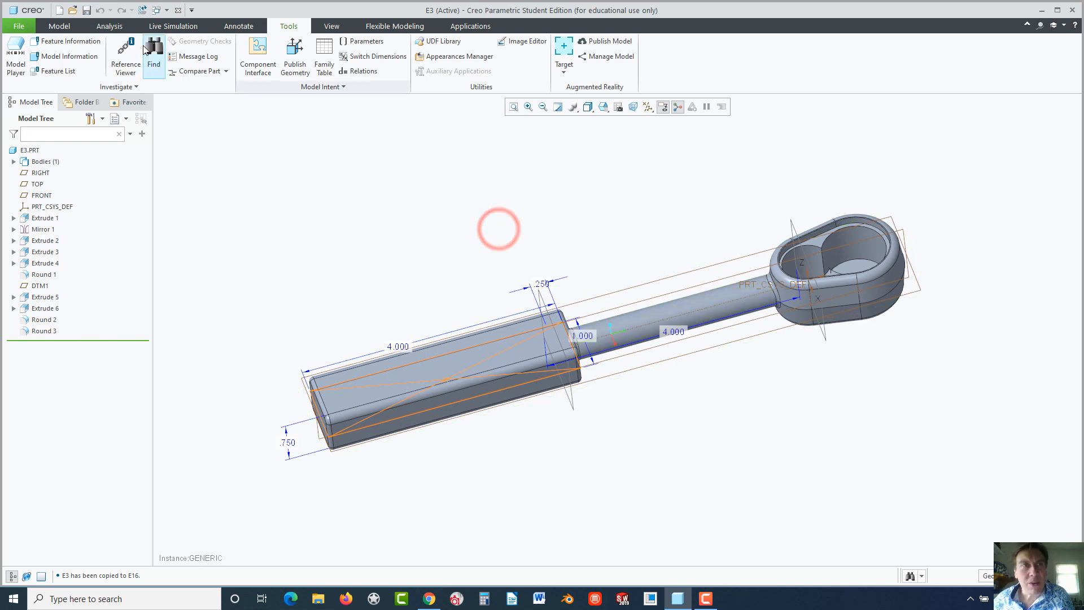
# Open the e3_short_handle<e16>.prt instance showing its shorter handle
pyautogui.click(58, 9)
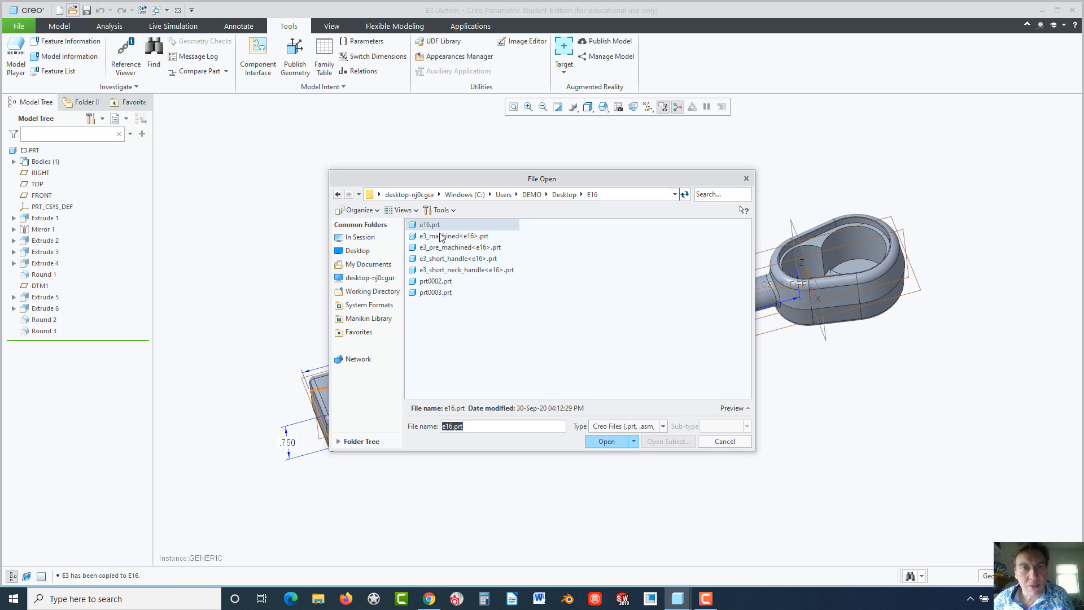
pyautogui.moveTo(447, 275)
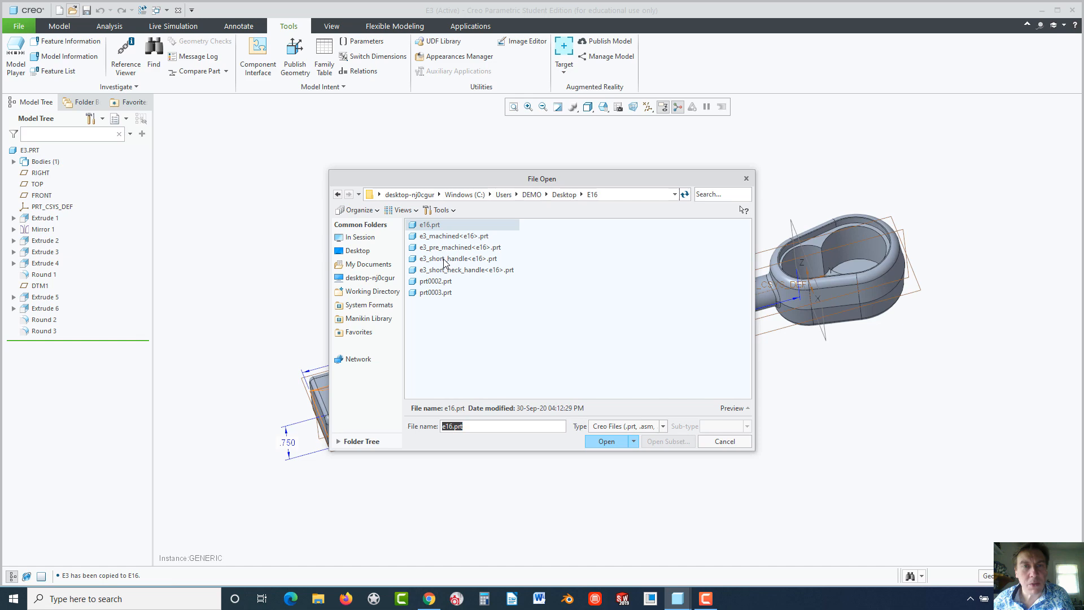
pyautogui.click(458, 258)
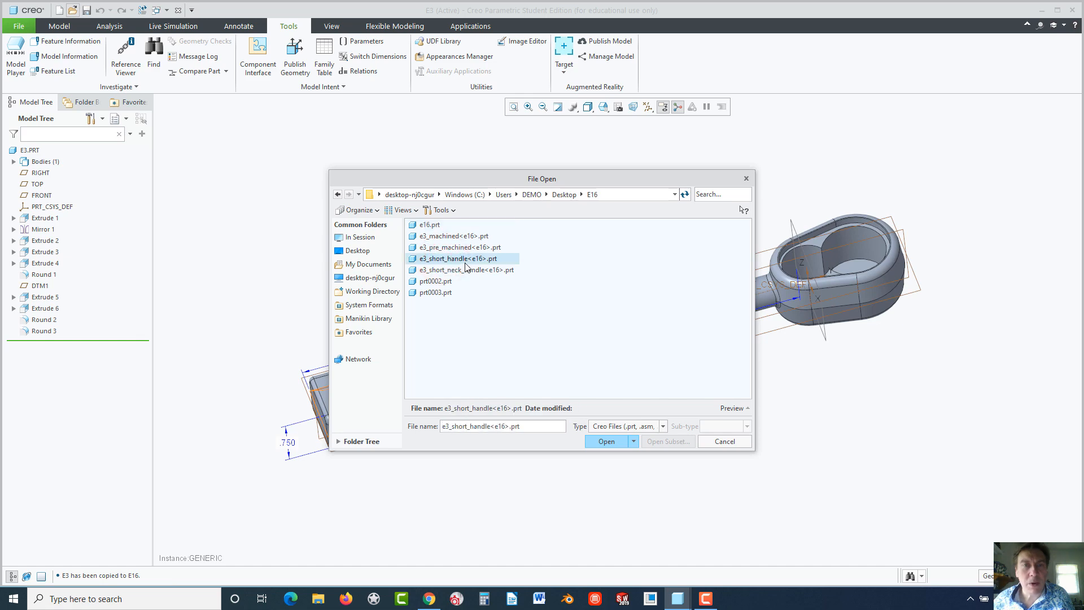
pyautogui.click(605, 441)
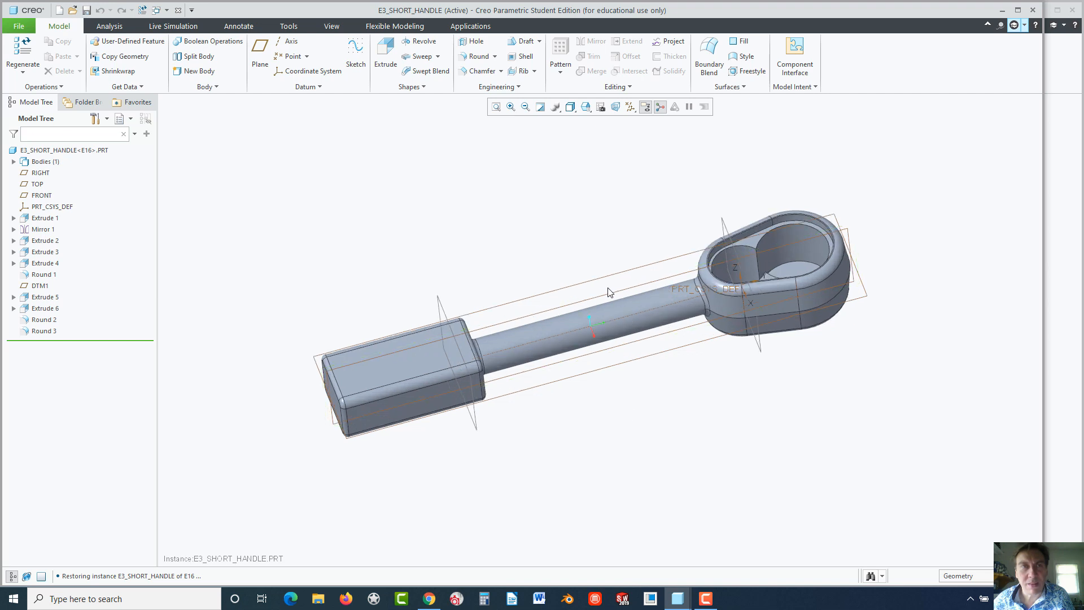
# Open the e3_short_neck_handle<e16>.prt instance
pyautogui.click(59, 9)
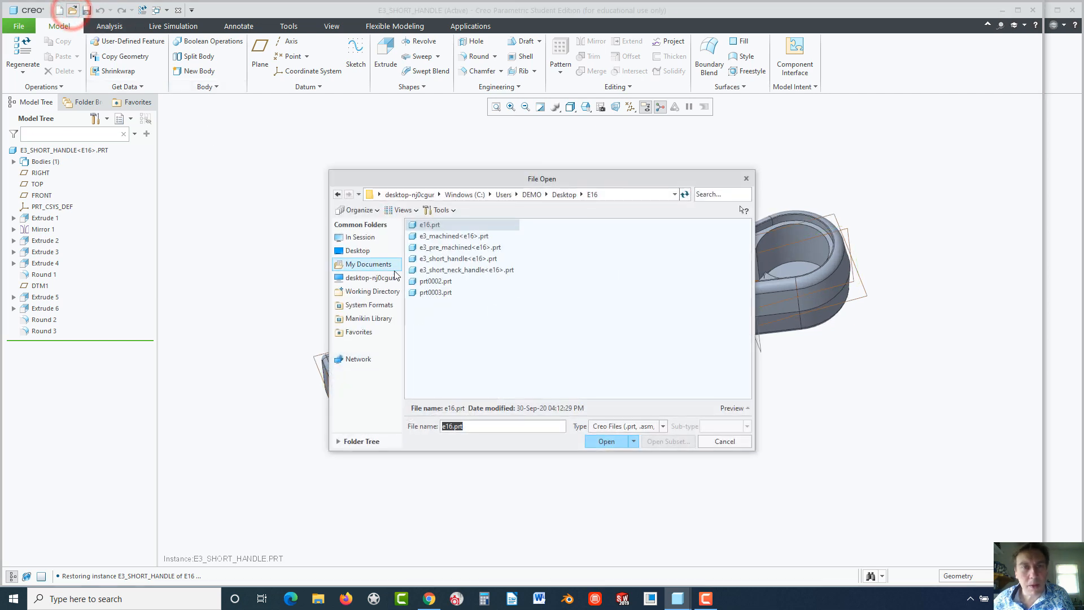
pyautogui.click(465, 270)
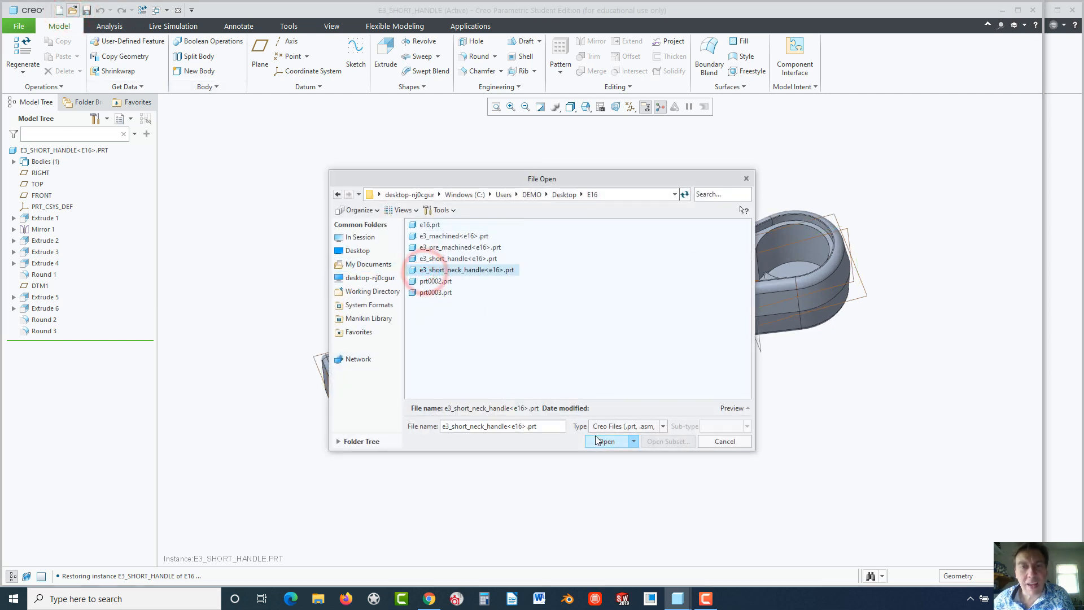
pyautogui.click(606, 441)
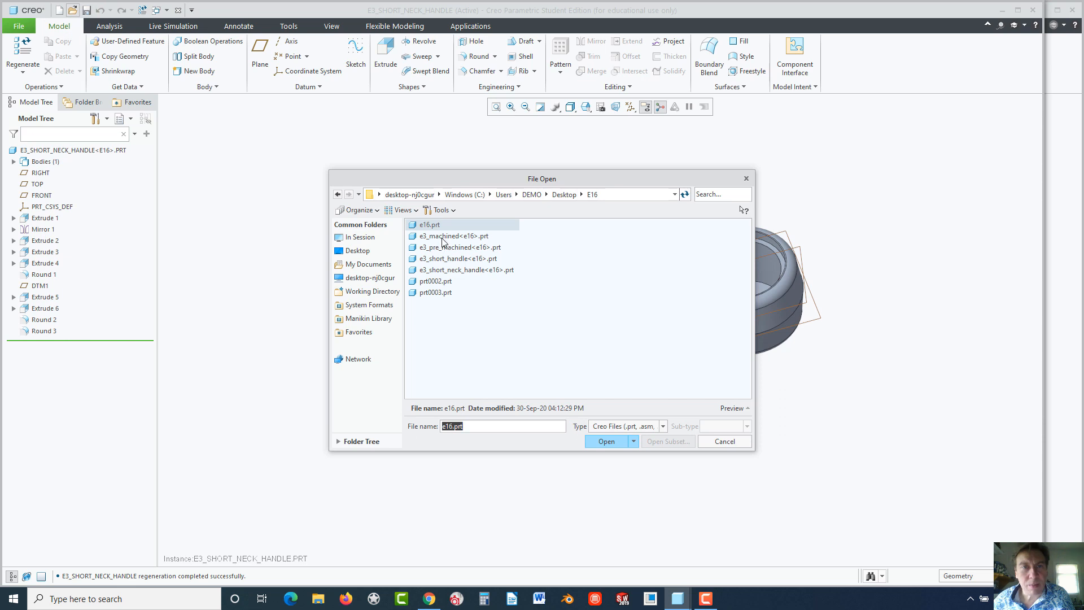
# Open the e3_pre_machined<e16>.prt instance with its solid head
pyautogui.click(453, 236)
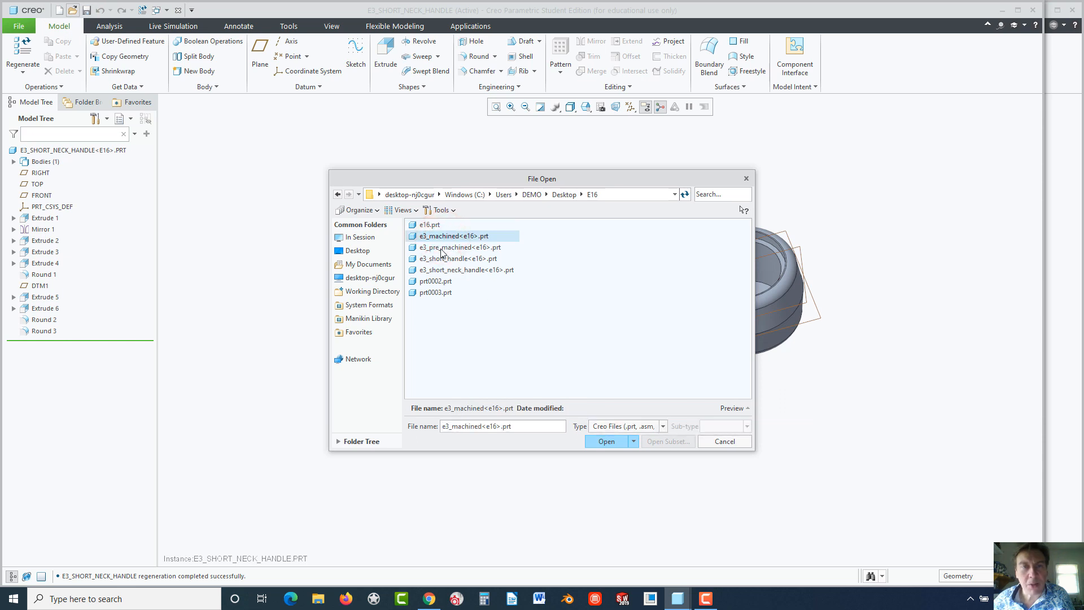
pyautogui.click(463, 247)
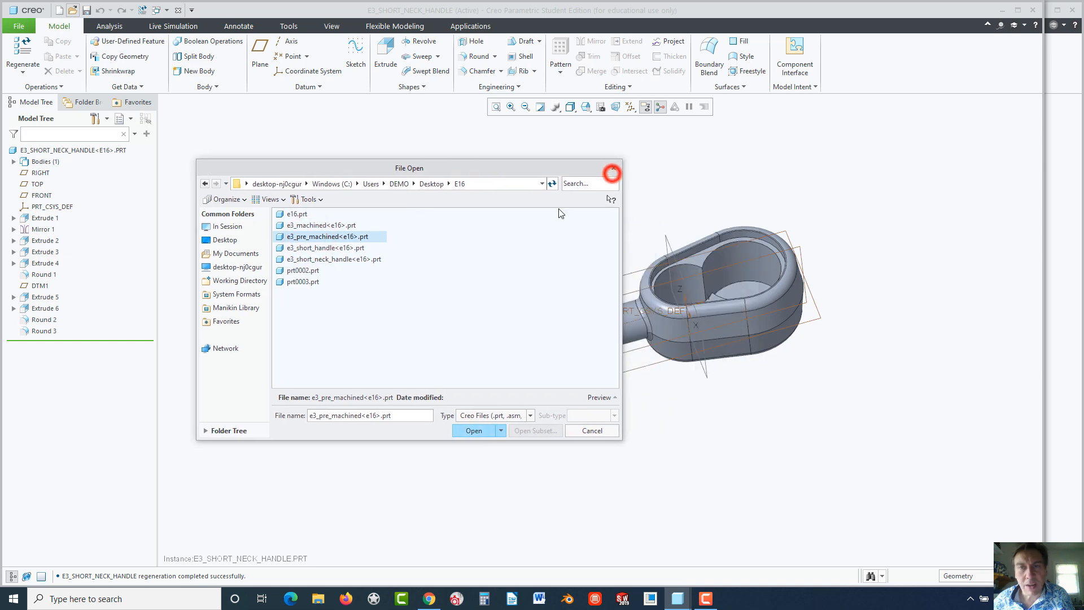
pyautogui.click(474, 431)
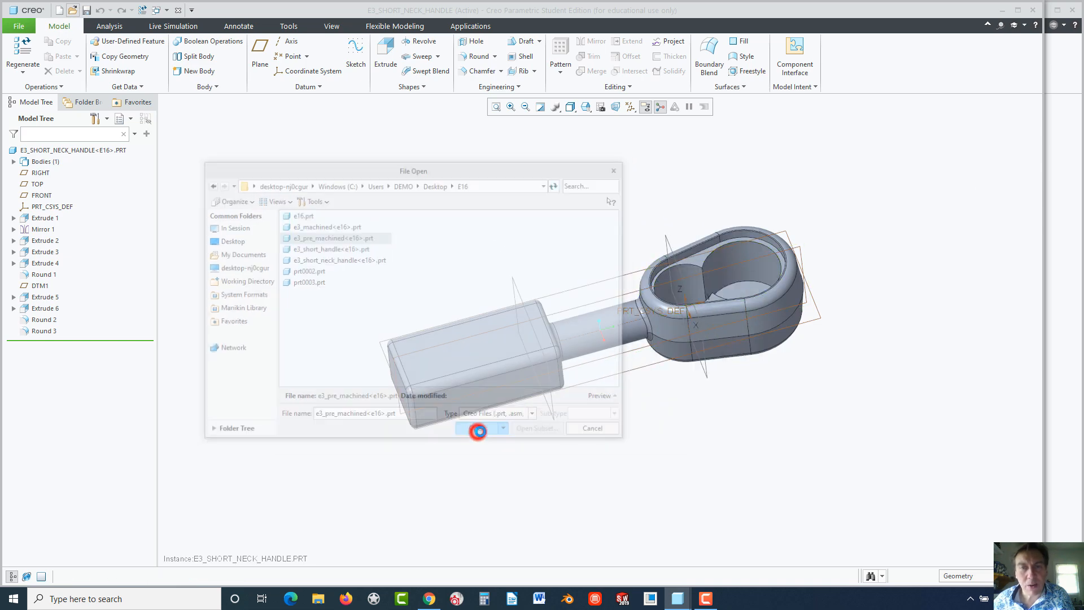
pyautogui.click(476, 428)
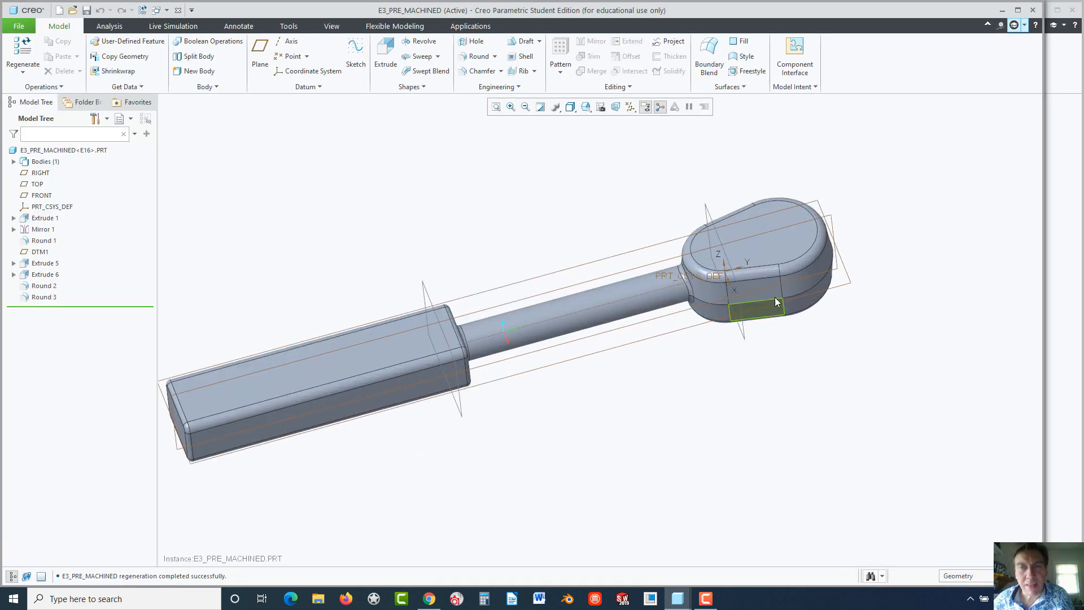